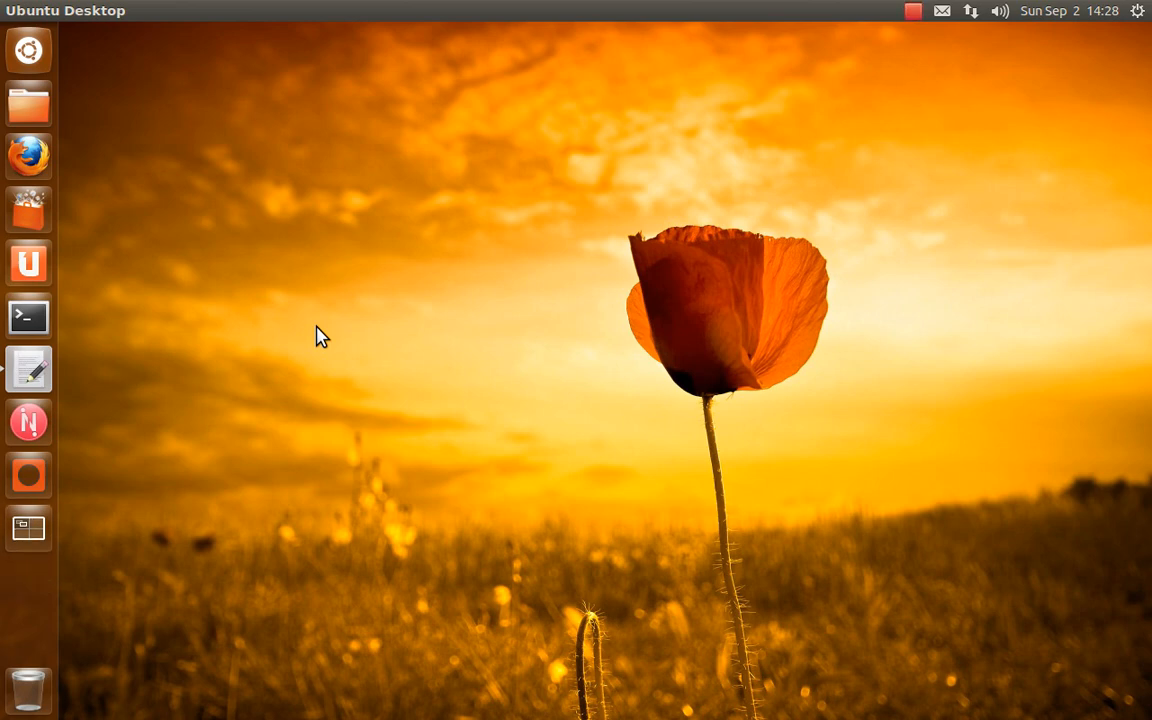
{"action": "mouse_move", "coordinate": [136, 330]}
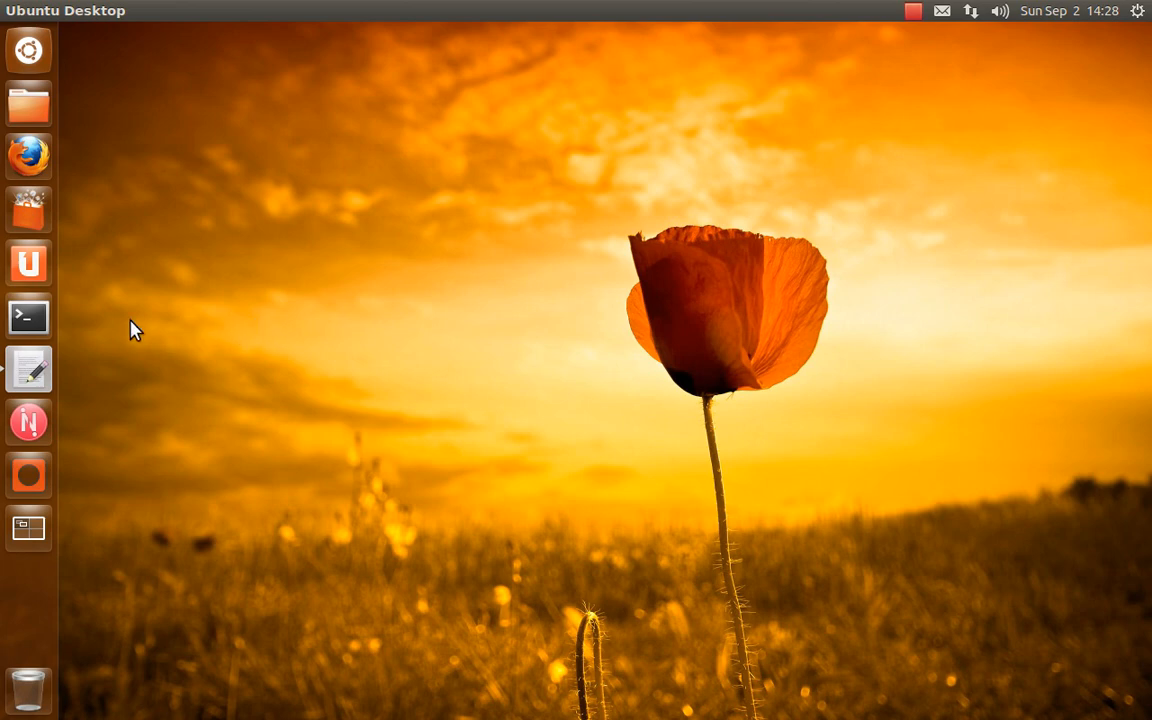
Start a terminal and enter the gst git environment via ./gst/gst-git
{"action": "left_click", "coordinate": [28, 316]}
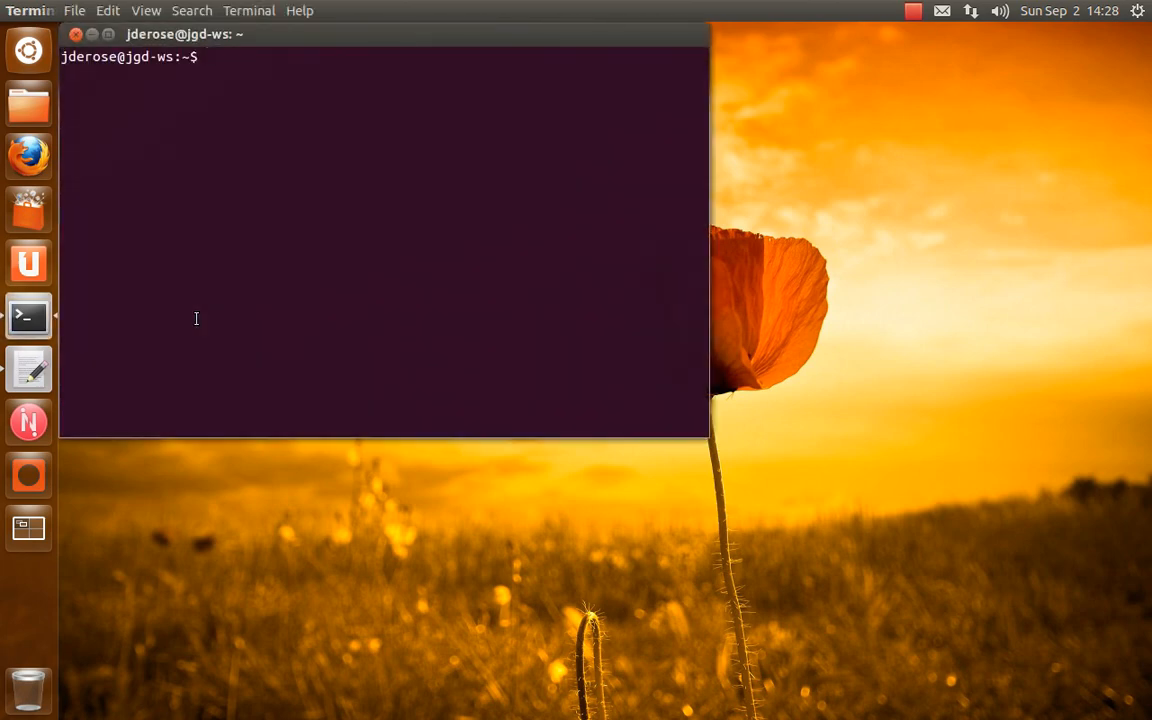
{"action": "type", "text": "./gst/"}
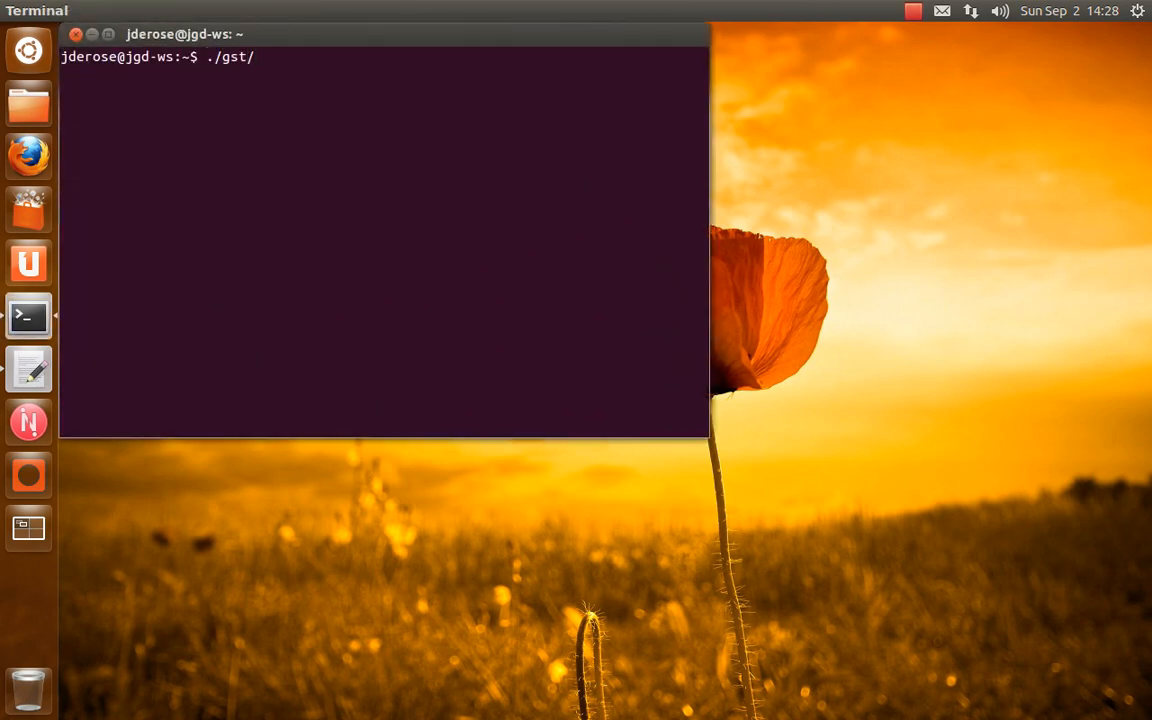
{"action": "type", "text": "gst-git"}
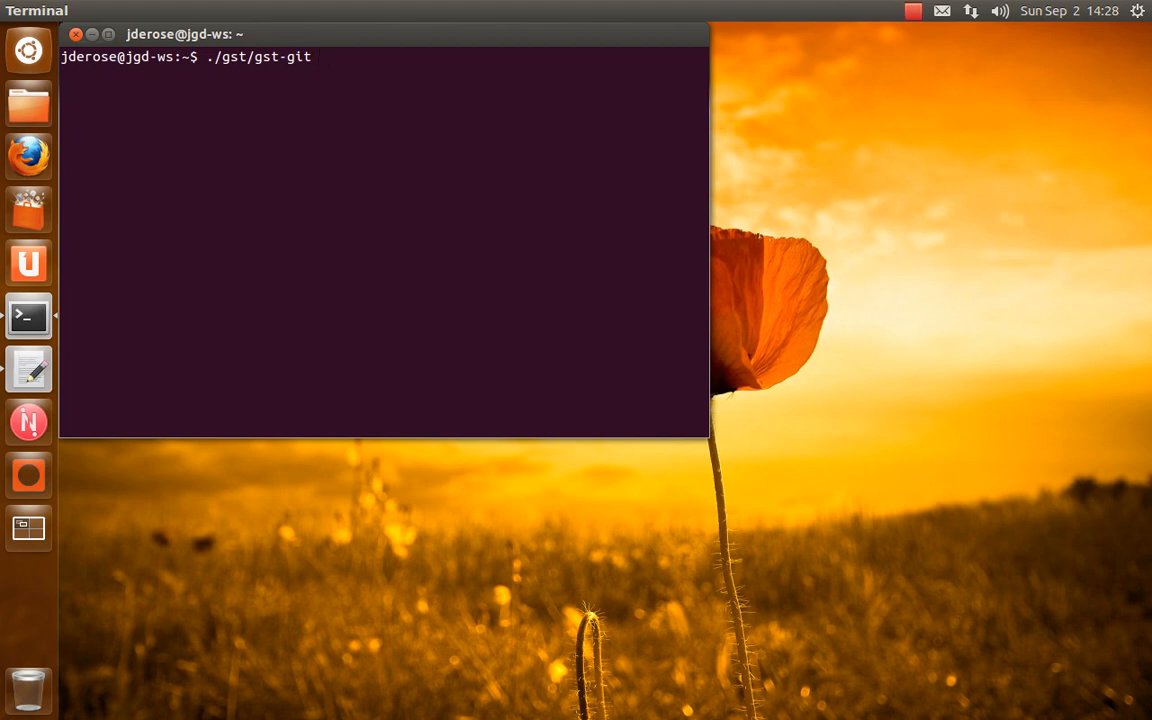
{"action": "key", "text": "Return"}
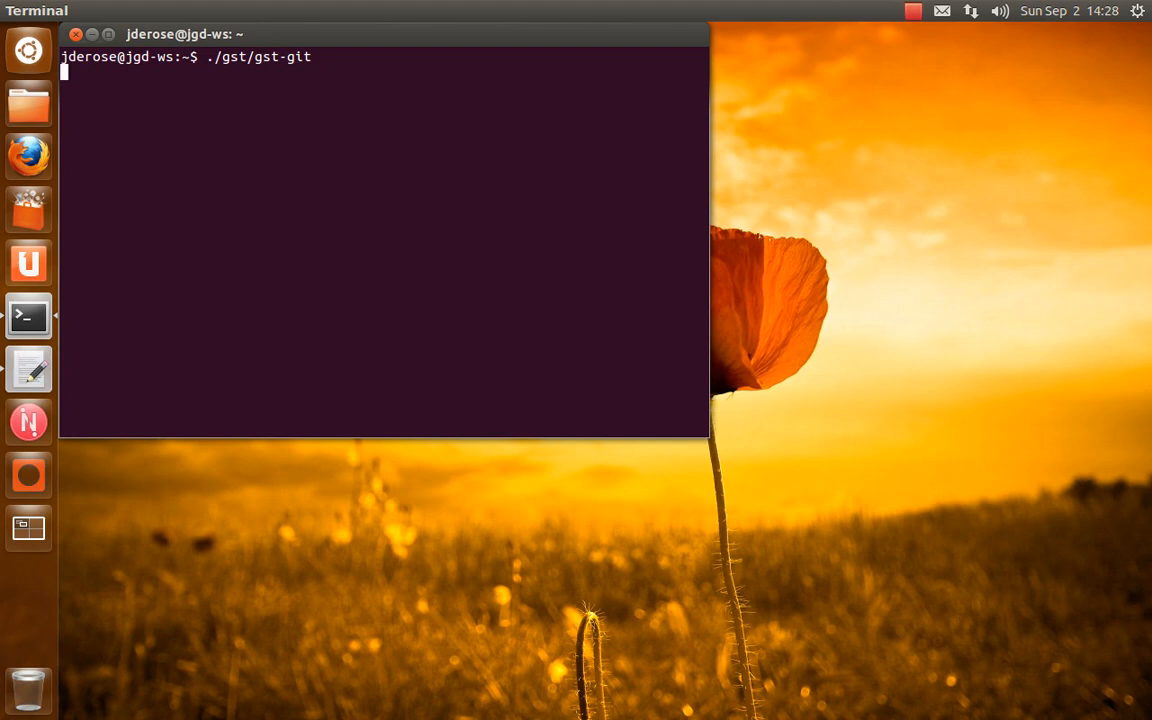
Print the environment, then move into bzr/novacut/gst-1.0 and list its contents
{"action": "type", "text": "printenv"}
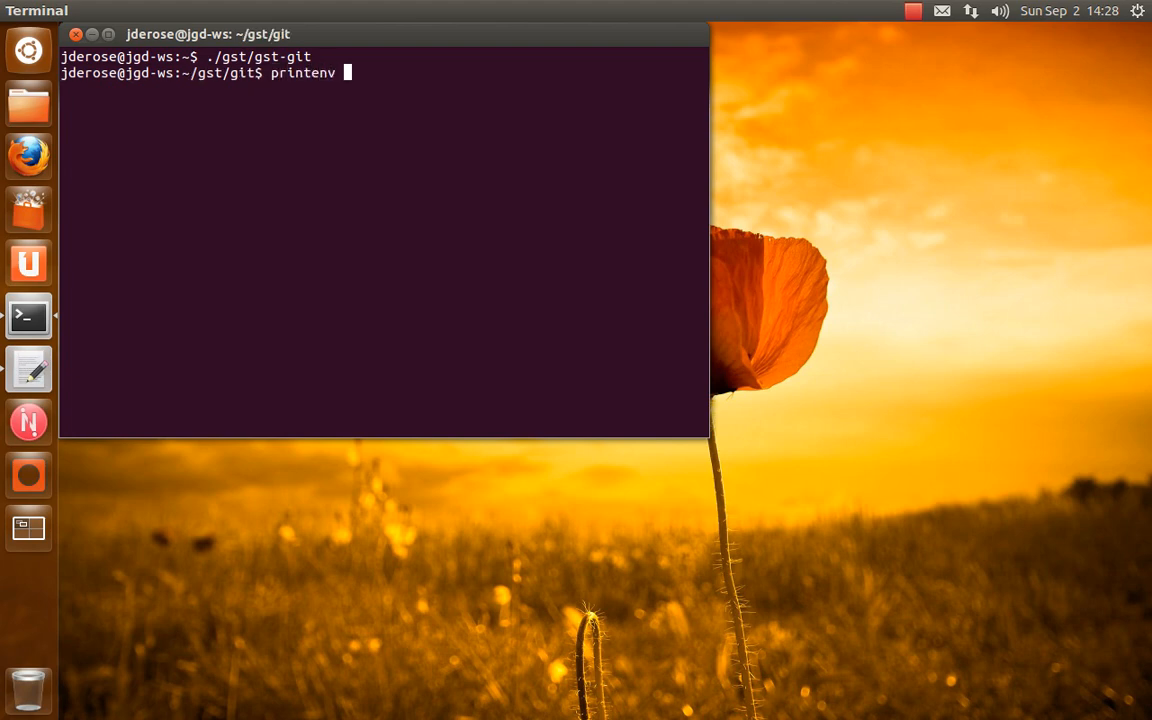
{"action": "key", "text": "Return"}
{"action": "type", "text": "cd"}
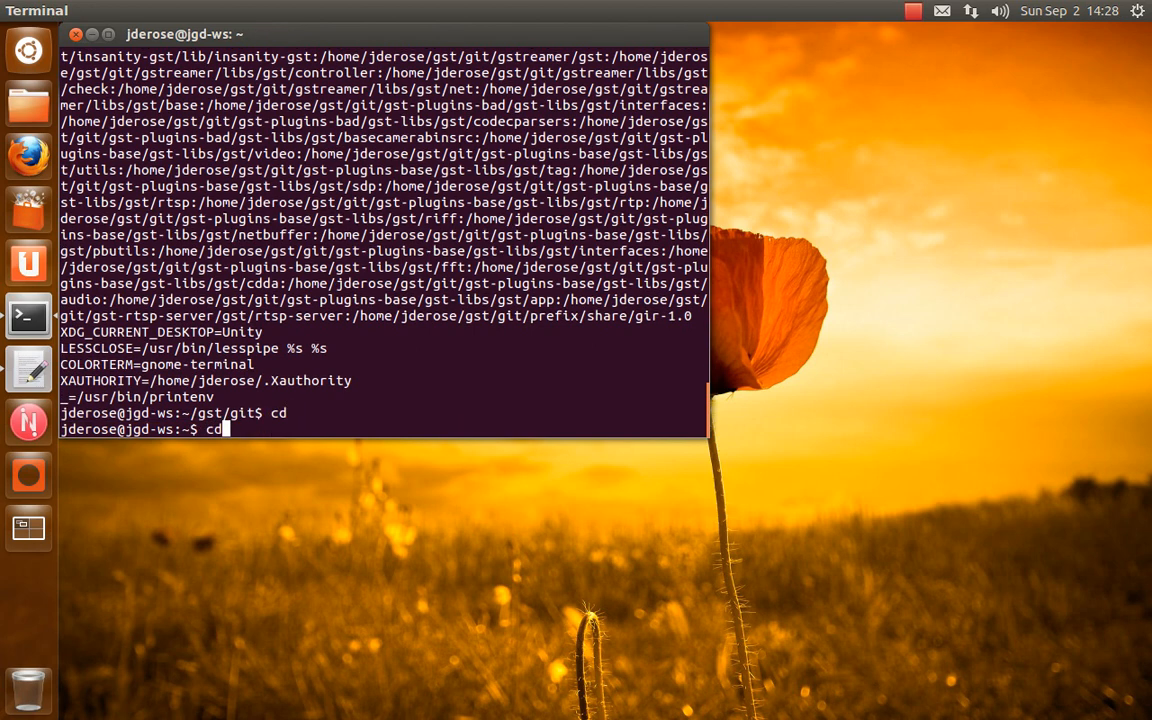
{"action": "type", "text": "bzr/novacut/gst-1.0/"}
{"action": "type", "text": "l"}
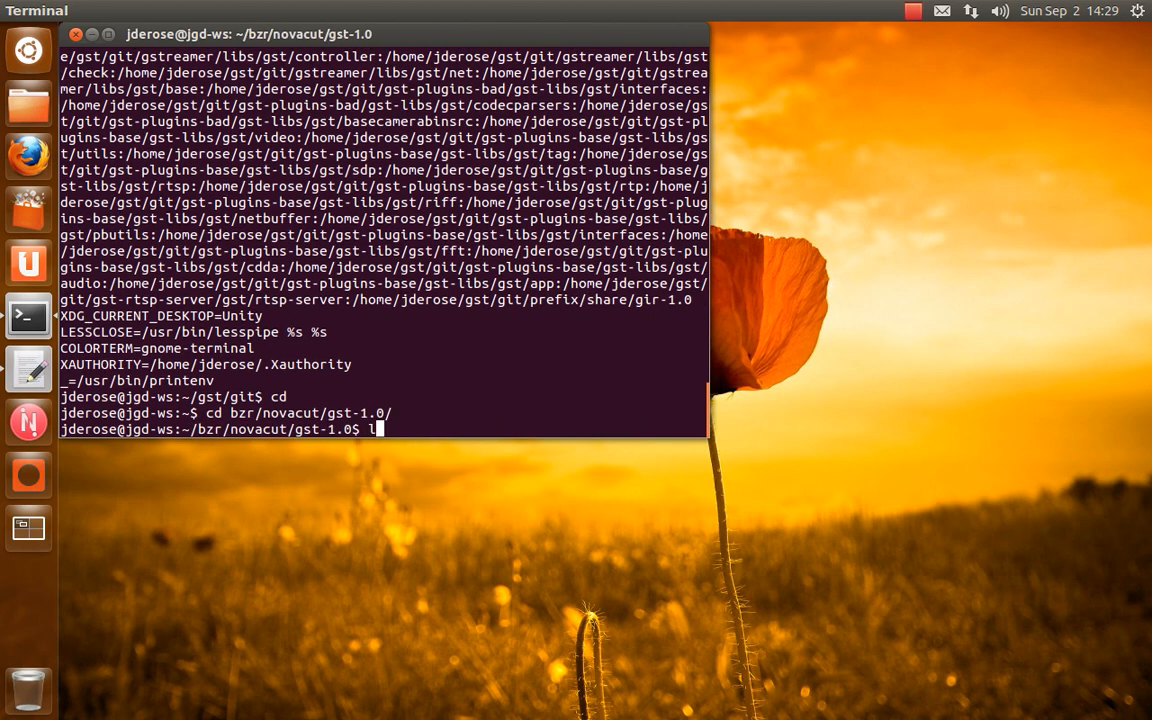
{"action": "key", "text": "Return"}
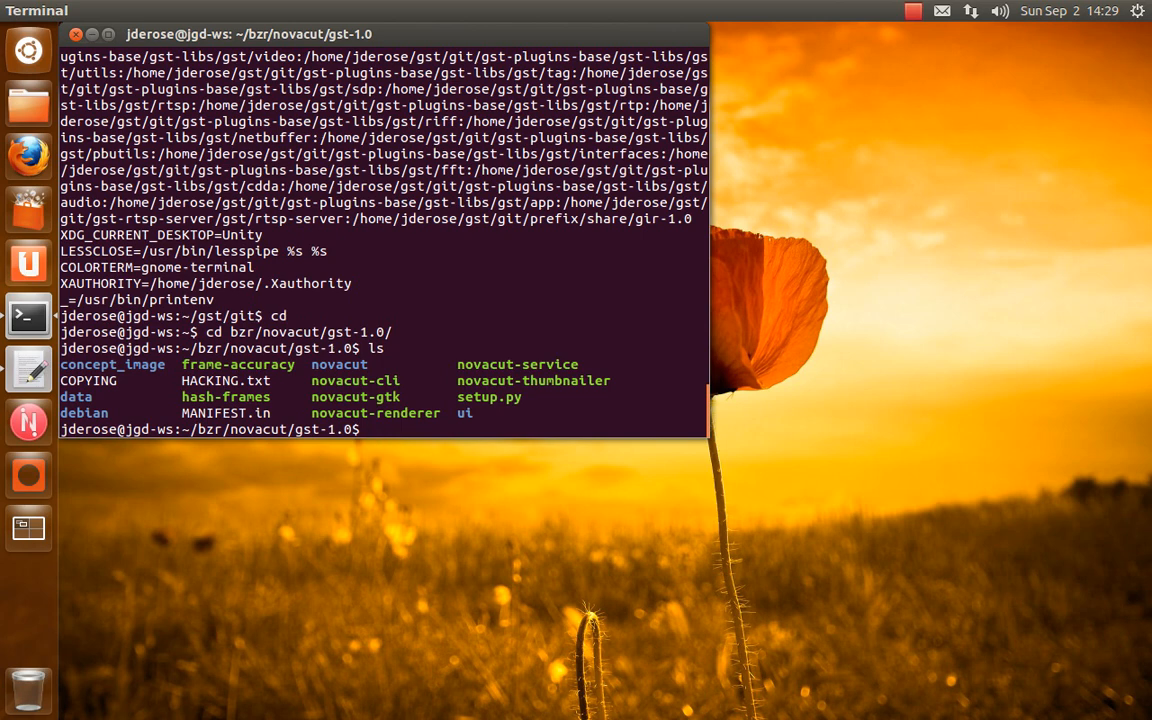
Run ./setup.py test to 93 passing tests, then list the novacut package modules
{"action": "type", "text": "./setup.py test"}
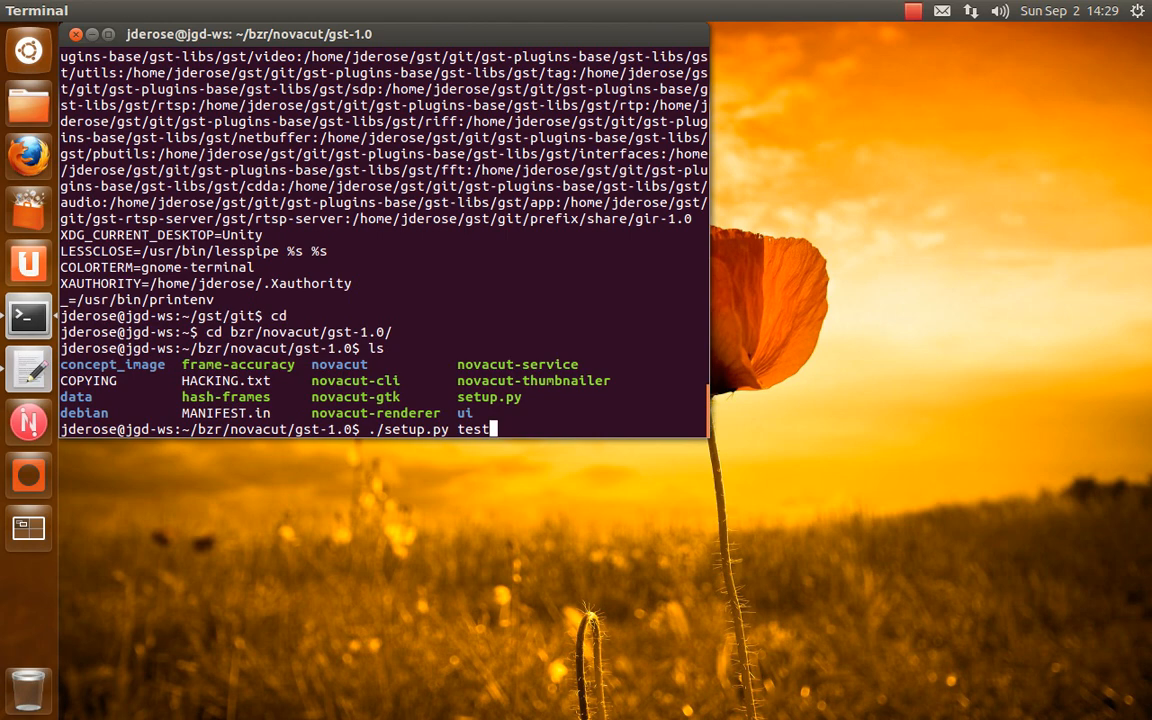
{"action": "key", "text": "Return"}
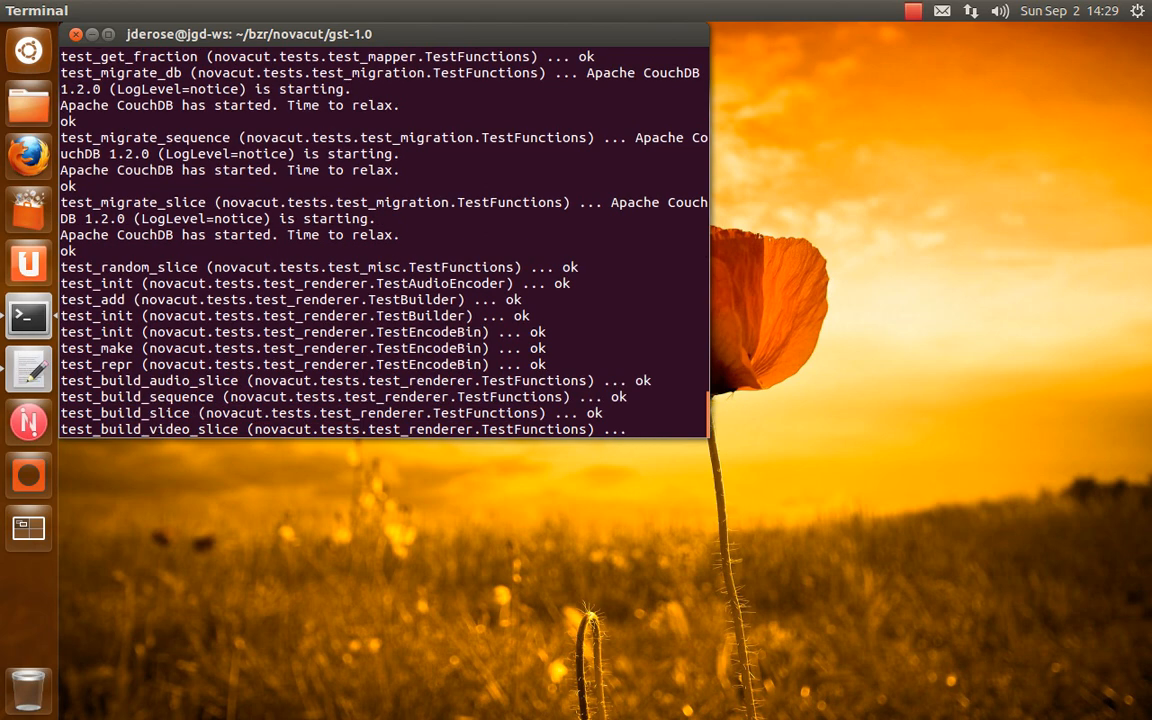
{"action": "scroll", "scroll_direction": "down", "scroll_amount": 3}
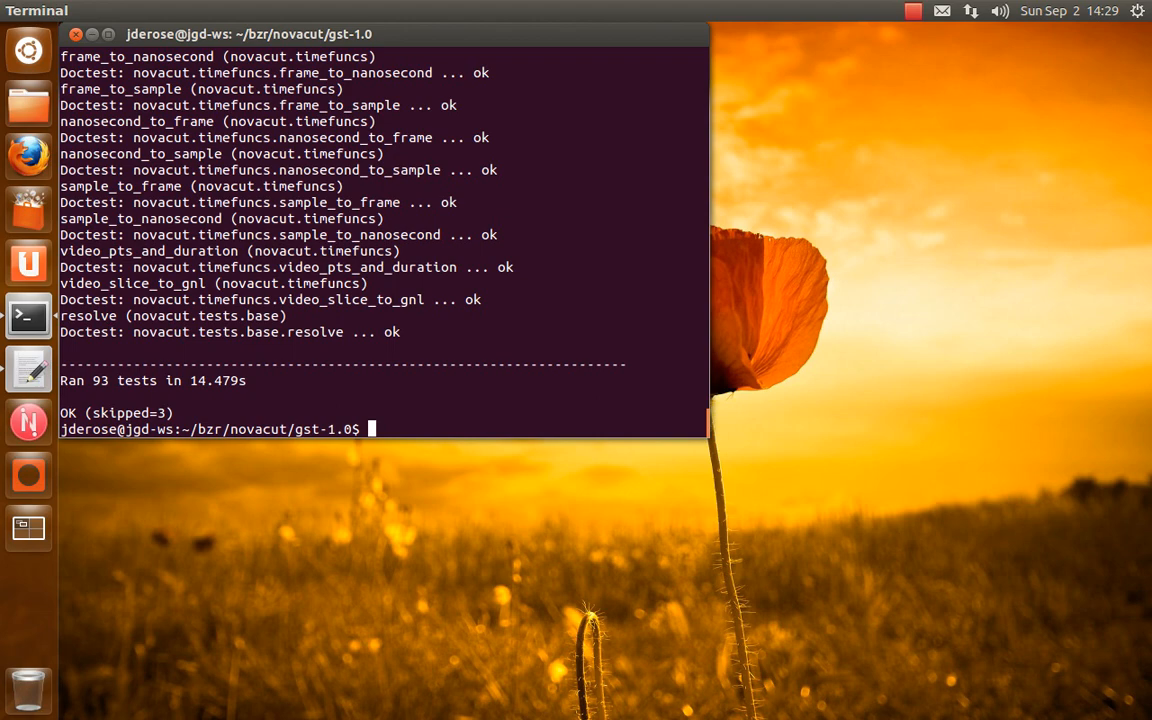
{"action": "type", "text": "ls novacut"}
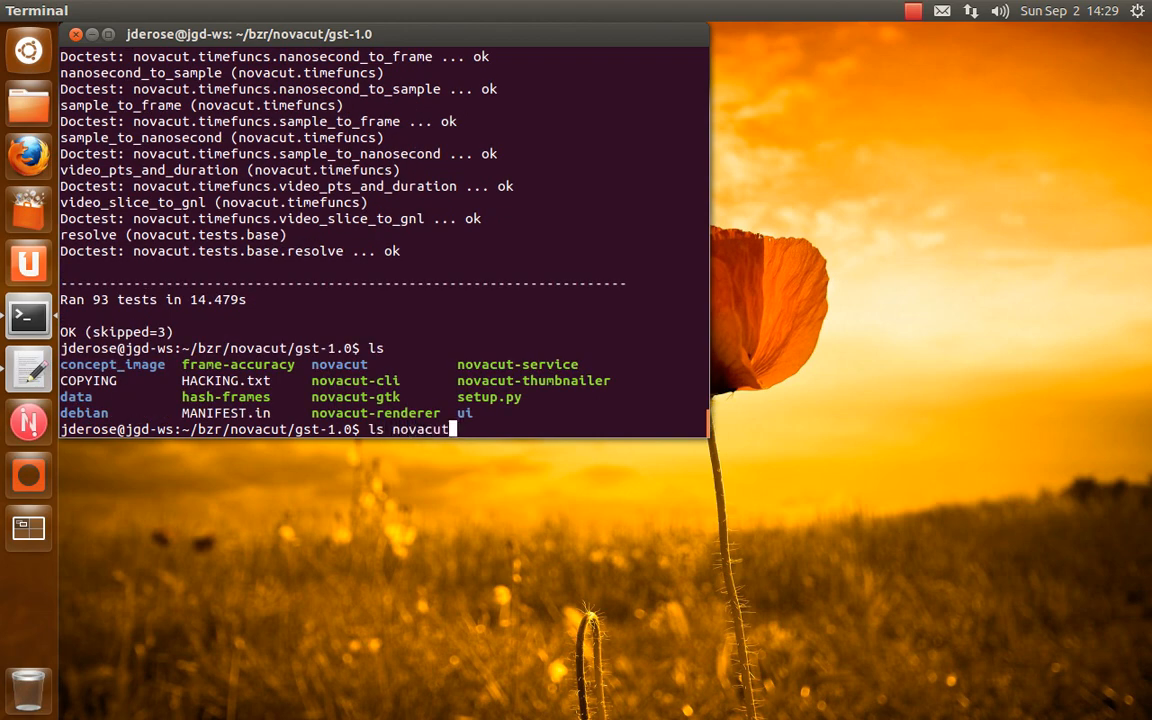
{"action": "key", "text": "Return"}
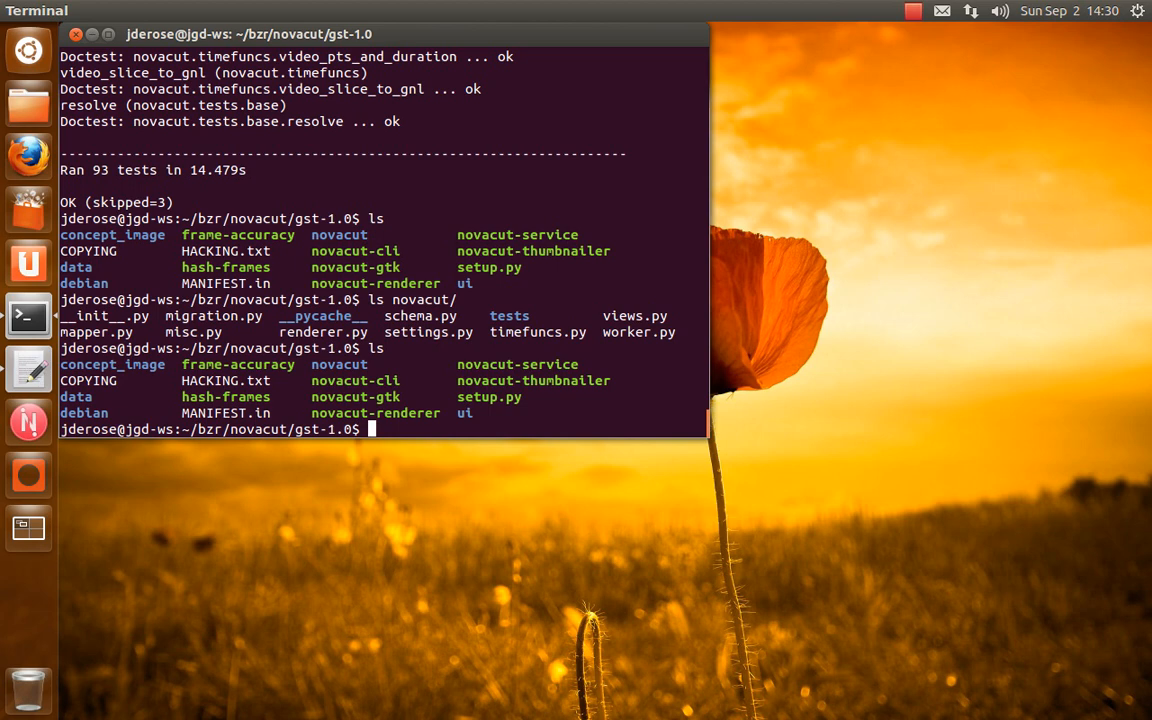
Start the Novacut service with ./novacut-service
{"action": "type", "text": "./n"}
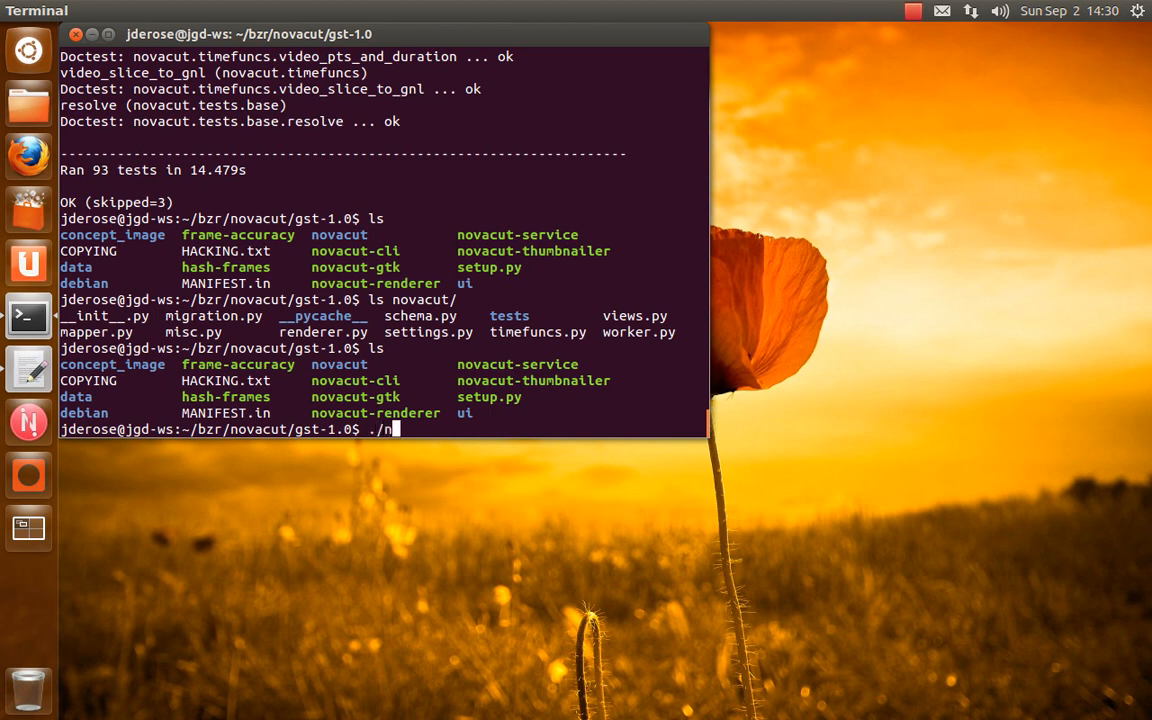
{"action": "type", "text": "ovacut-"}
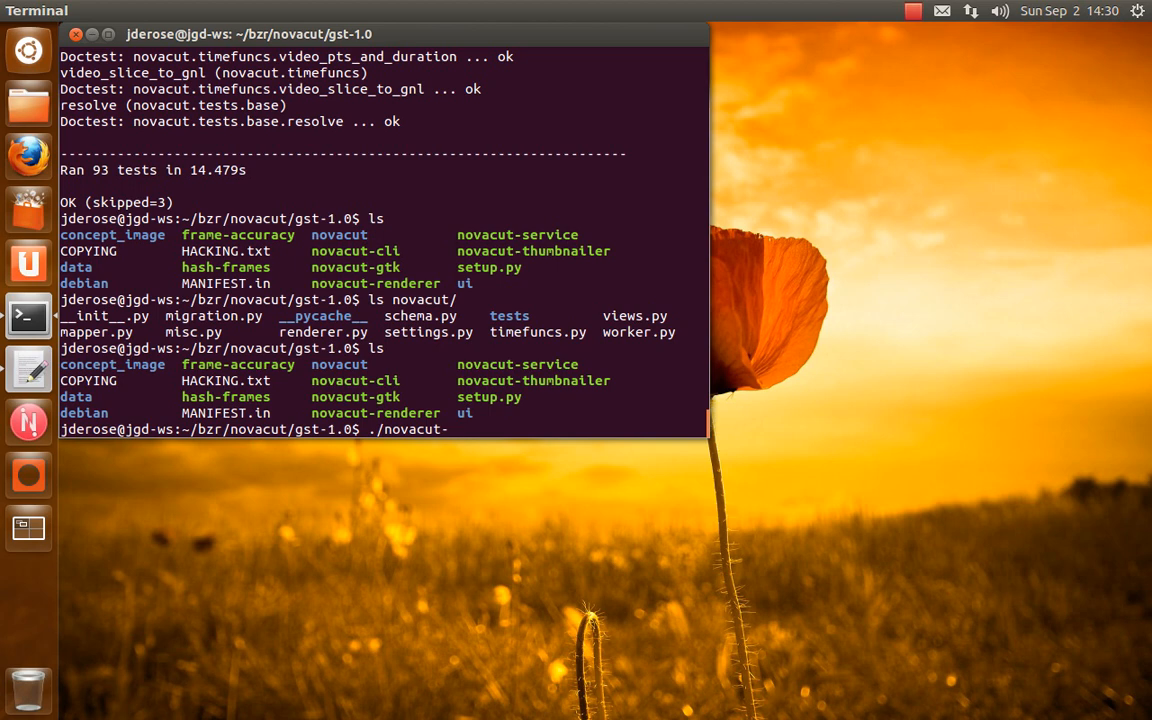
{"action": "type", "text": "s"}
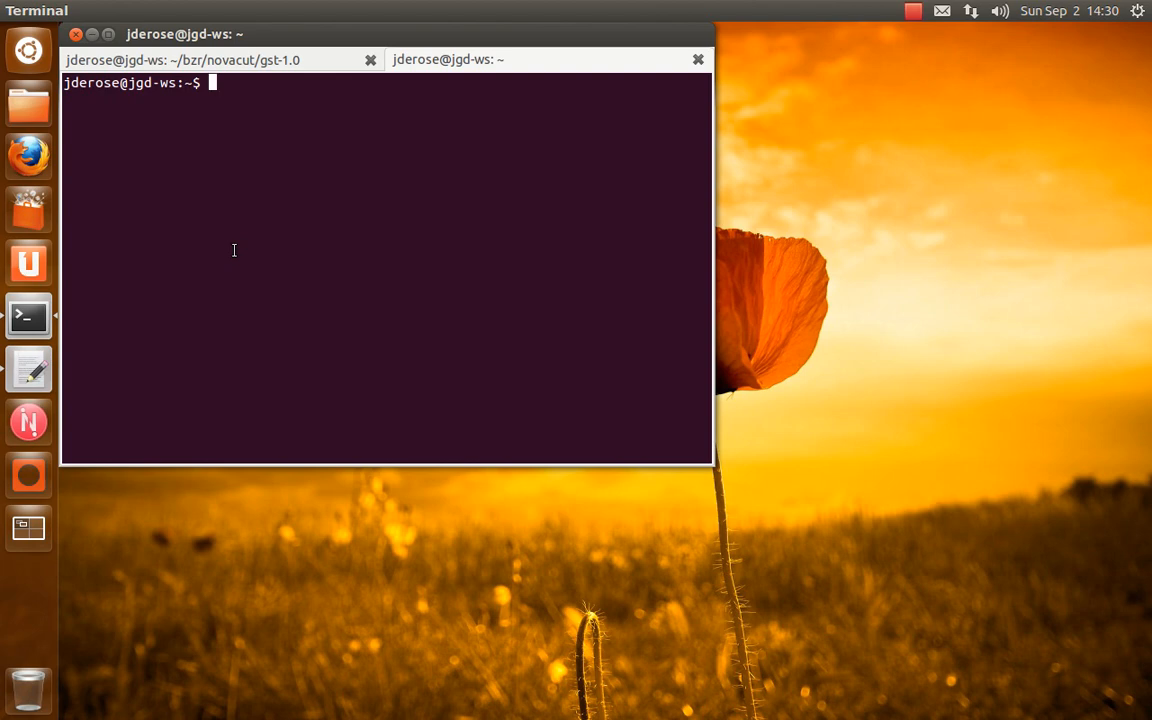
Follow .cache/novacut/novacut-service.log with tail -F in a second tab, then stop with Ctrl+C
{"action": "type", "text": "tail -F .ach"}
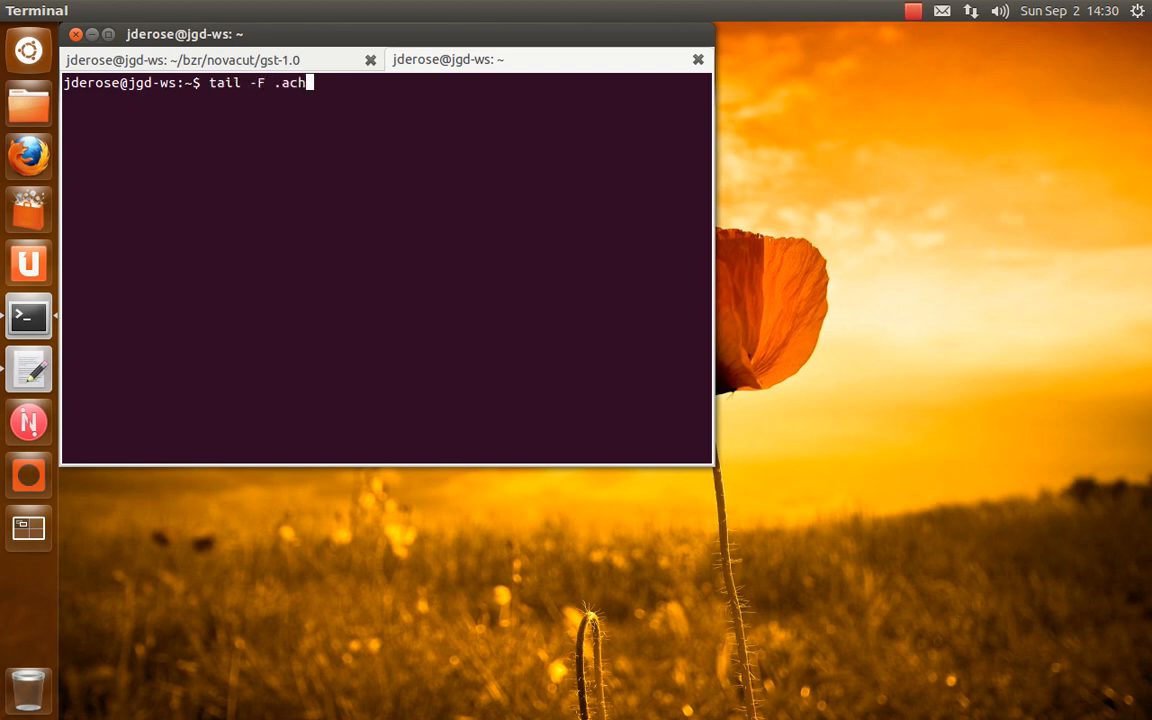
{"action": "key", "text": "BackSpace"}
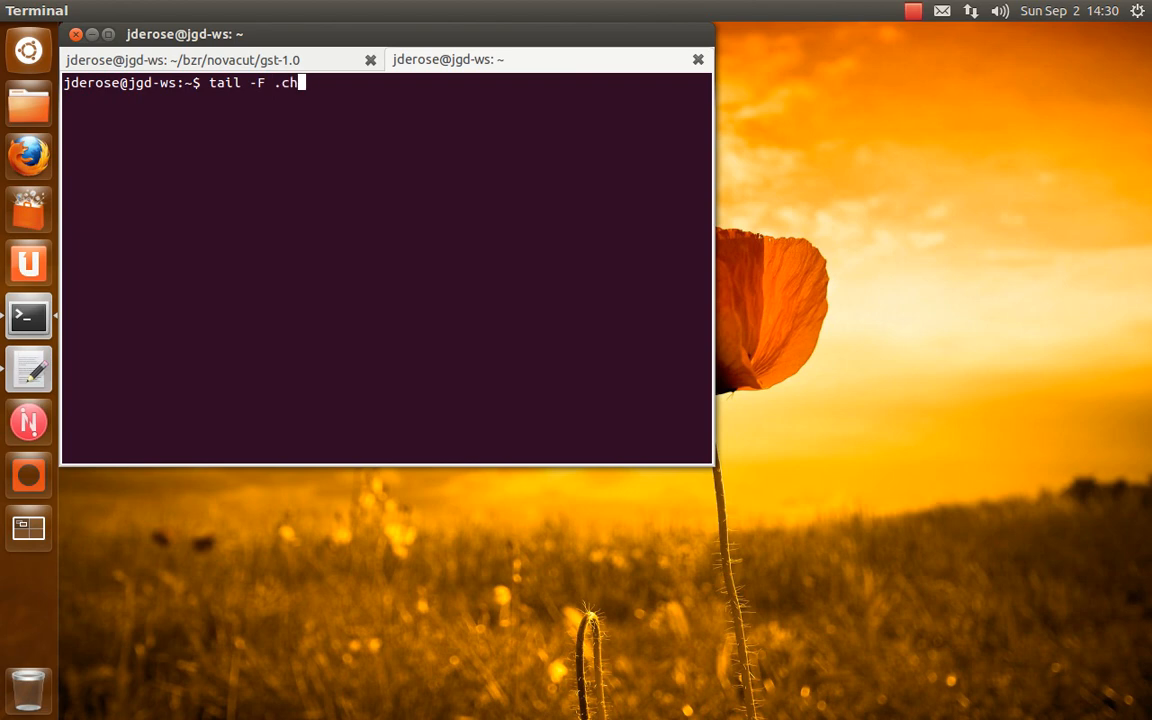
{"action": "key", "text": "BackSpace"}
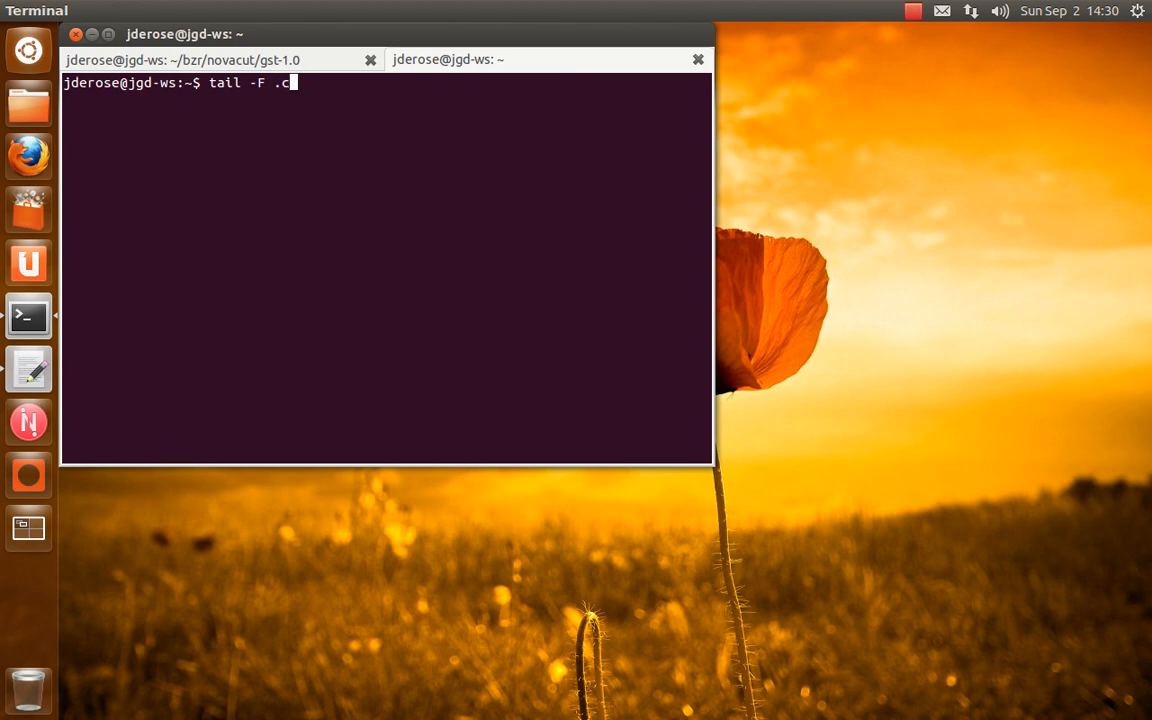
{"action": "type", "text": "ache/"}
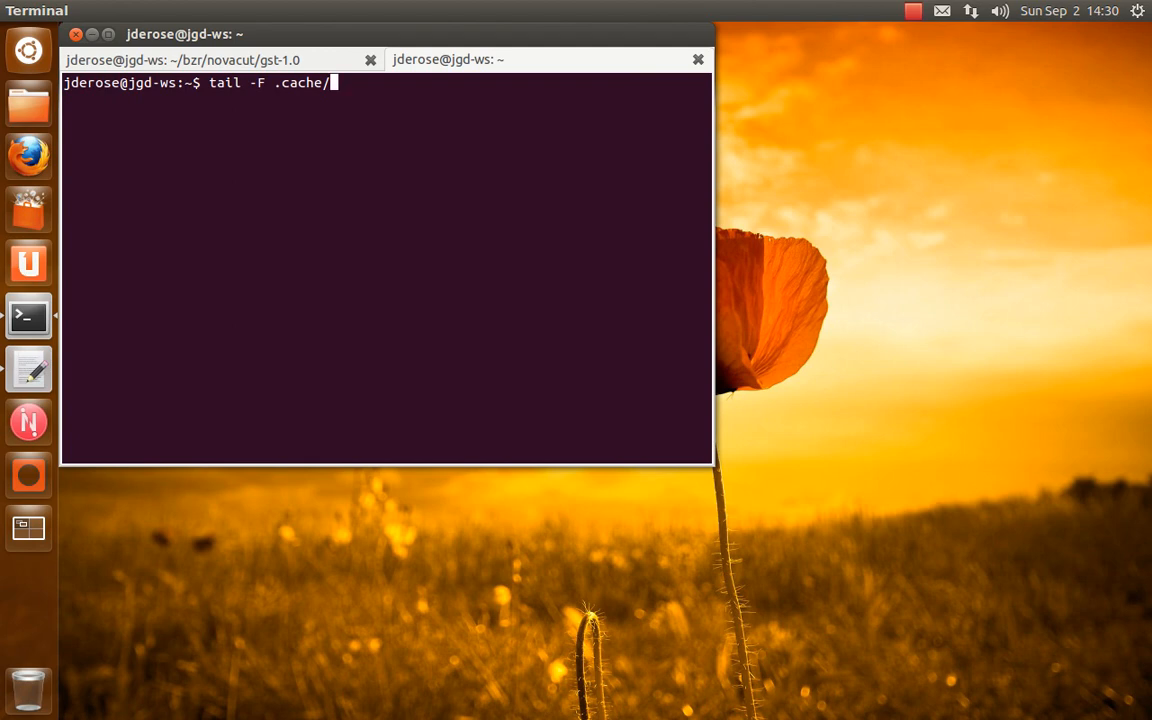
{"action": "type", "text": "novacut/"}
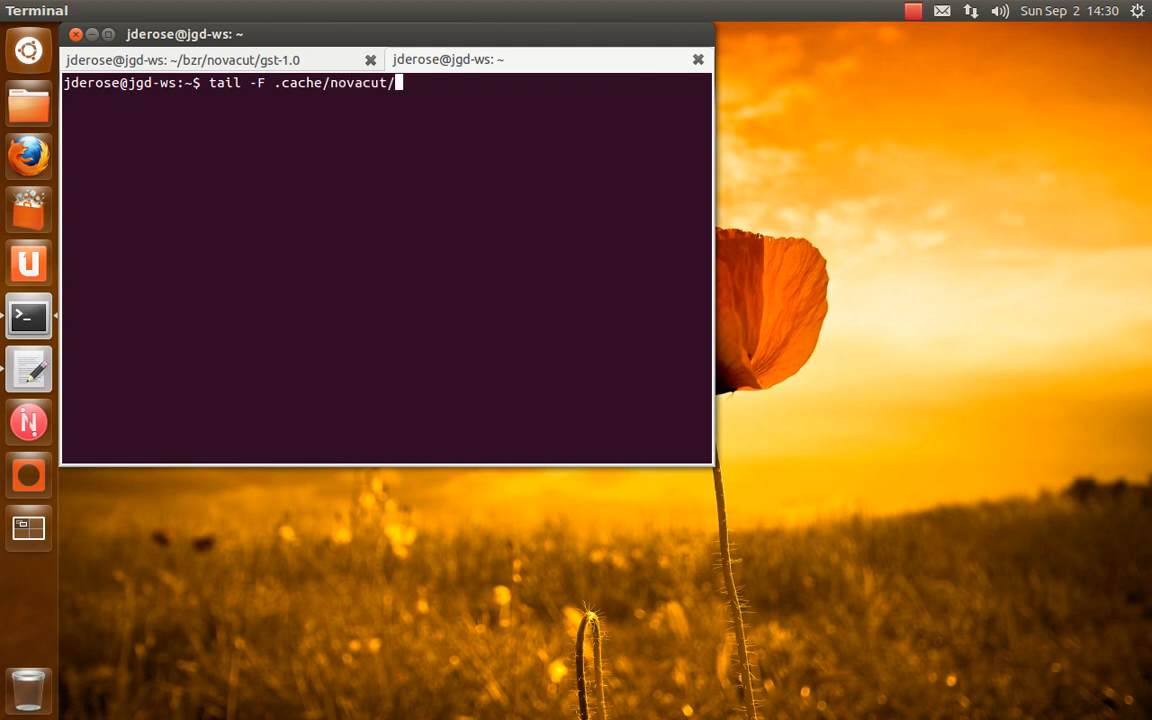
{"action": "type", "text": "no"}
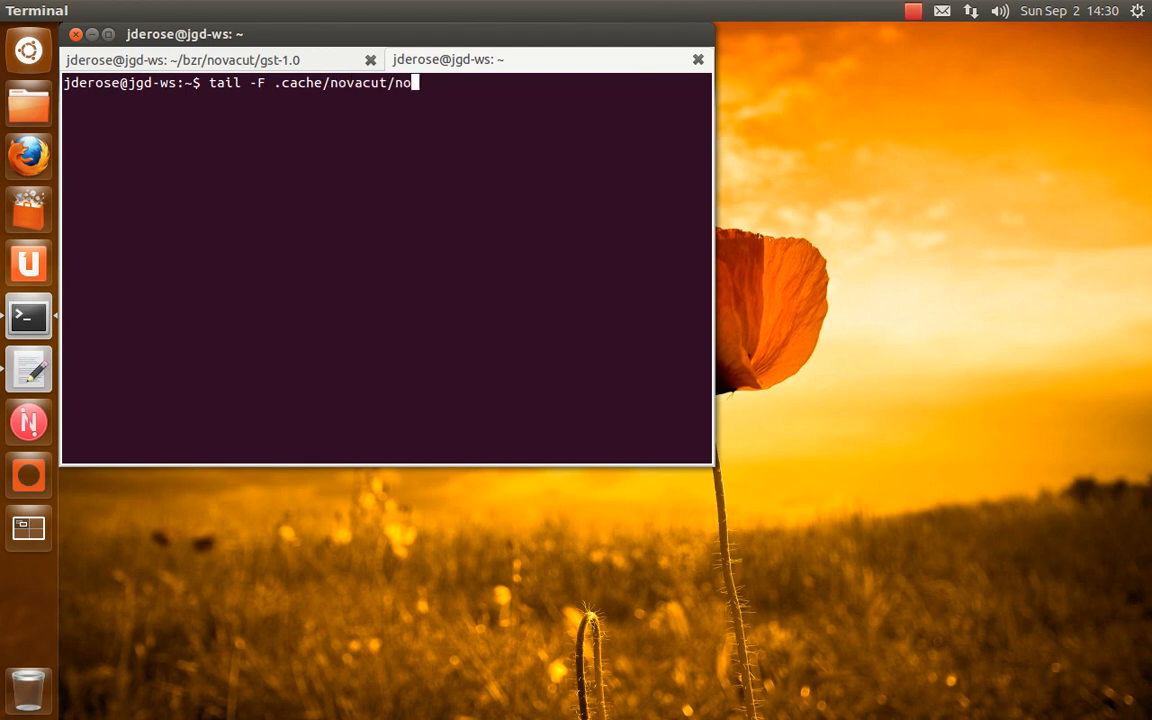
{"action": "type", "text": "vacut-service.log"}
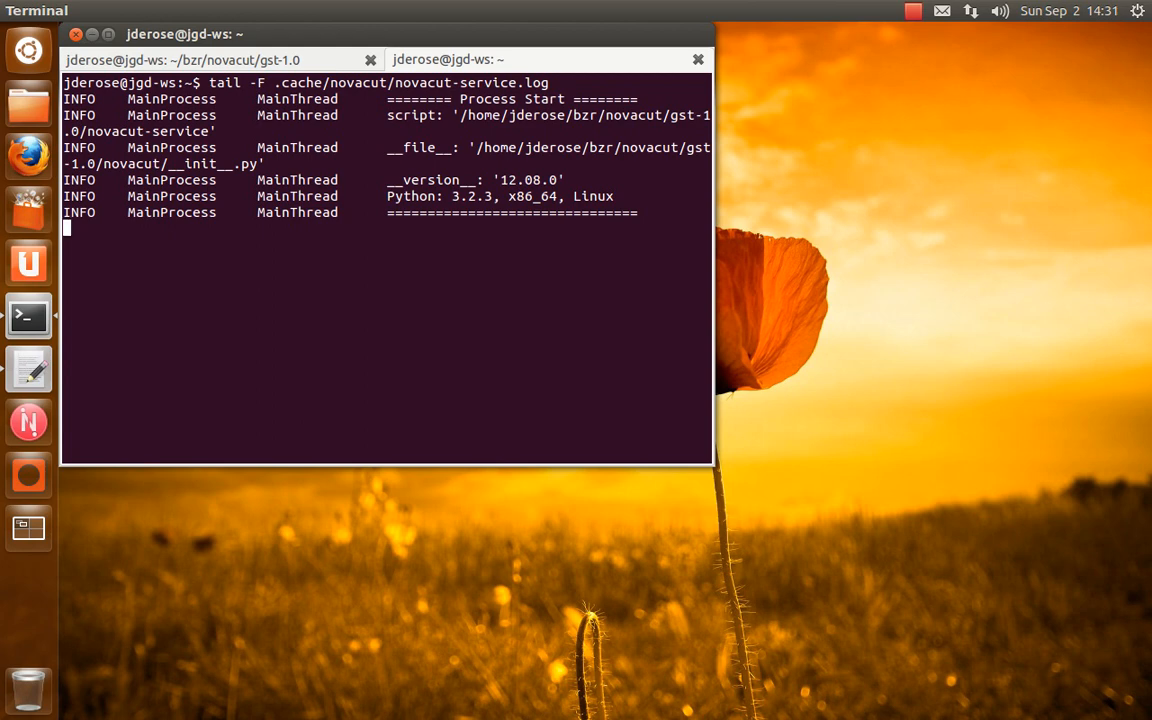
{"action": "mouse_move", "coordinate": [424, 58]}
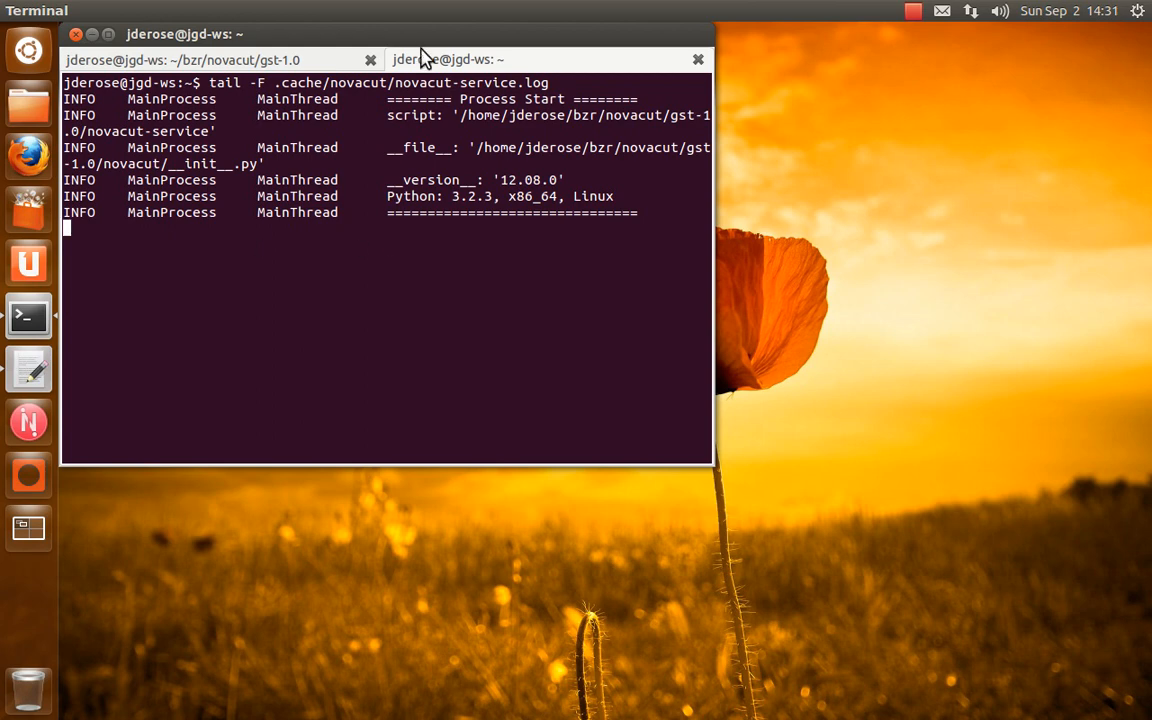
{"action": "double_click", "coordinate": [420, 148]}
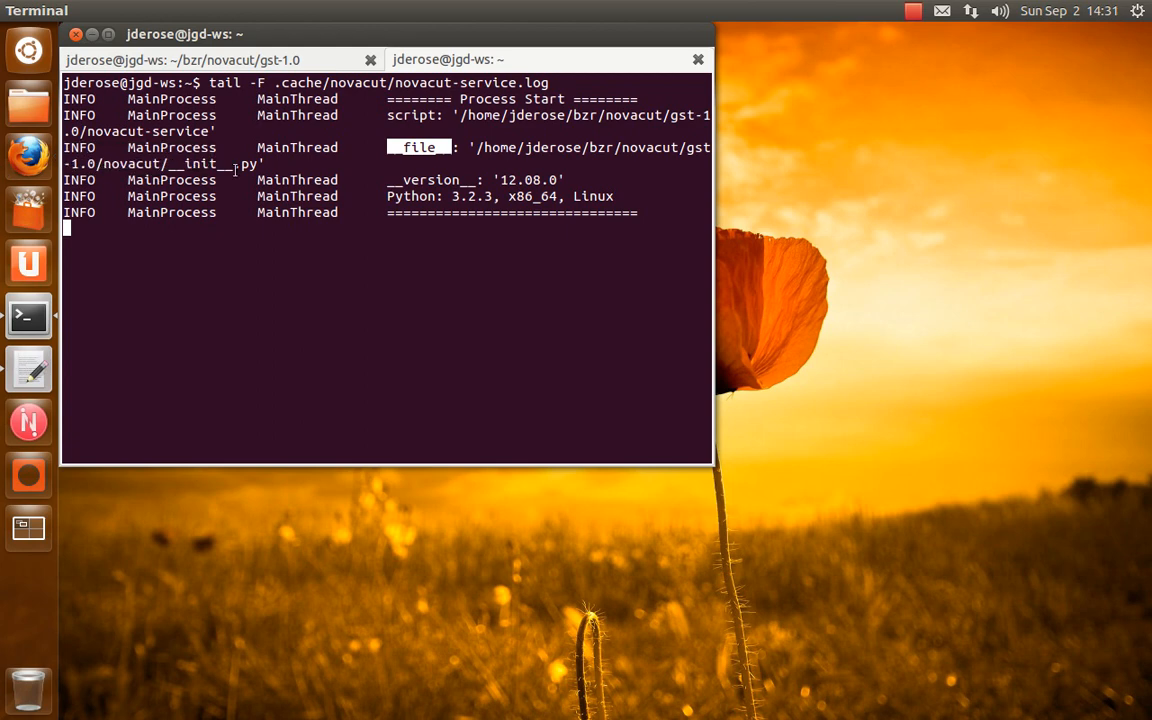
{"action": "key", "text": "ctrl+c"}
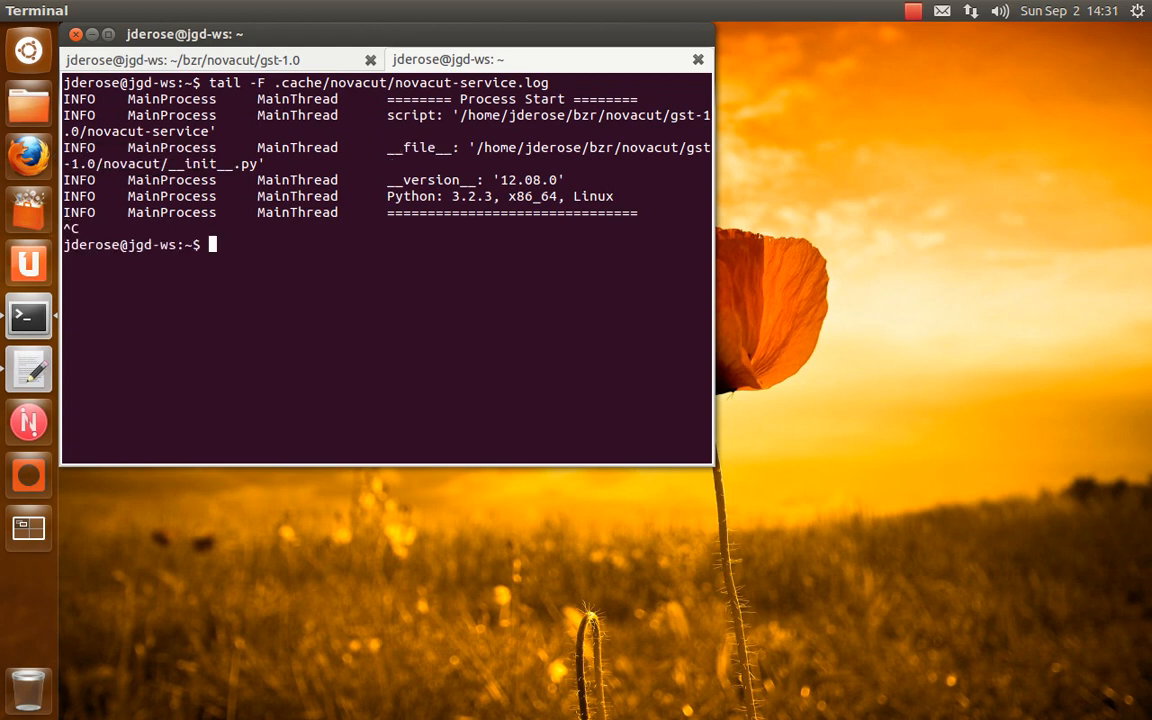
Exit the tab, show ./novacut-cli usage with its DBus methods, and list the gst-1.0 tree
{"action": "type", "text": "exit"}
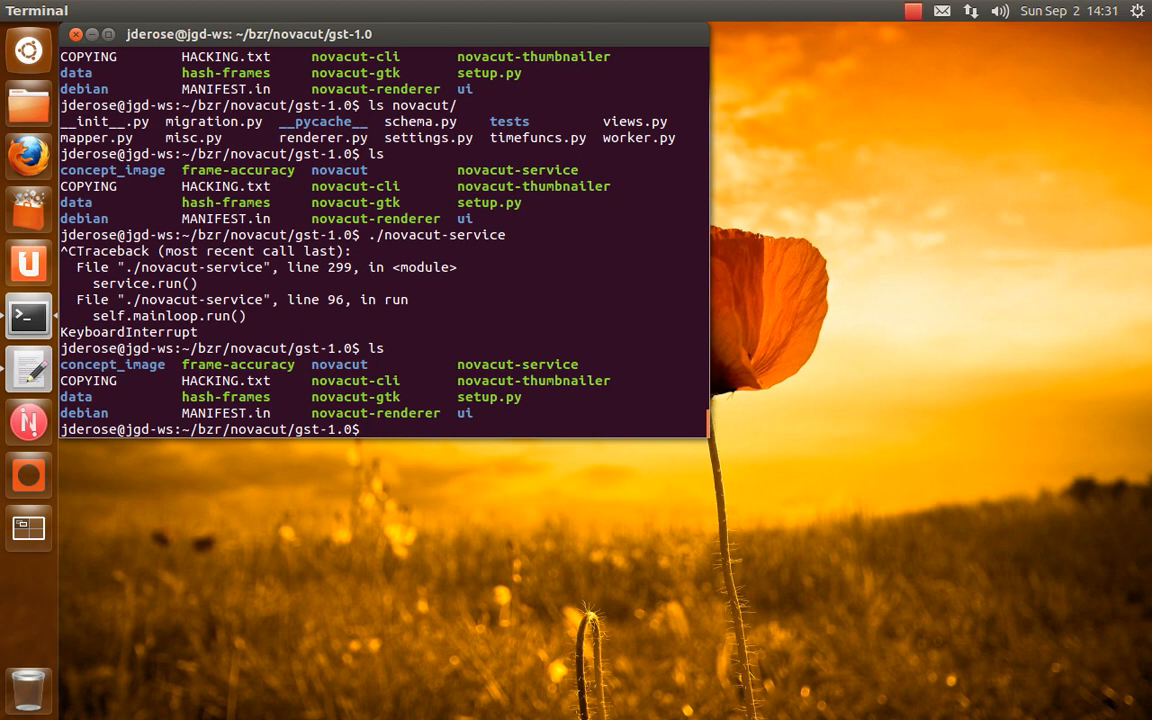
{"action": "type", "text": "novacut-"}
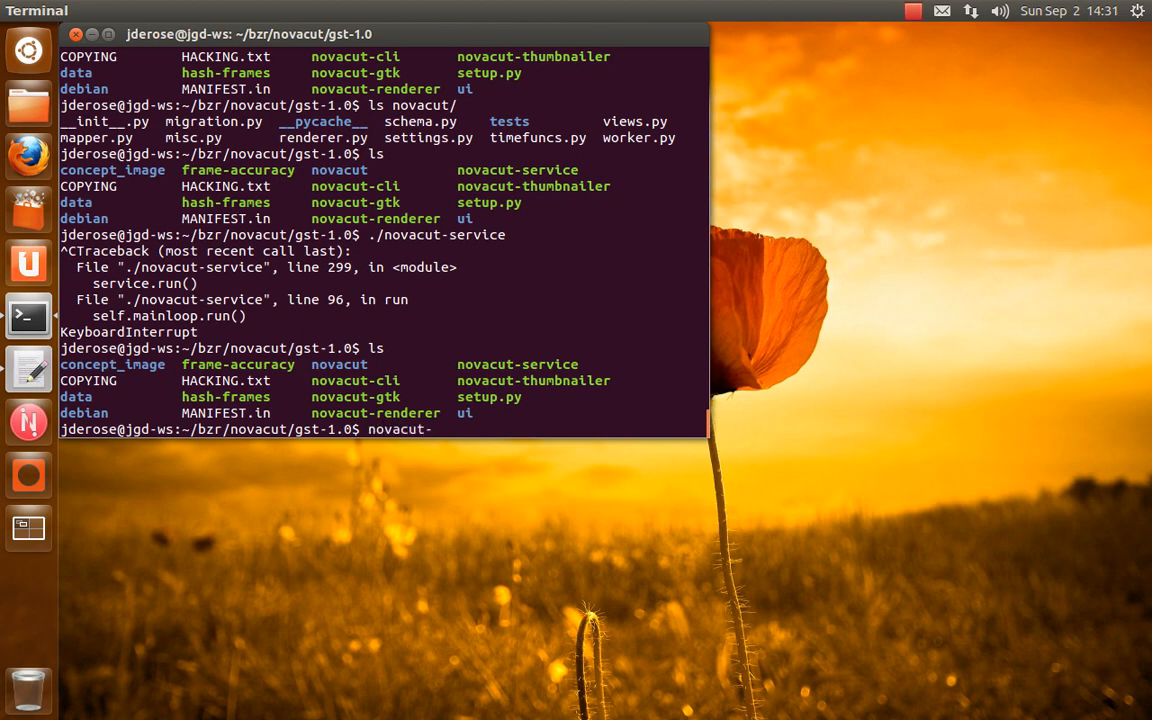
{"action": "type", "text": "cli"}
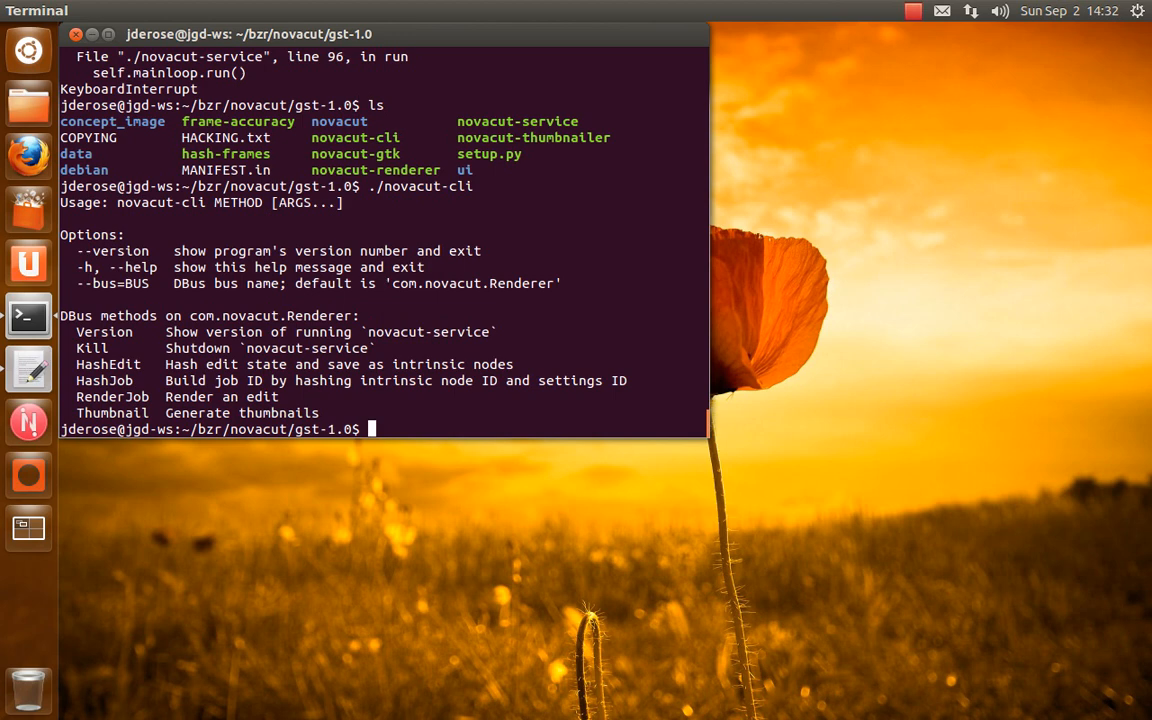
{"action": "type", "text": "ls"}
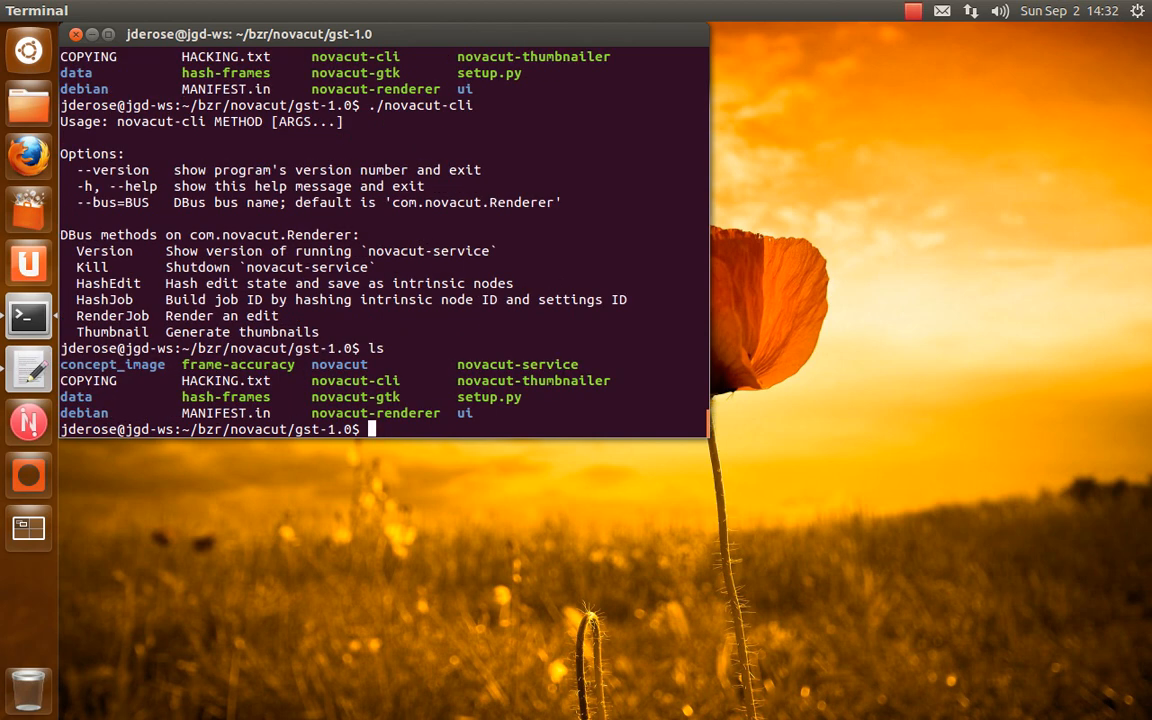
Open novacut-gtk in gedit and read down to the App class and its signals dict
{"action": "type", "text": "gedit novacut-"}
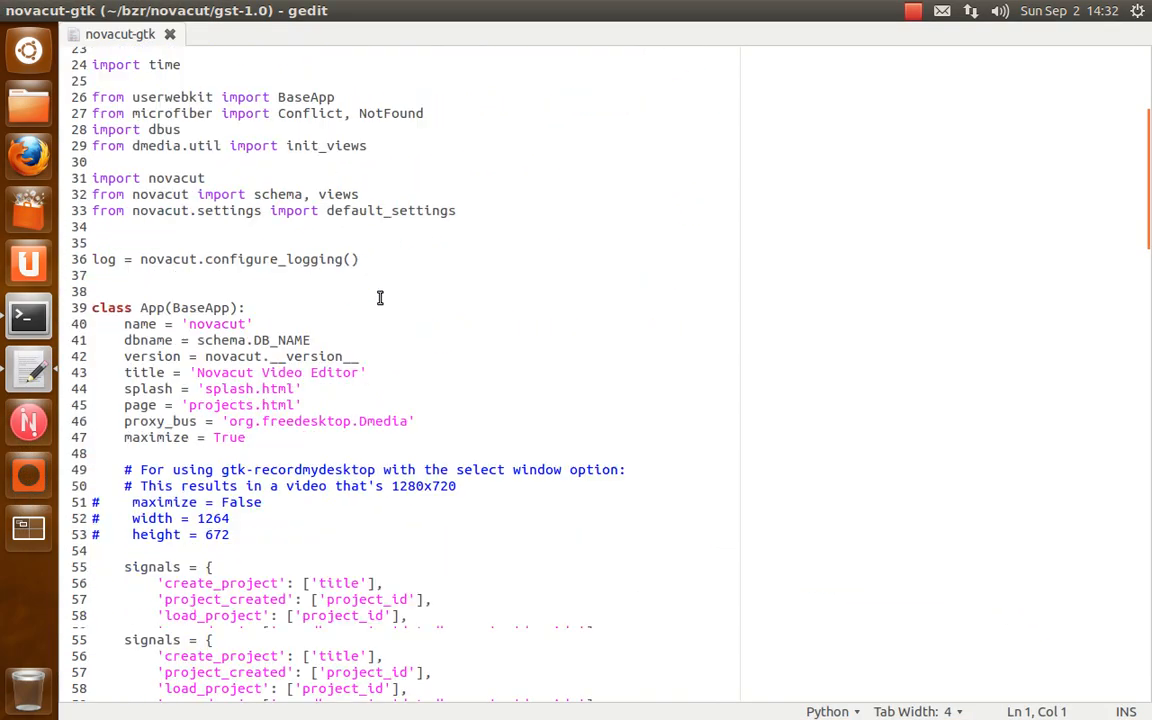
{"action": "scroll", "scroll_direction": "down", "scroll_amount": 3}
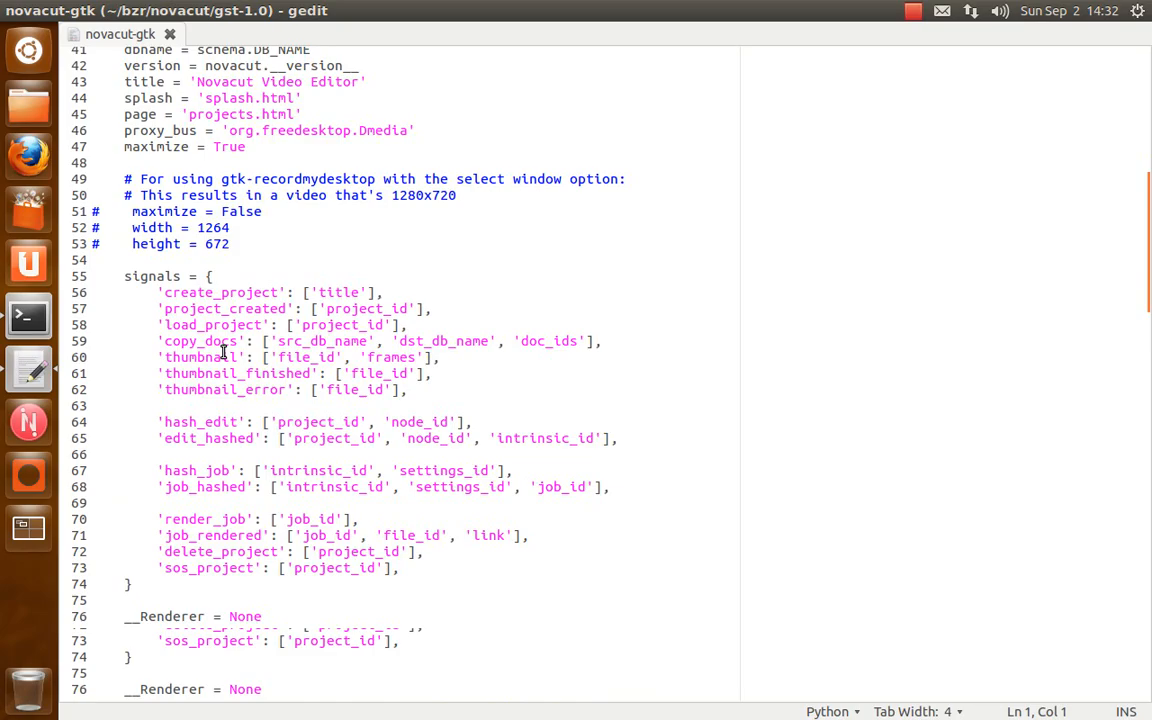
{"action": "scroll", "scroll_direction": "down", "scroll_amount": 3}
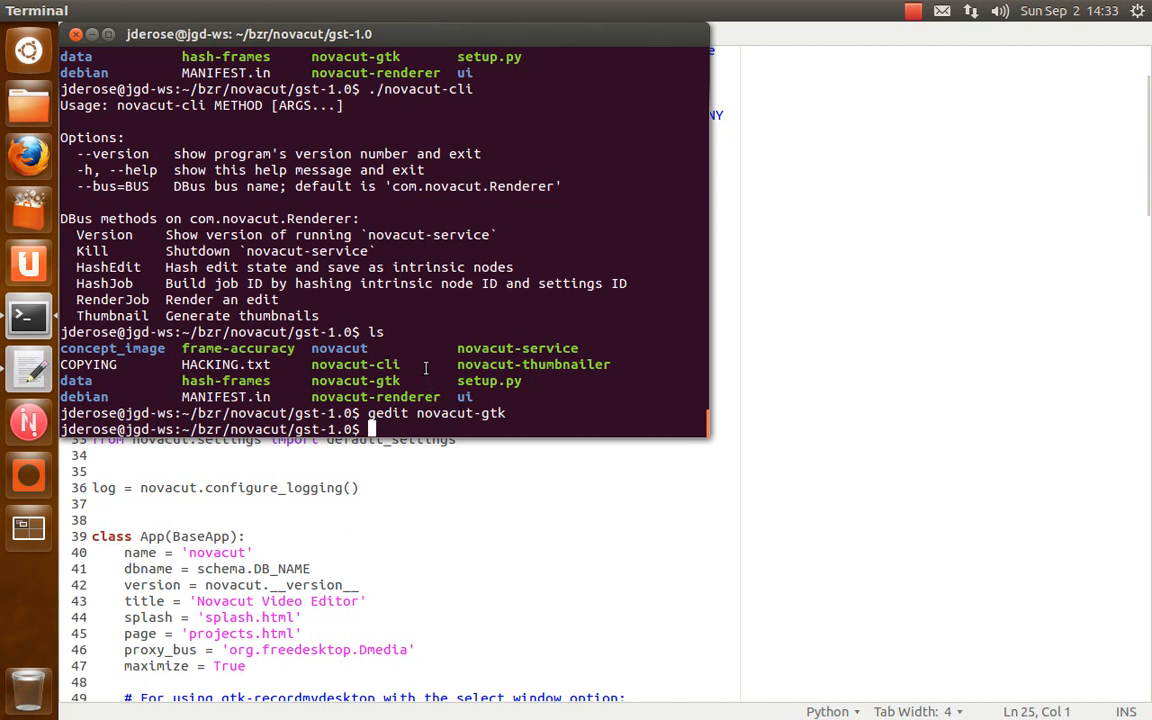
Open novacut-renderer in gedit, then list the novacut package modules such as schema.py
{"action": "type", "text": "gedit novacut-re"}
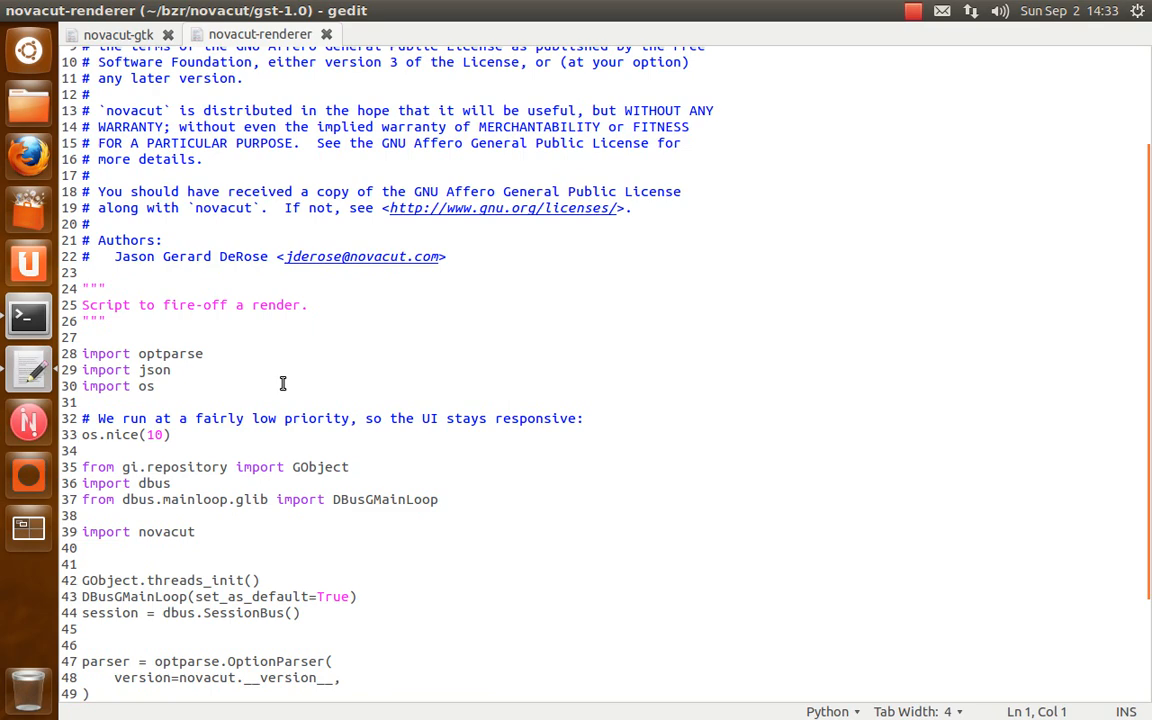
{"action": "mouse_move", "coordinate": [156, 324]}
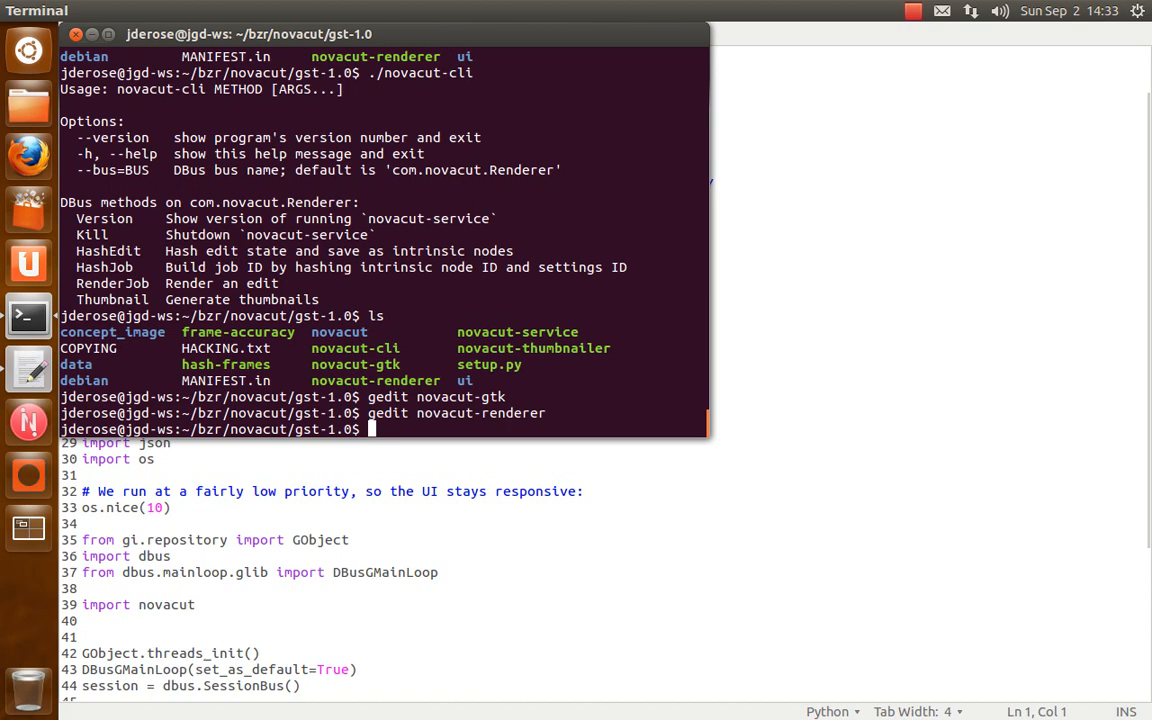
{"action": "type", "text": "ls novacut"}
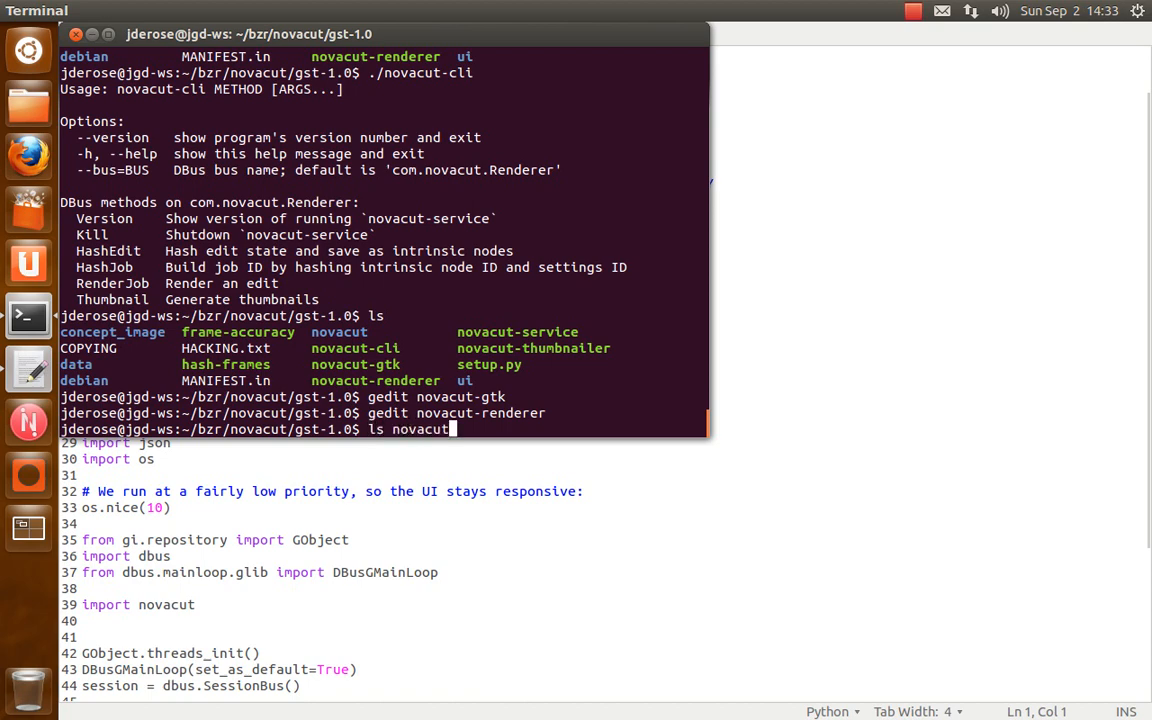
{"action": "key", "text": "Return"}
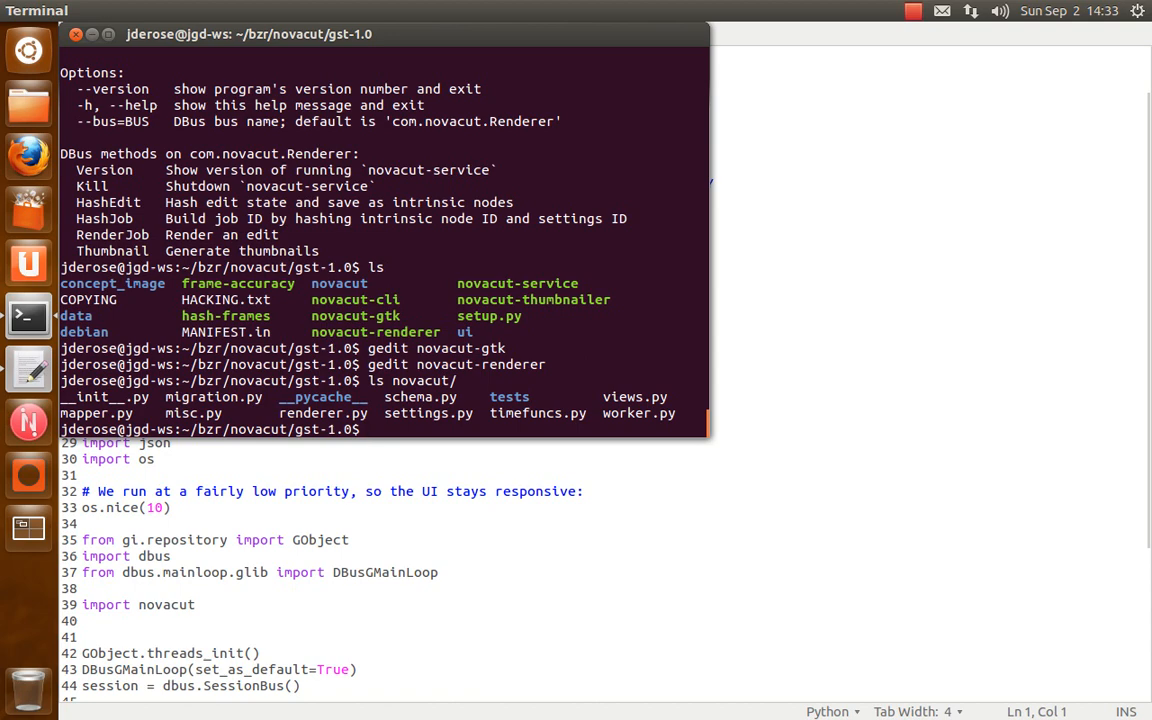
{"action": "type", "text": "ls novacut/"}
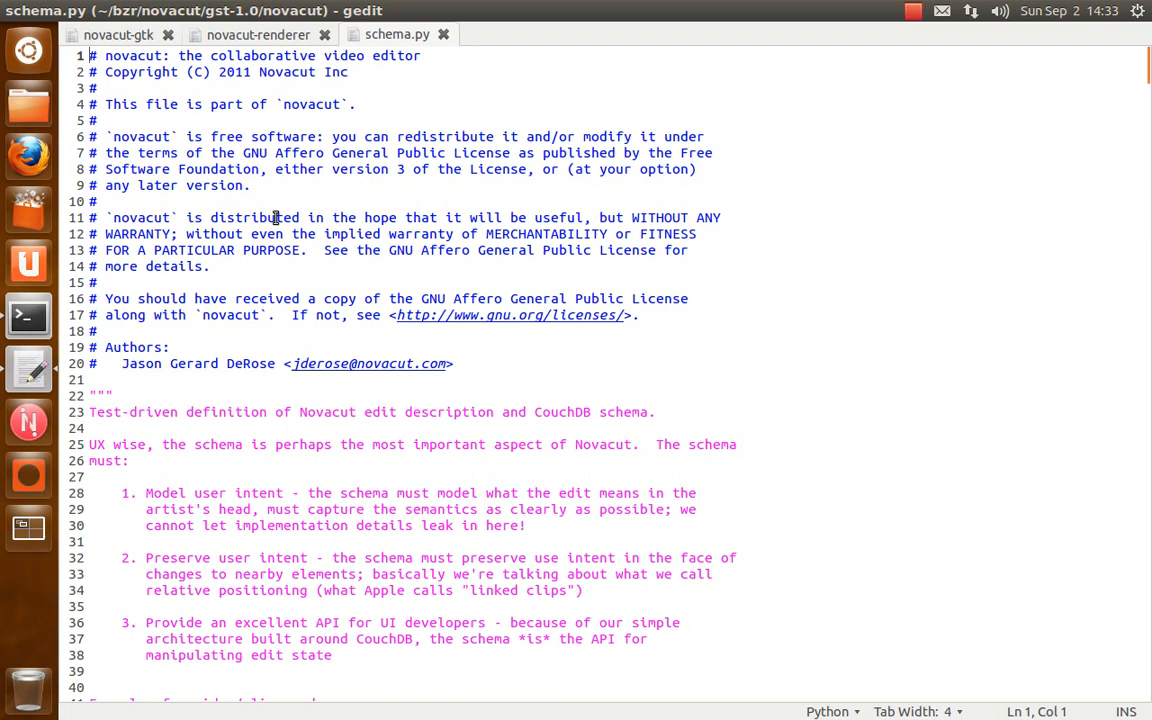
{"action": "mouse_move", "coordinate": [216, 354]}
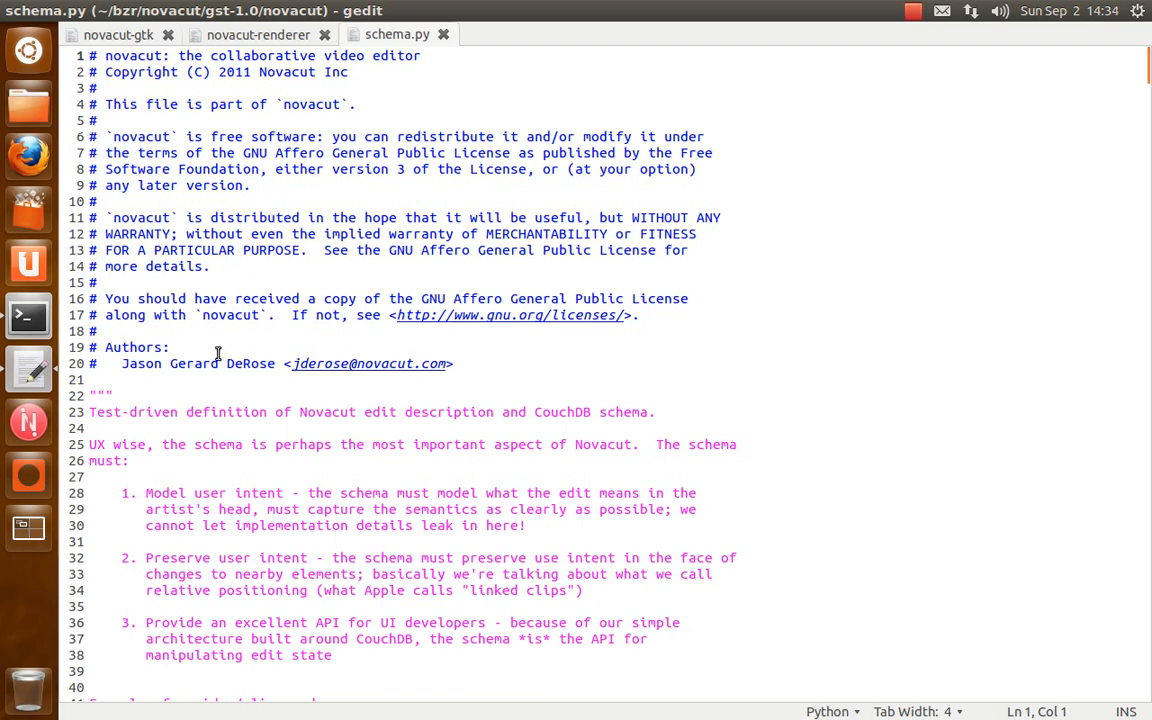
Scroll schema.py past its docstring and imports down to the check_novacut function
{"action": "scroll", "scroll_direction": "down", "scroll_amount": 3}
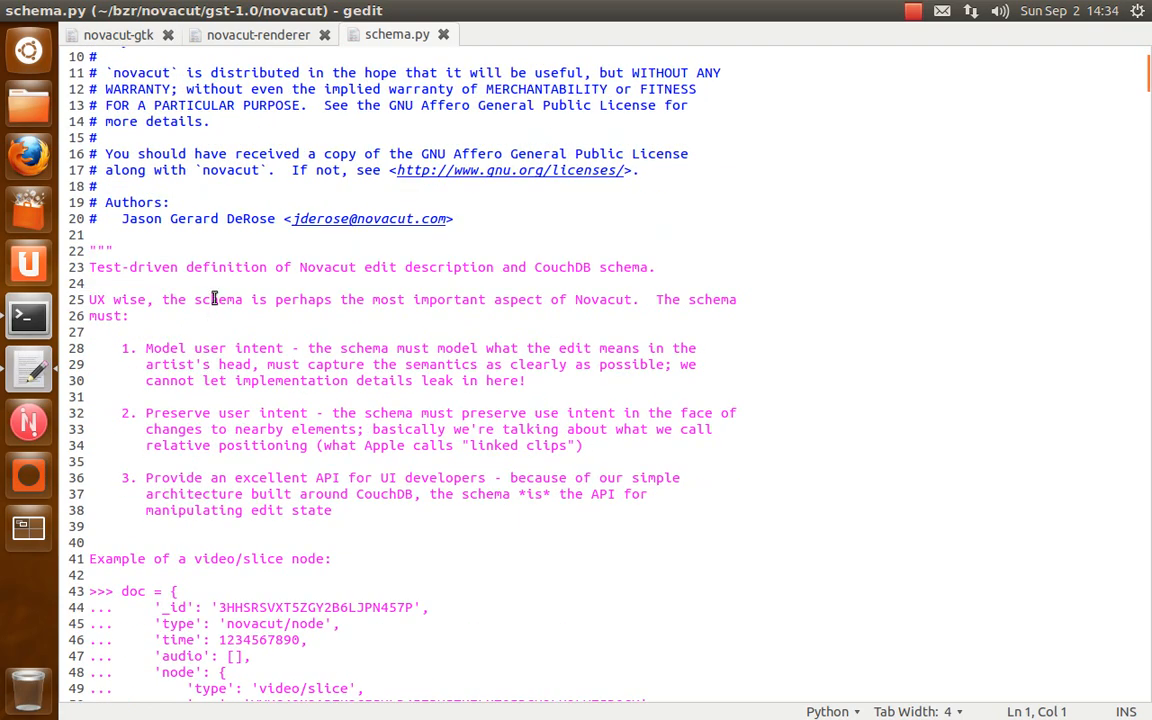
{"action": "scroll", "scroll_direction": "down", "scroll_amount": 3}
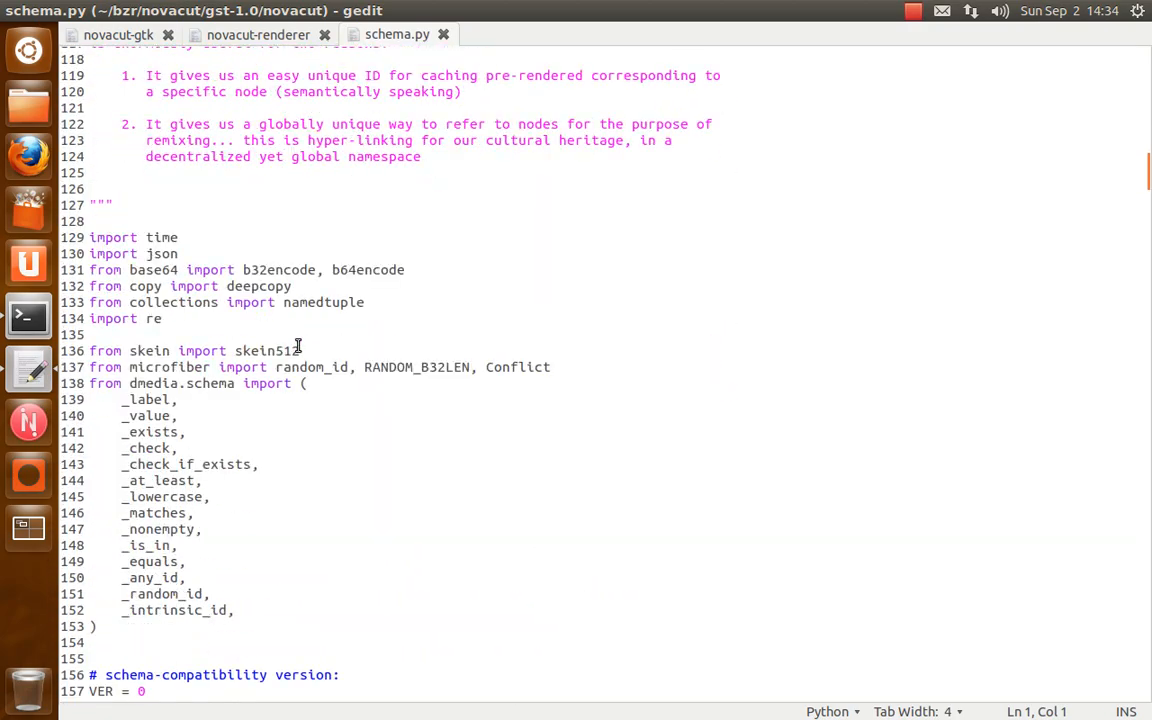
{"action": "scroll", "scroll_direction": "down", "scroll_amount": 3}
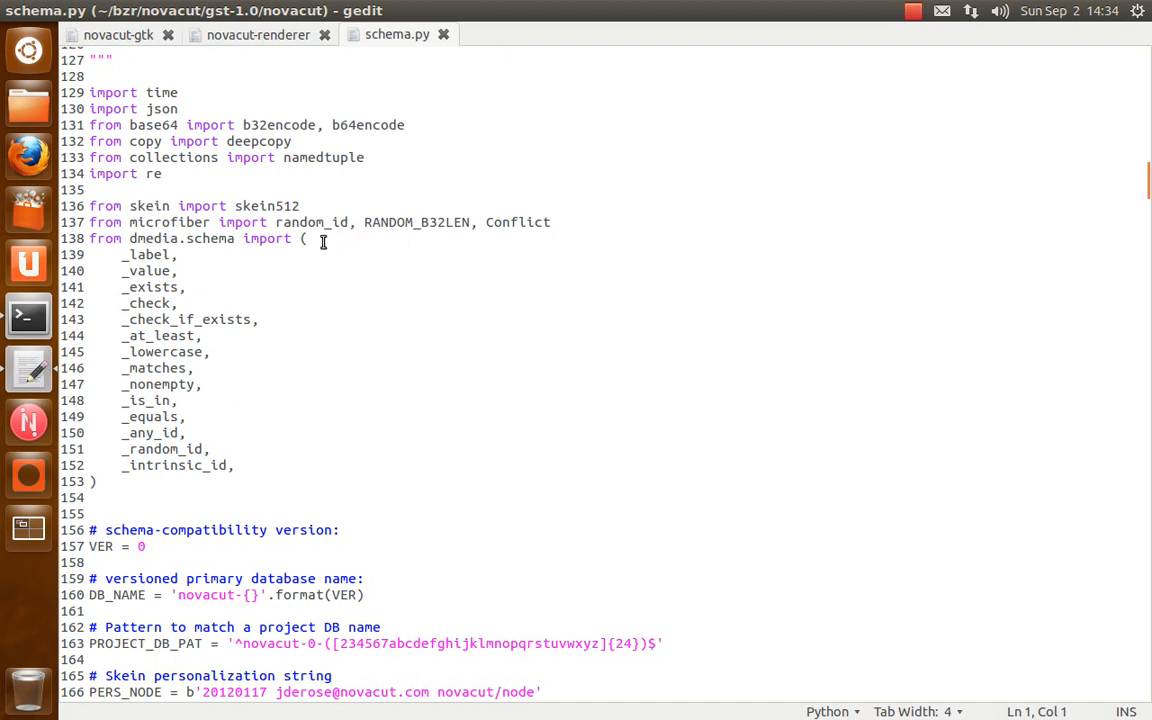
{"action": "mouse_move", "coordinate": [108, 304]}
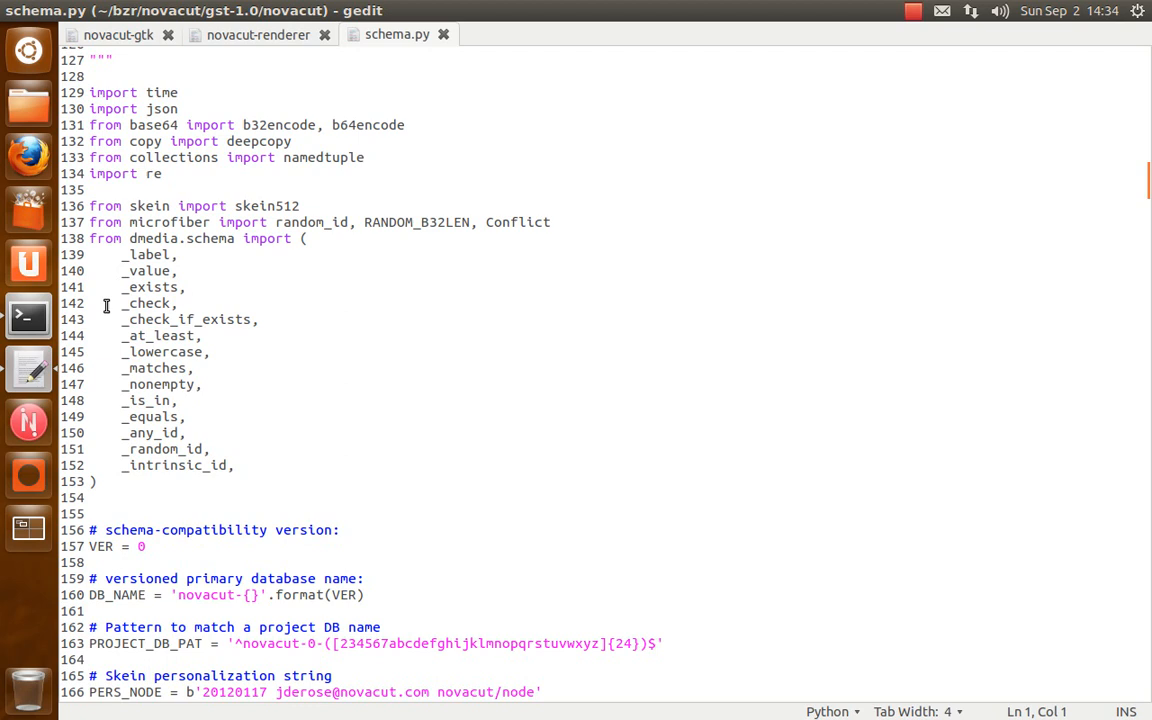
{"action": "mouse_move", "coordinate": [112, 270]}
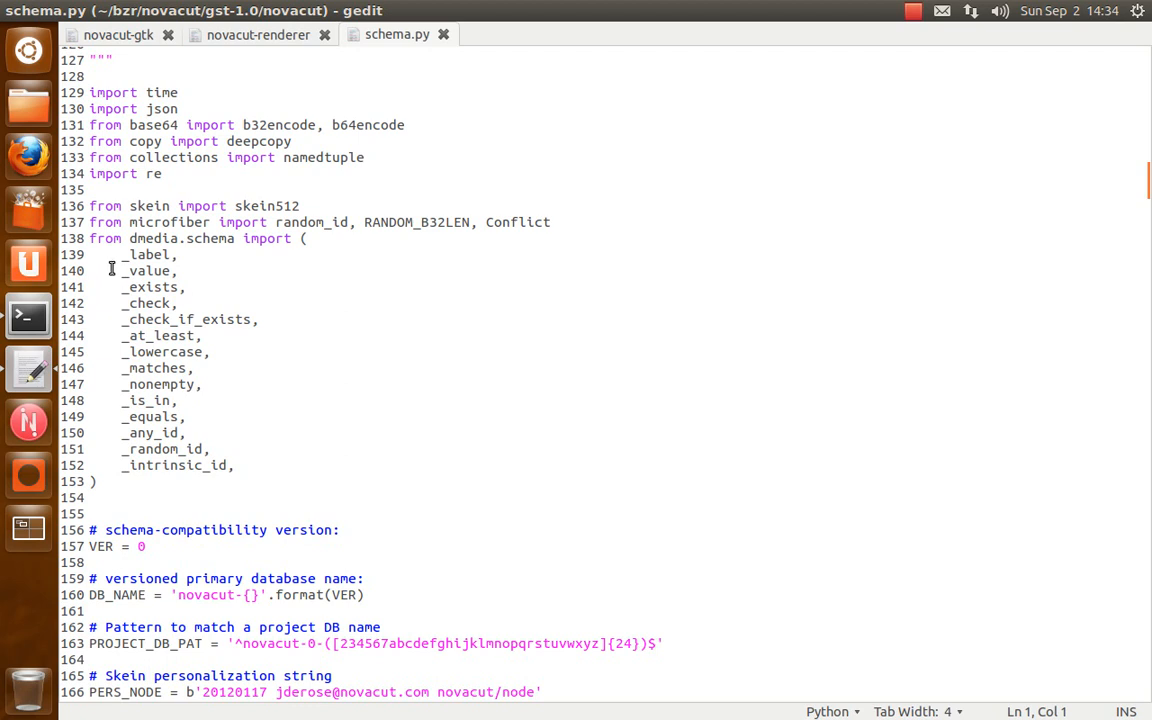
{"action": "mouse_move", "coordinate": [152, 320]}
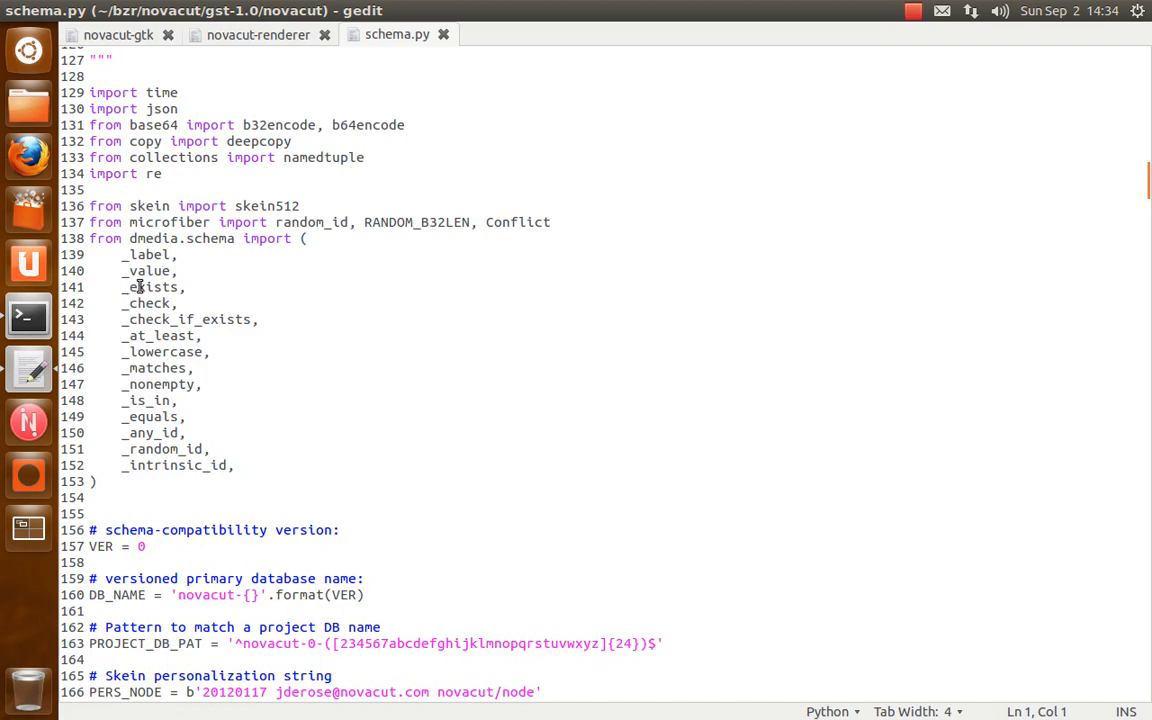
{"action": "scroll", "scroll_direction": "down", "scroll_amount": 3}
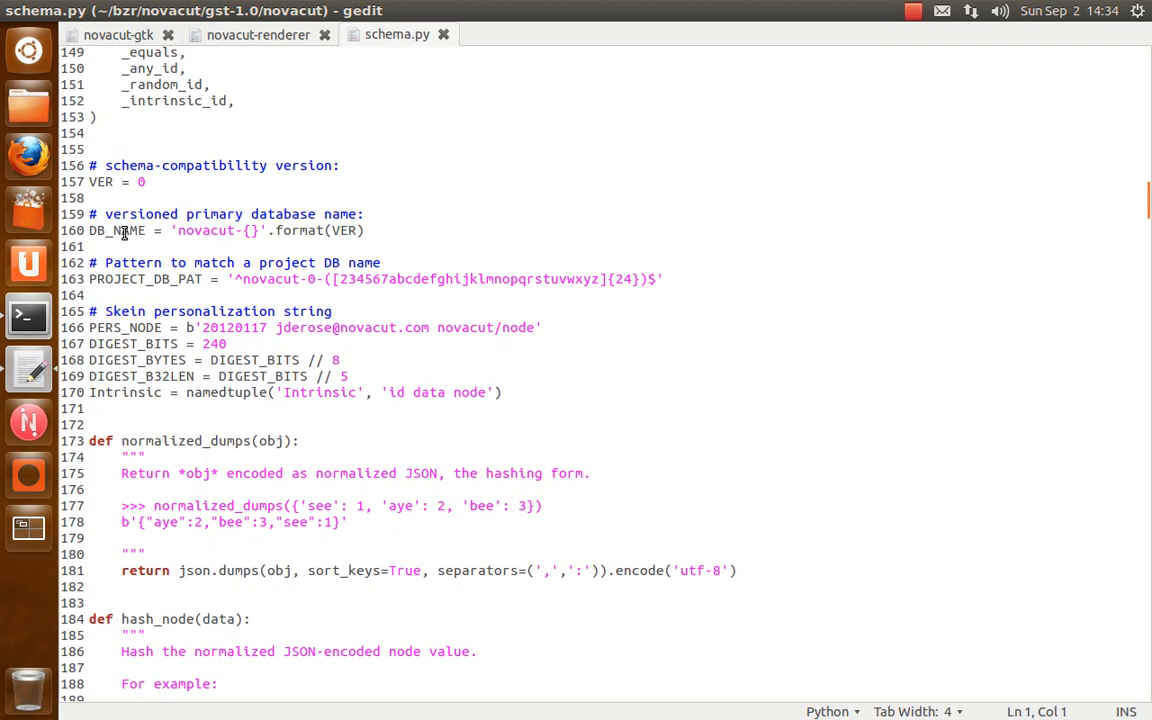
{"action": "scroll", "scroll_direction": "down", "scroll_amount": 3}
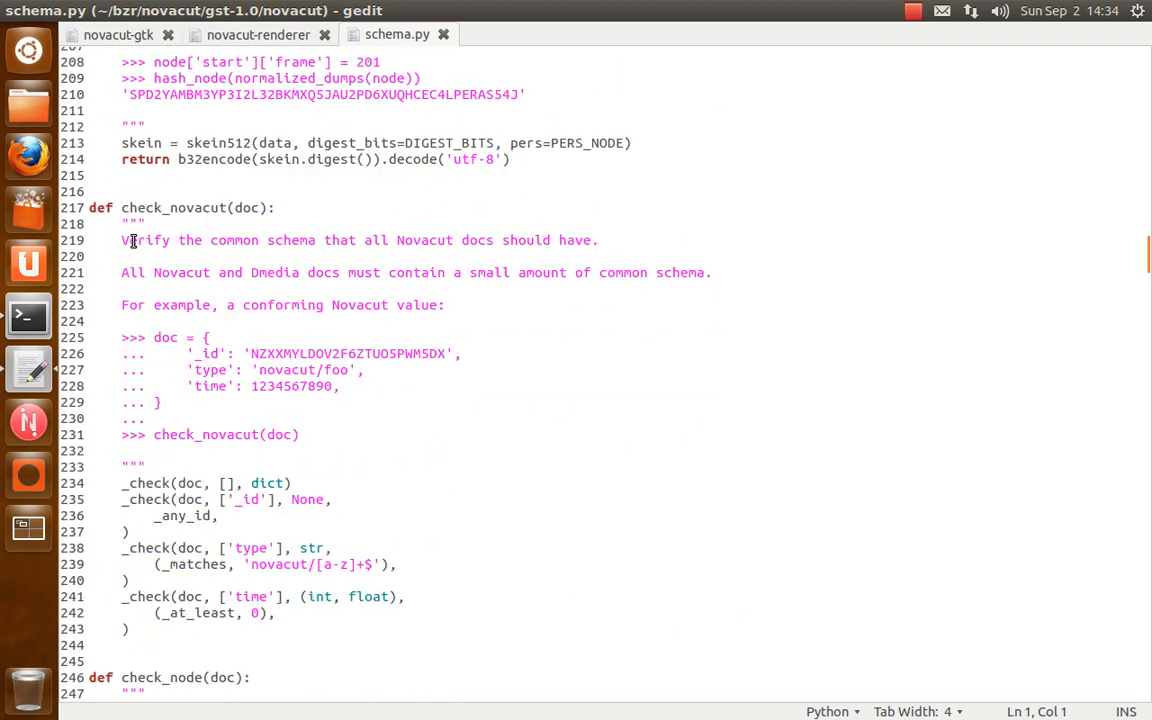
{"action": "scroll", "scroll_direction": "down", "scroll_amount": 3}
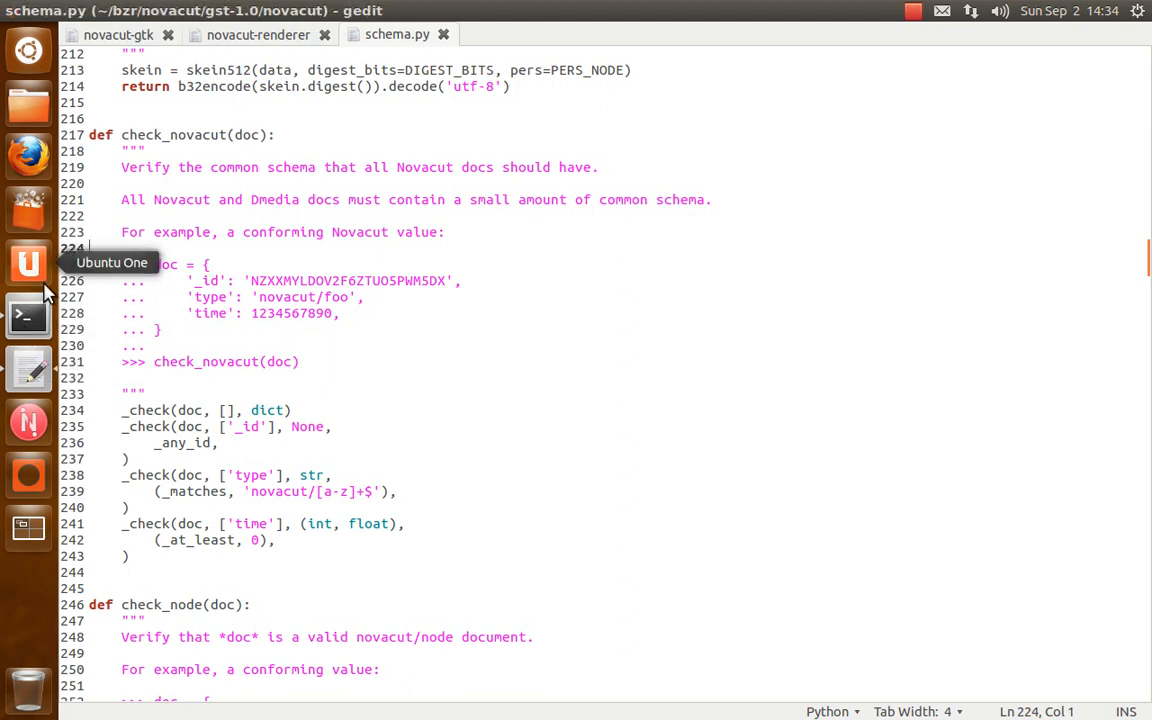
{"action": "mouse_move", "coordinate": [140, 148]}
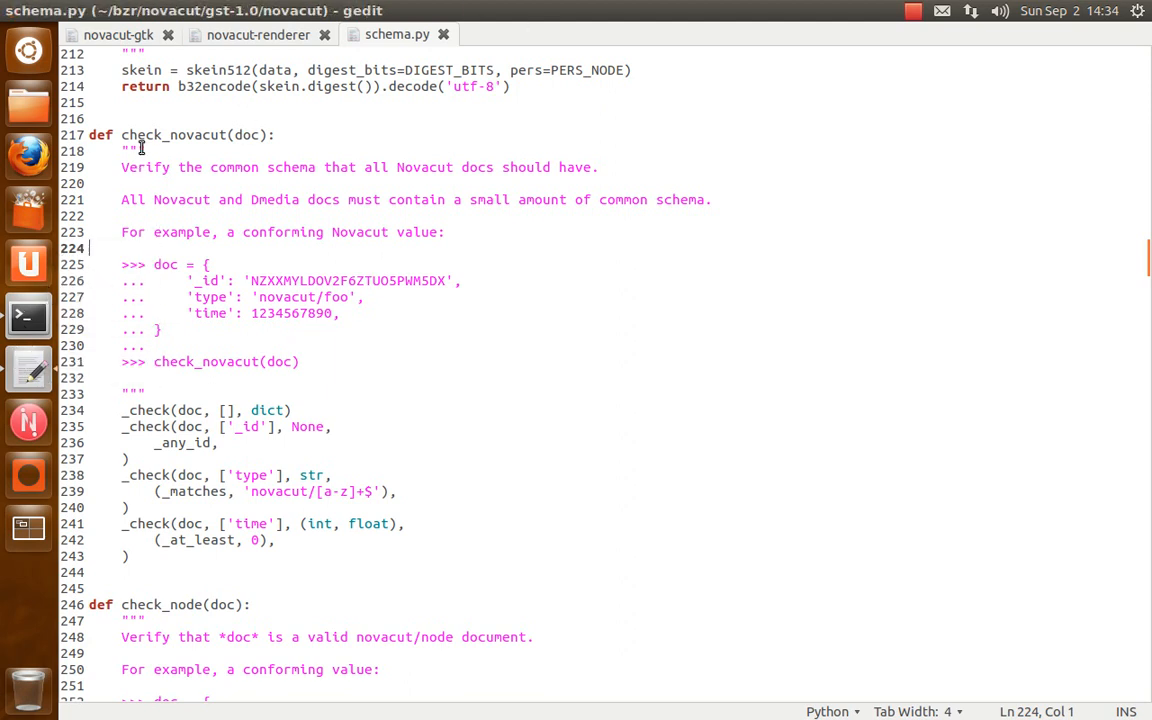
{"action": "double_click", "coordinate": [210, 136]}
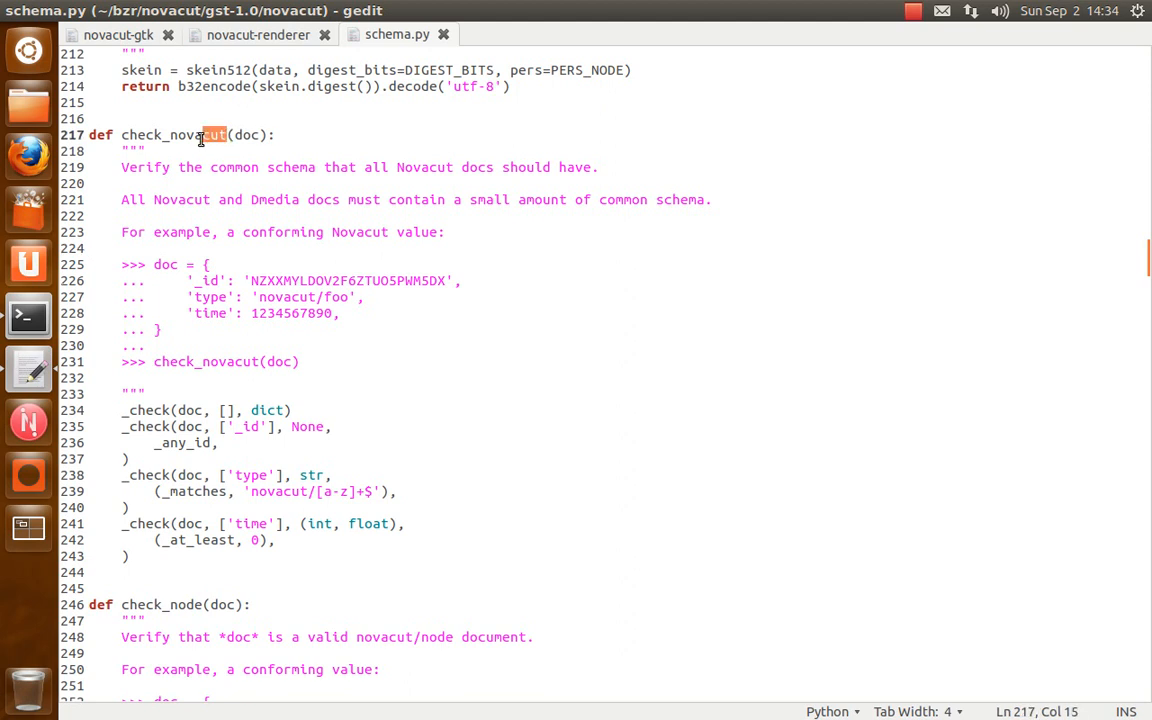
{"action": "double_click", "coordinate": [172, 134]}
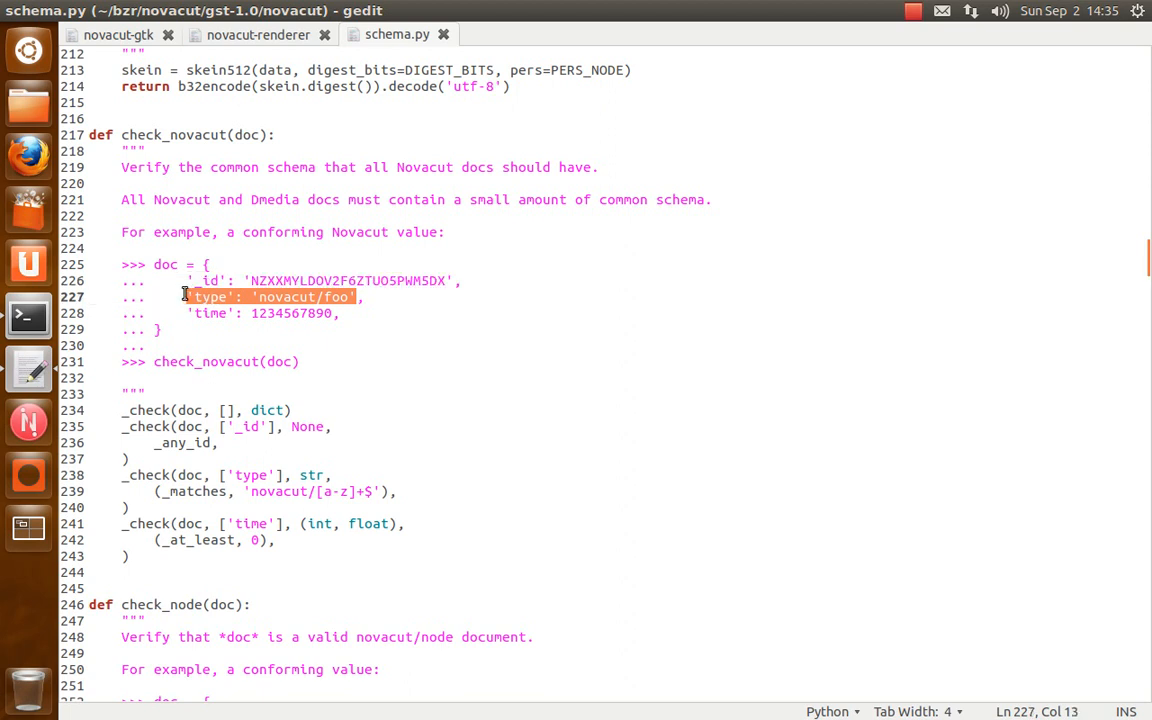
{"action": "mouse_move", "coordinate": [336, 416]}
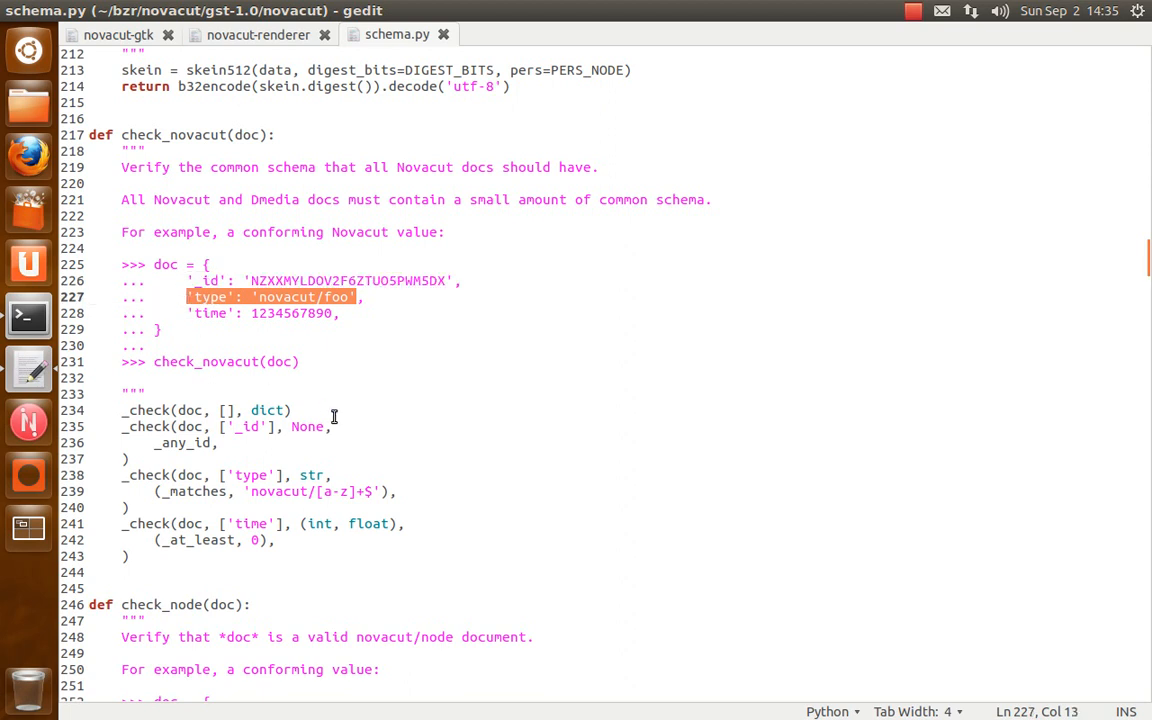
{"action": "double_click", "coordinate": [292, 312]}
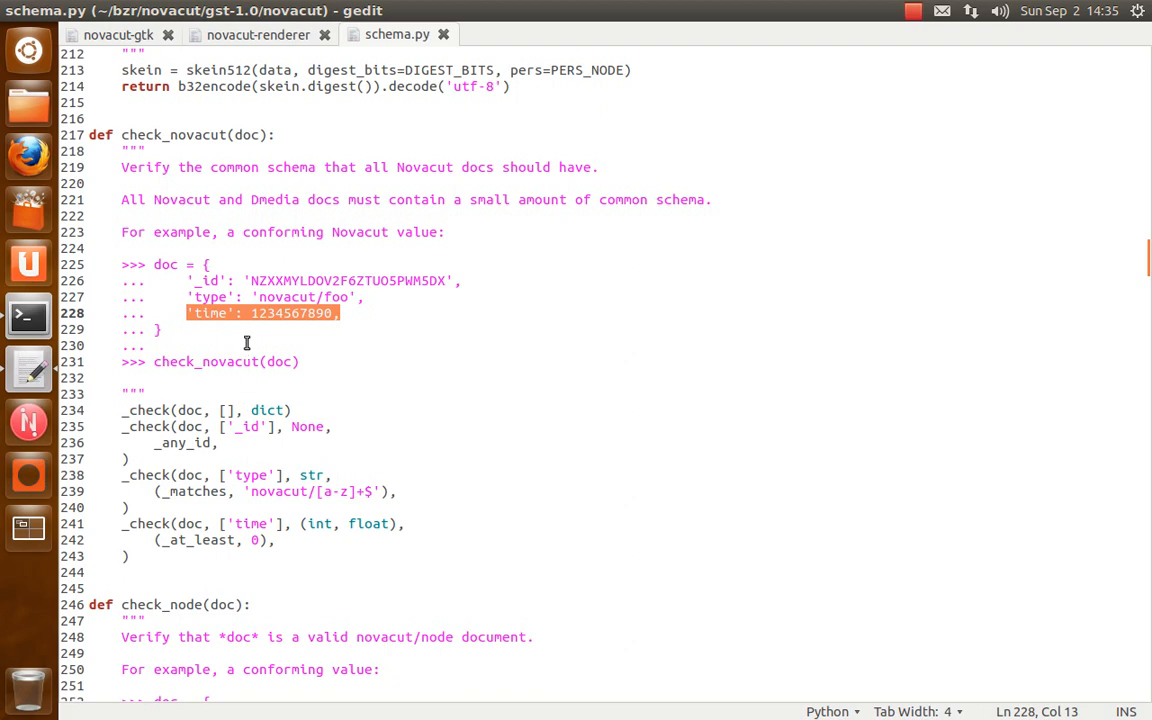
Scroll through check_node's novacut/node example down to the create_node function near line 279
{"action": "scroll", "scroll_direction": "down", "scroll_amount": 3}
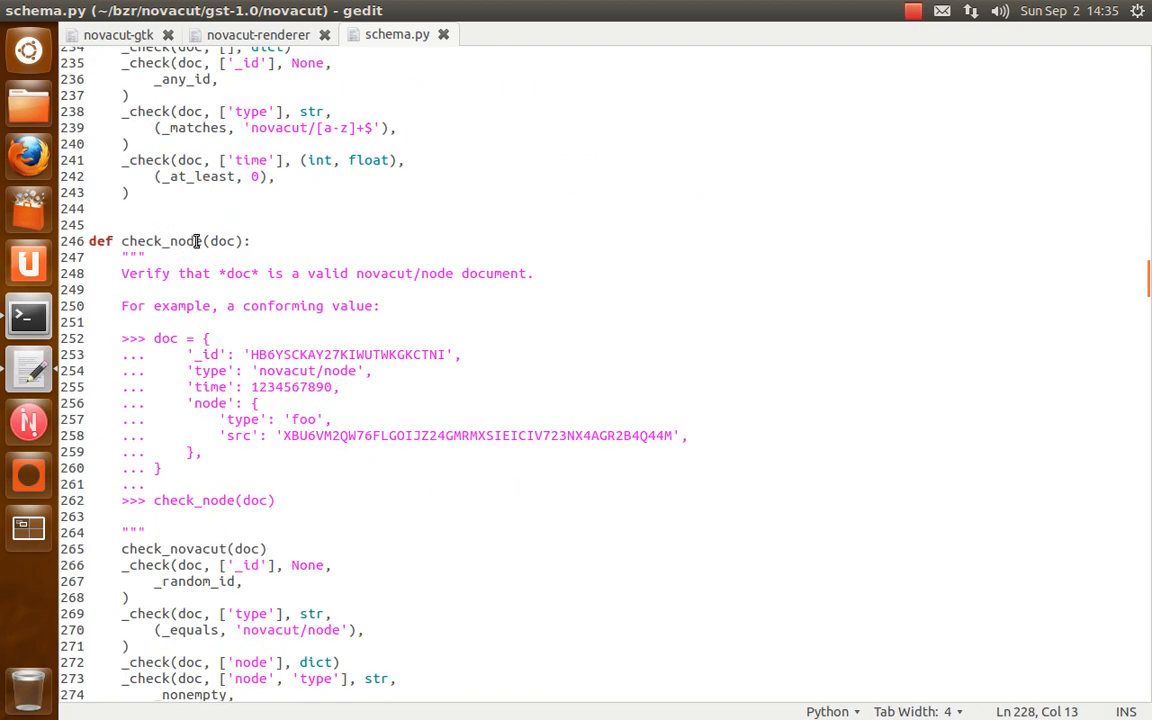
{"action": "scroll", "scroll_direction": "down", "scroll_amount": 3}
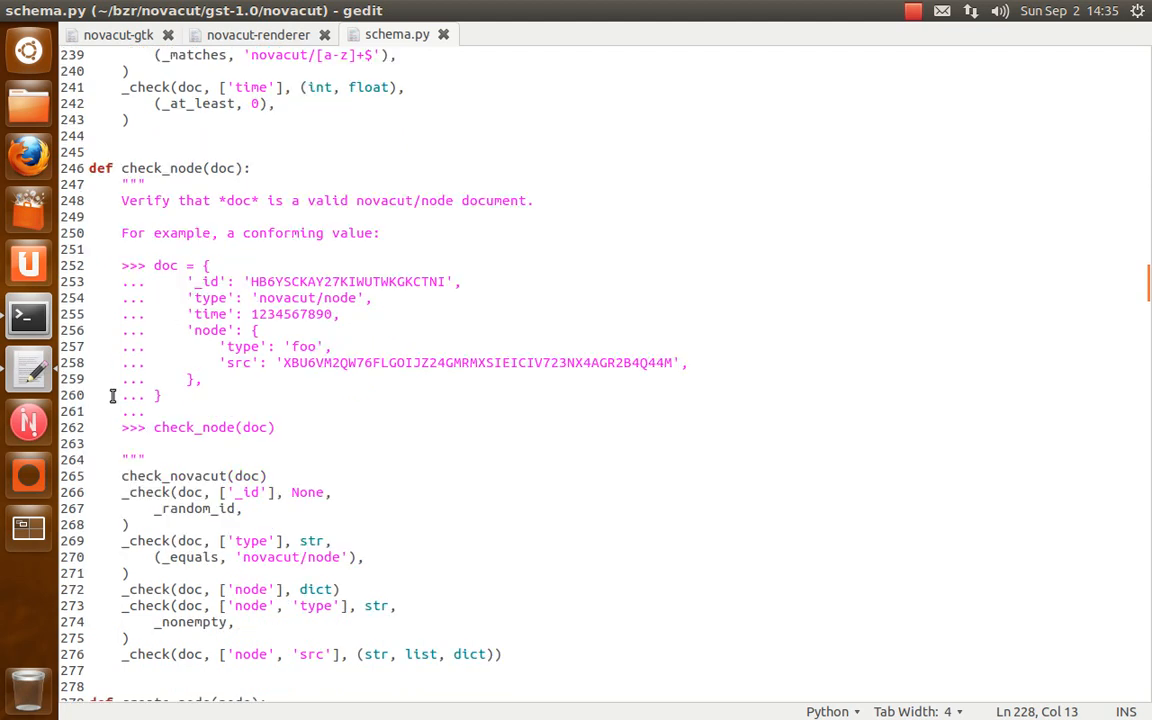
{"action": "mouse_move", "coordinate": [318, 296]}
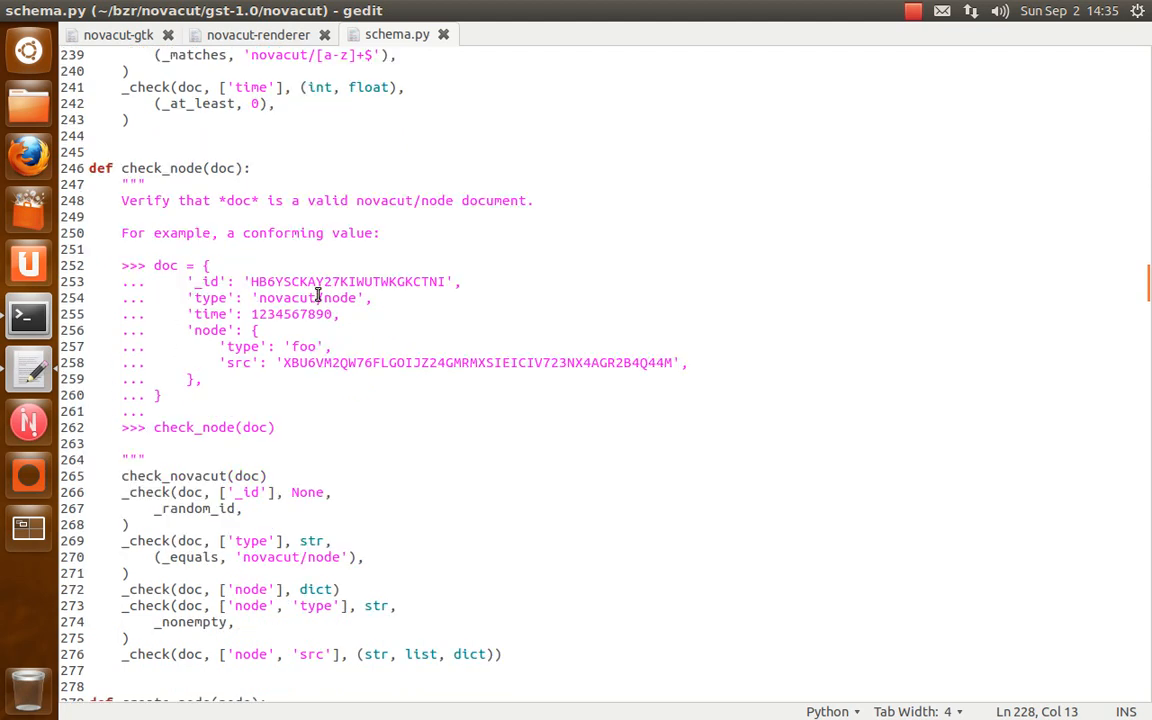
{"action": "double_click", "coordinate": [310, 298]}
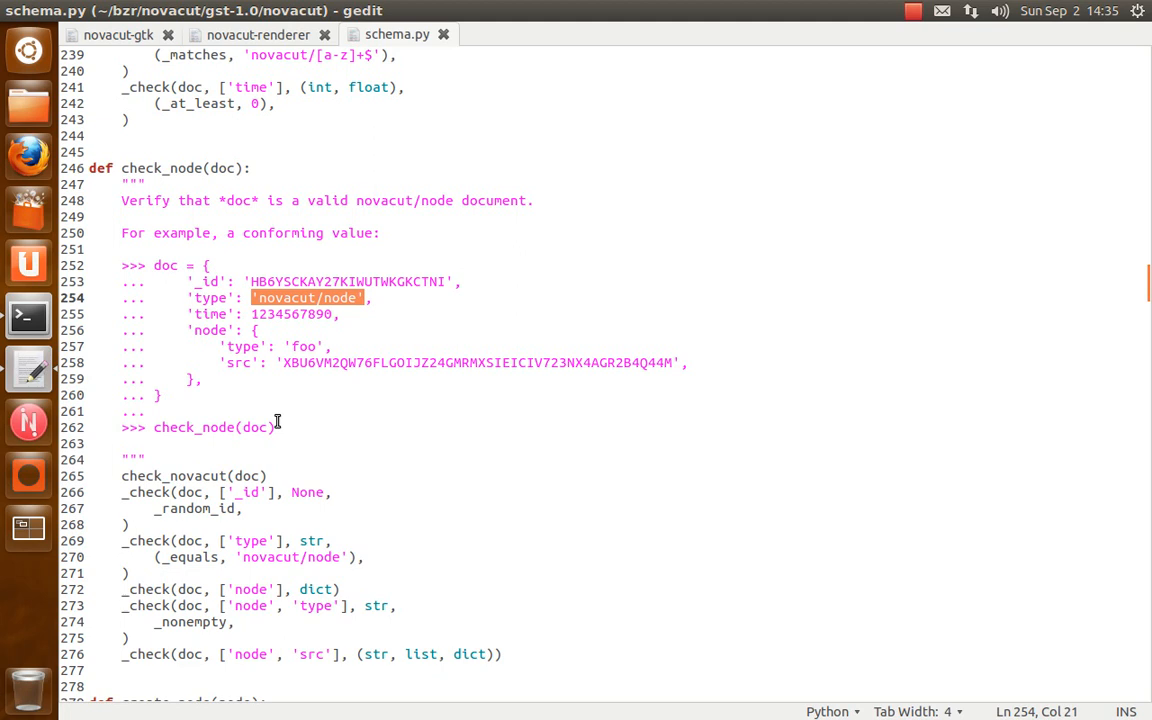
{"action": "mouse_move", "coordinate": [276, 418]}
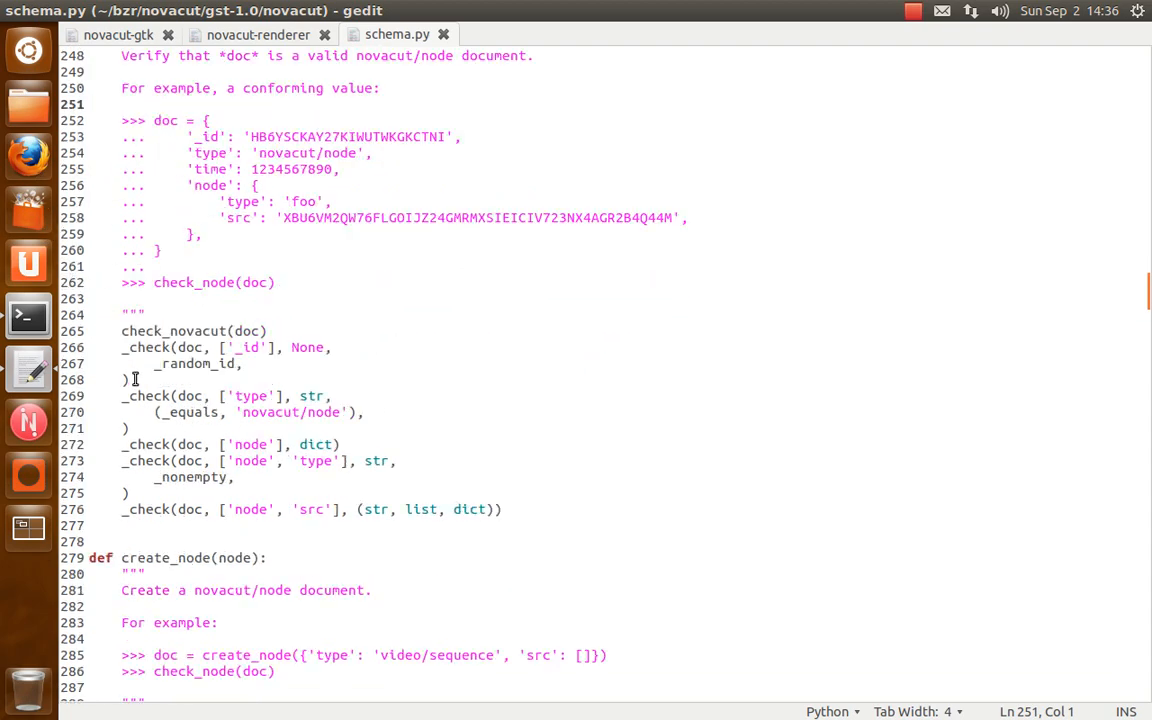
{"action": "scroll", "scroll_direction": "down", "scroll_amount": 3}
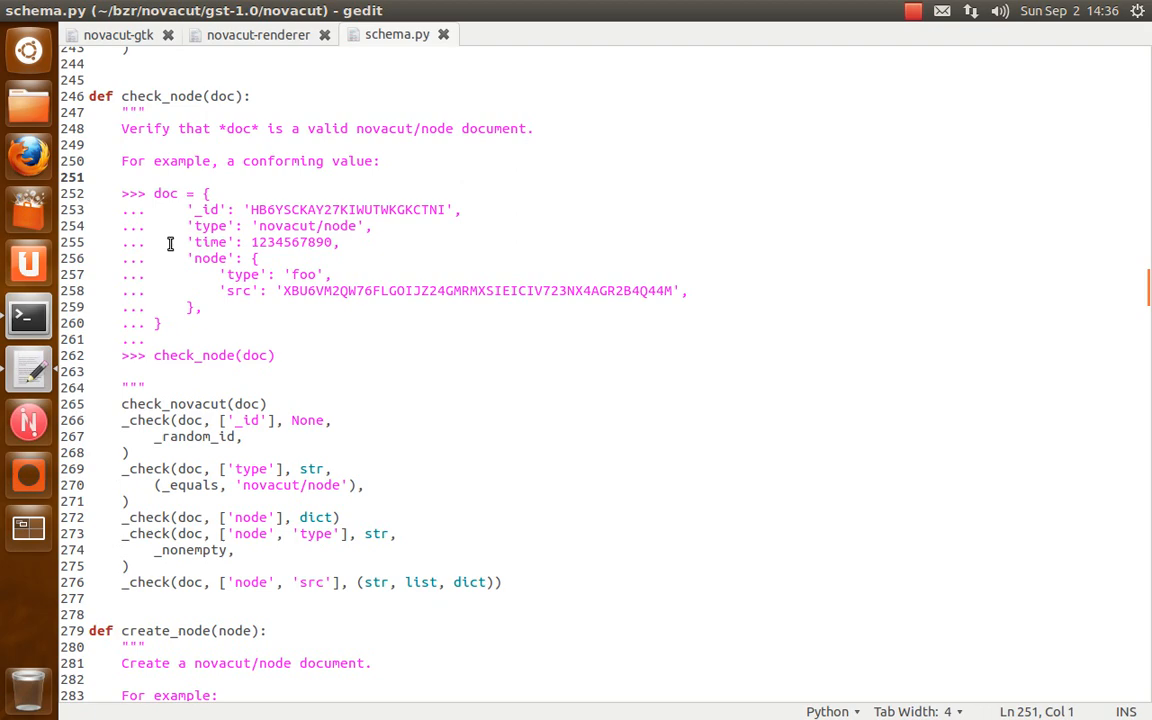
{"action": "left_click", "coordinate": [190, 96]}
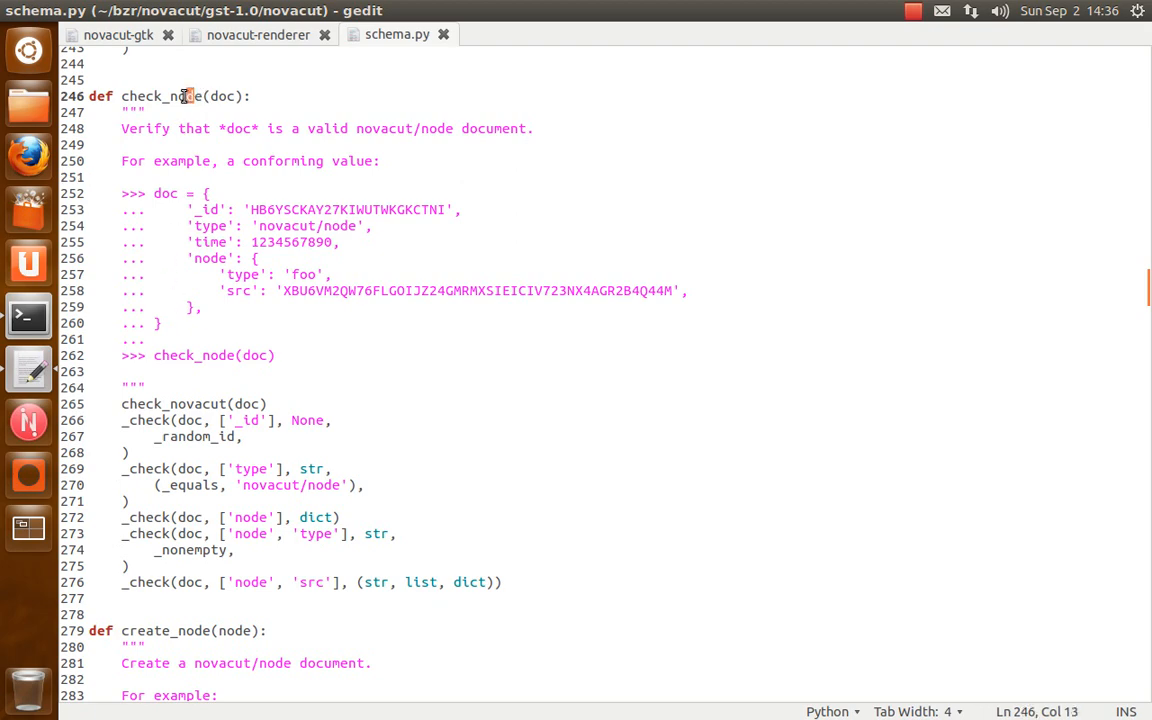
{"action": "scroll", "scroll_direction": "down", "scroll_amount": 3}
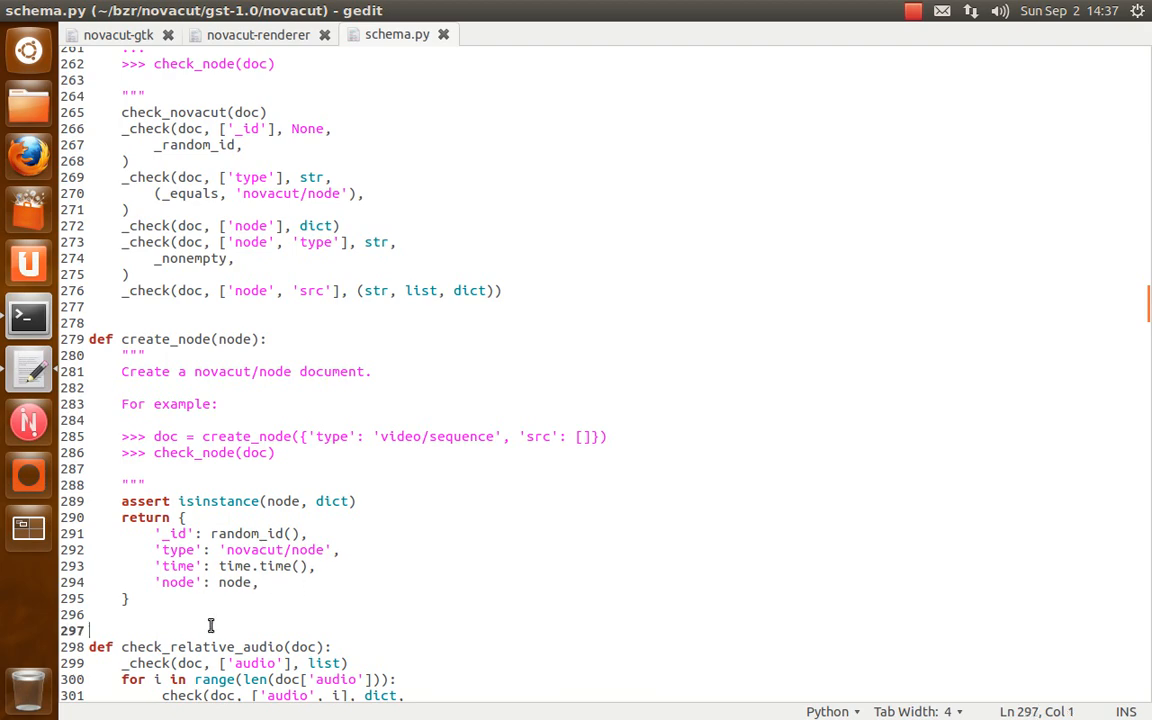
Scroll down to check_video_sequence and its example conforming document
{"action": "scroll", "scroll_direction": "down", "scroll_amount": 3}
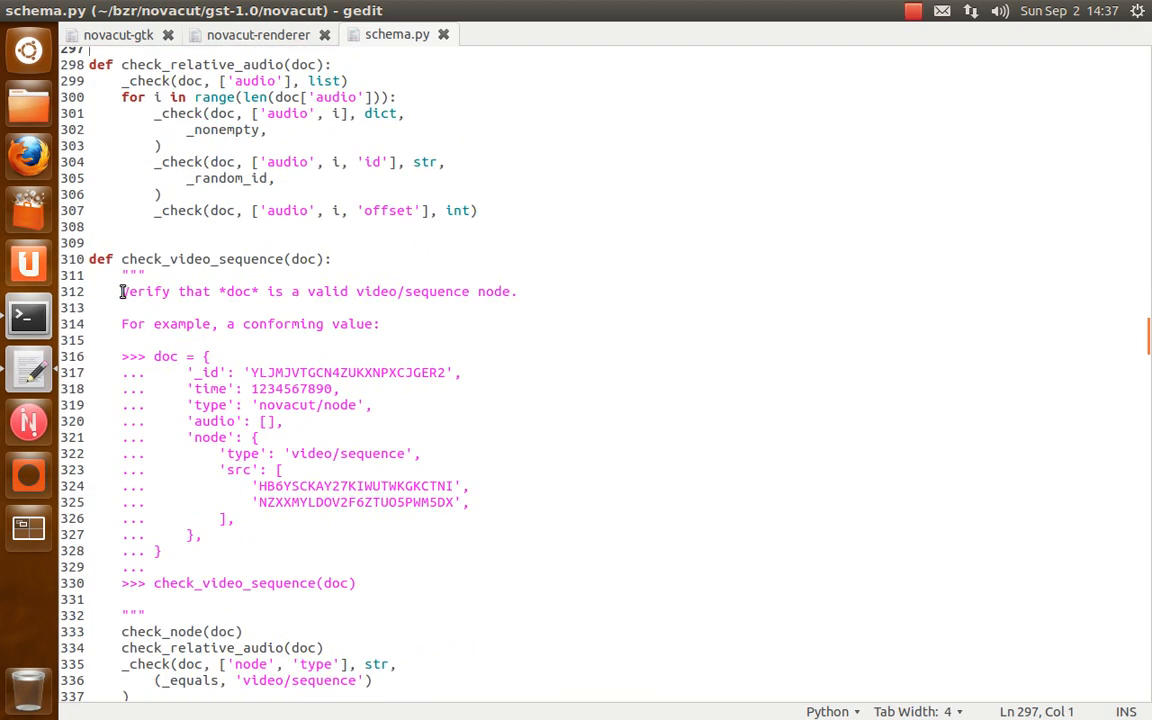
{"action": "scroll", "scroll_direction": "down", "scroll_amount": 3}
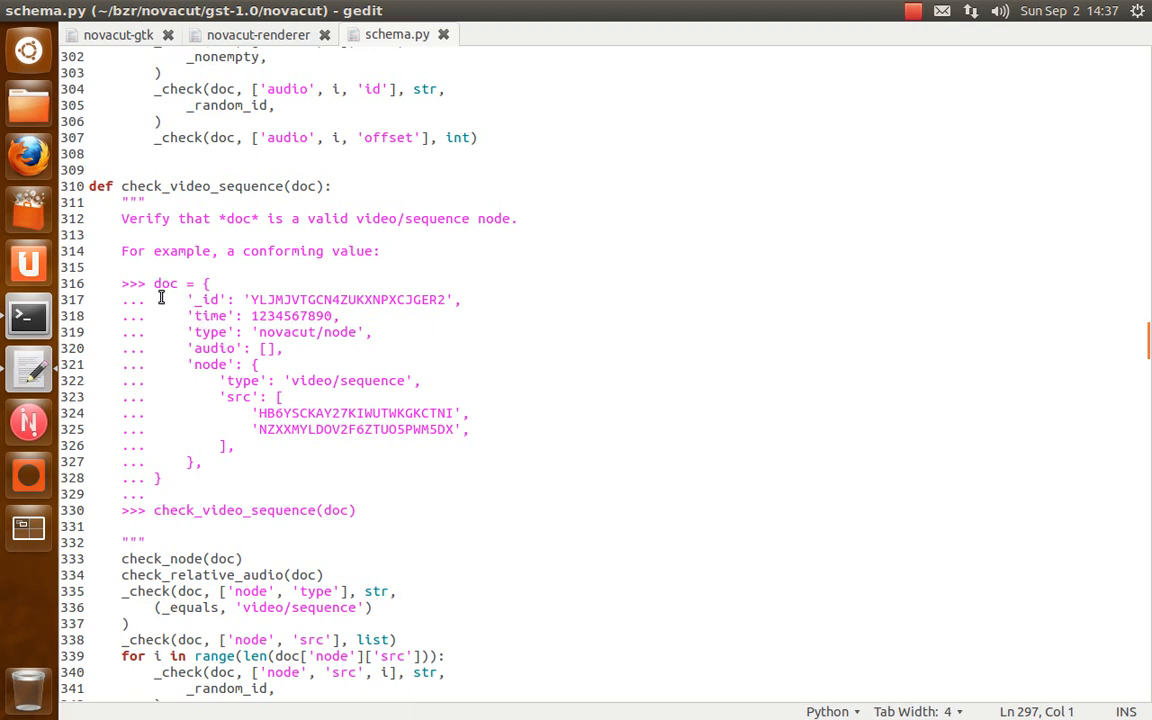
{"action": "mouse_move", "coordinate": [62, 302]}
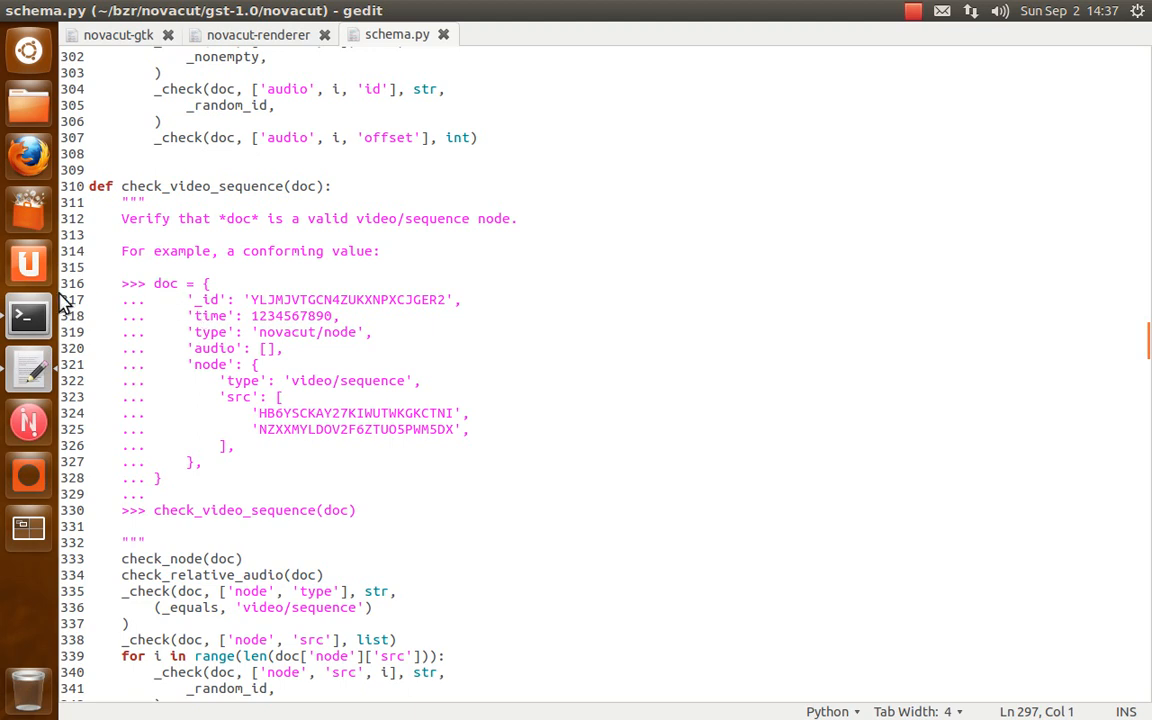
{"action": "left_click_drag", "start_coordinate": [90, 364], "coordinate": [200, 460]}
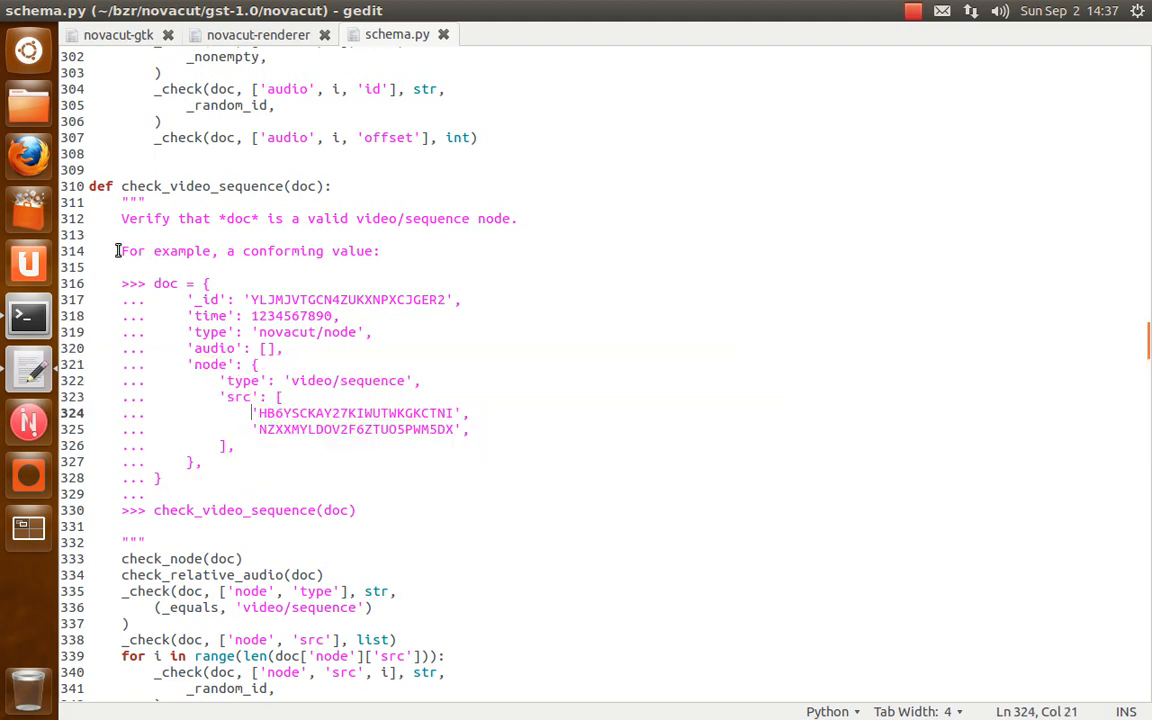
{"action": "scroll", "scroll_direction": "down", "scroll_amount": 3}
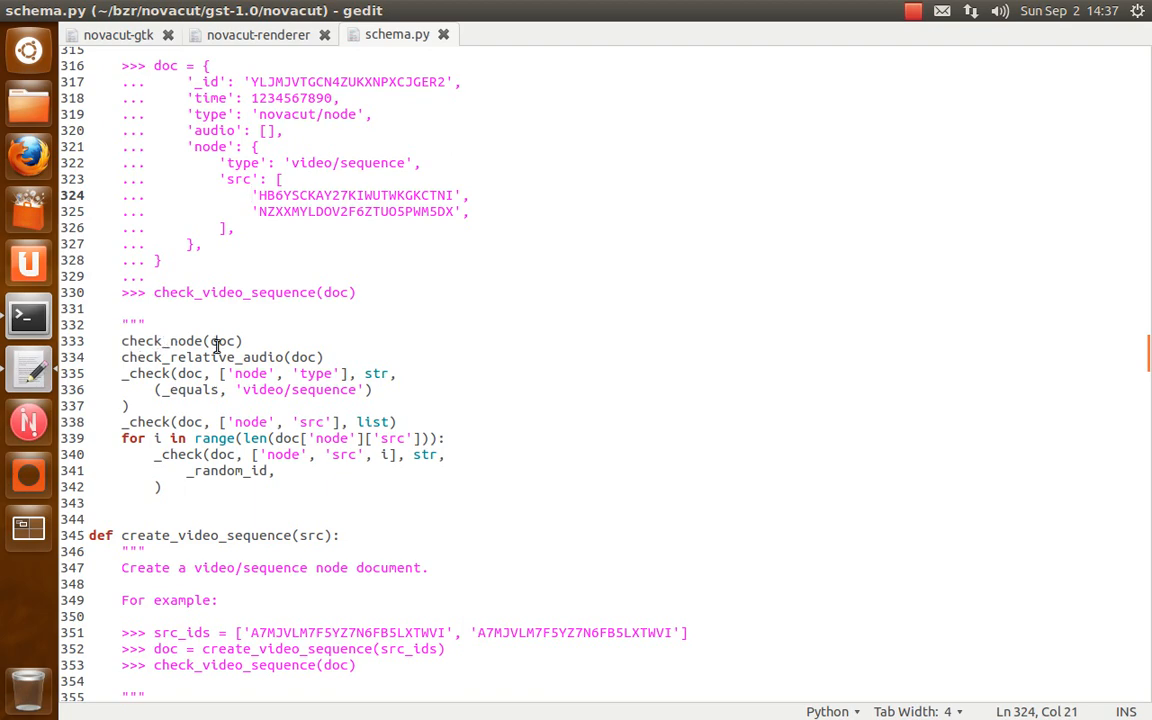
Highlight the check_node and check_novacut calls and compare check_video_sequence against check_node
{"action": "double_click", "coordinate": [160, 340]}
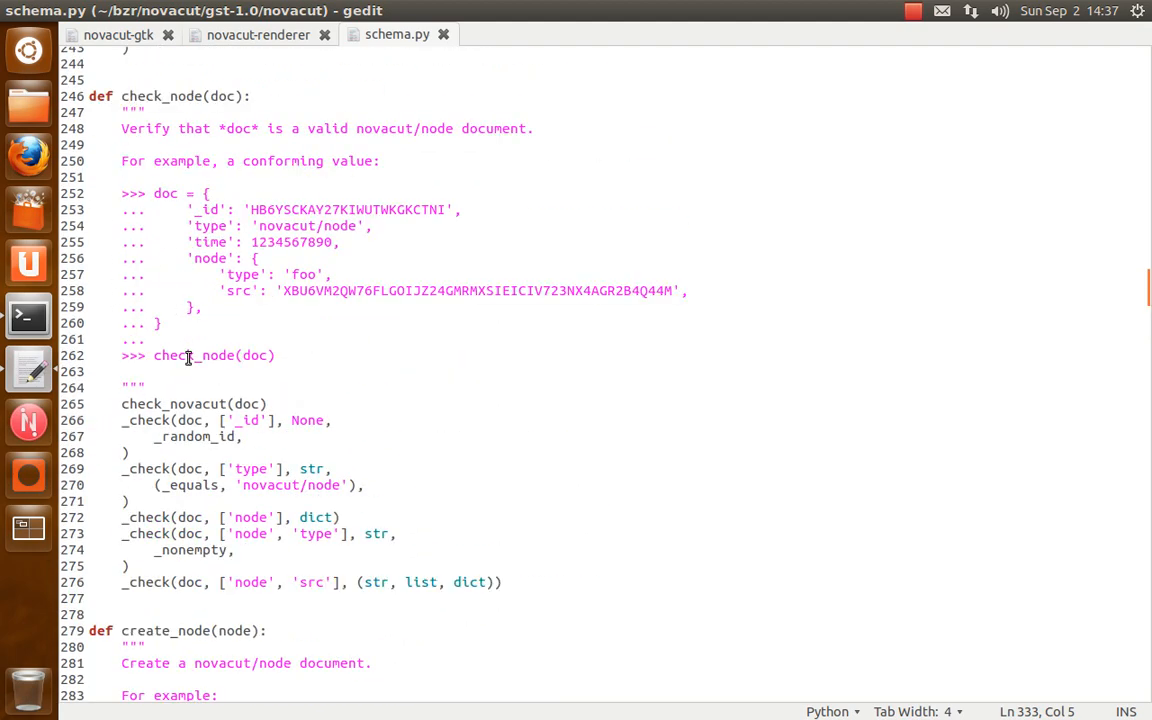
{"action": "double_click", "coordinate": [172, 404]}
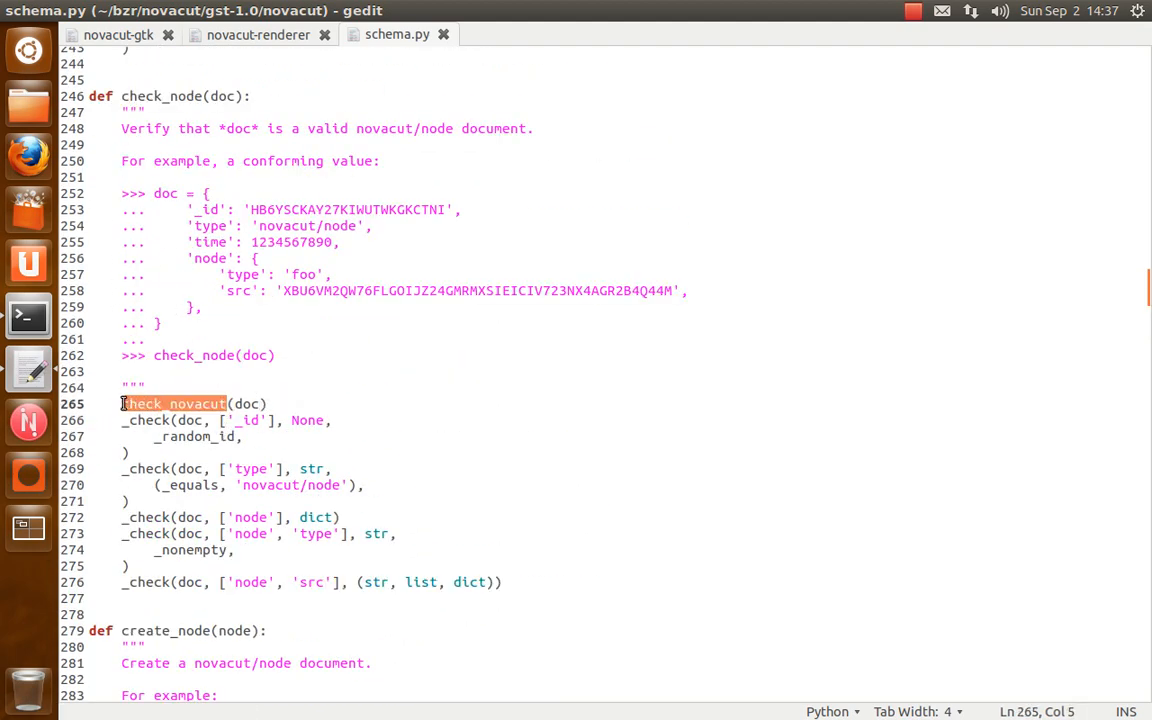
{"action": "scroll", "scroll_direction": "down", "scroll_amount": 3}
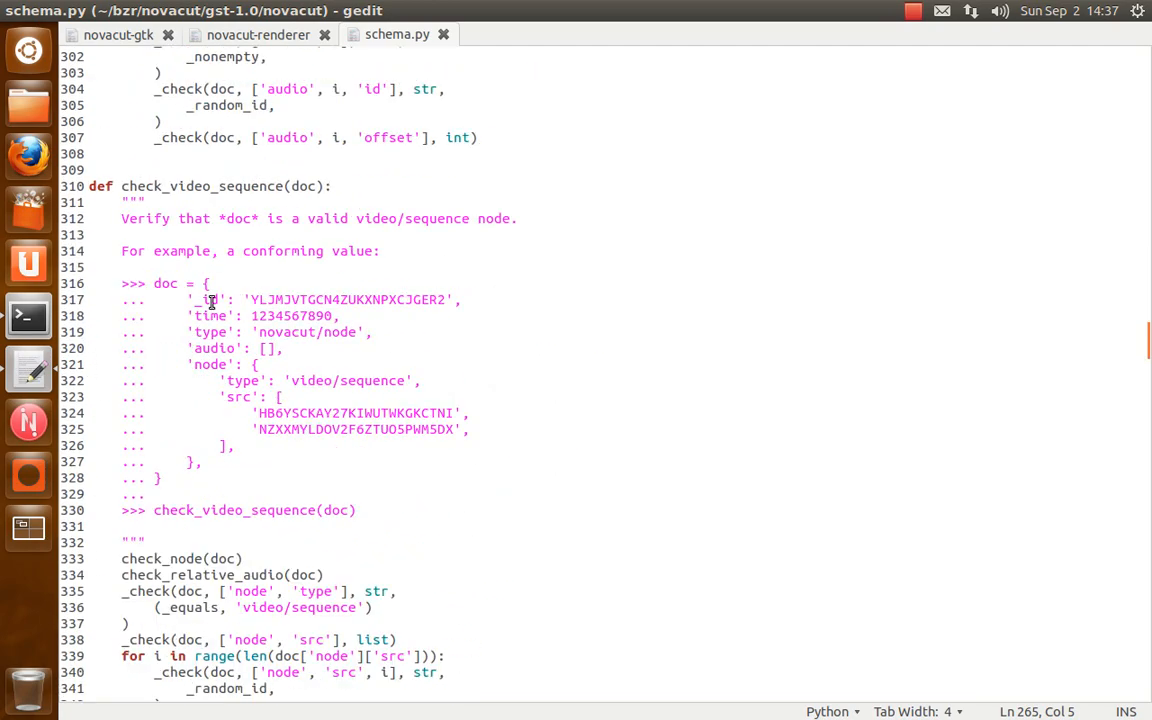
{"action": "scroll", "scroll_direction": "down", "scroll_amount": 3}
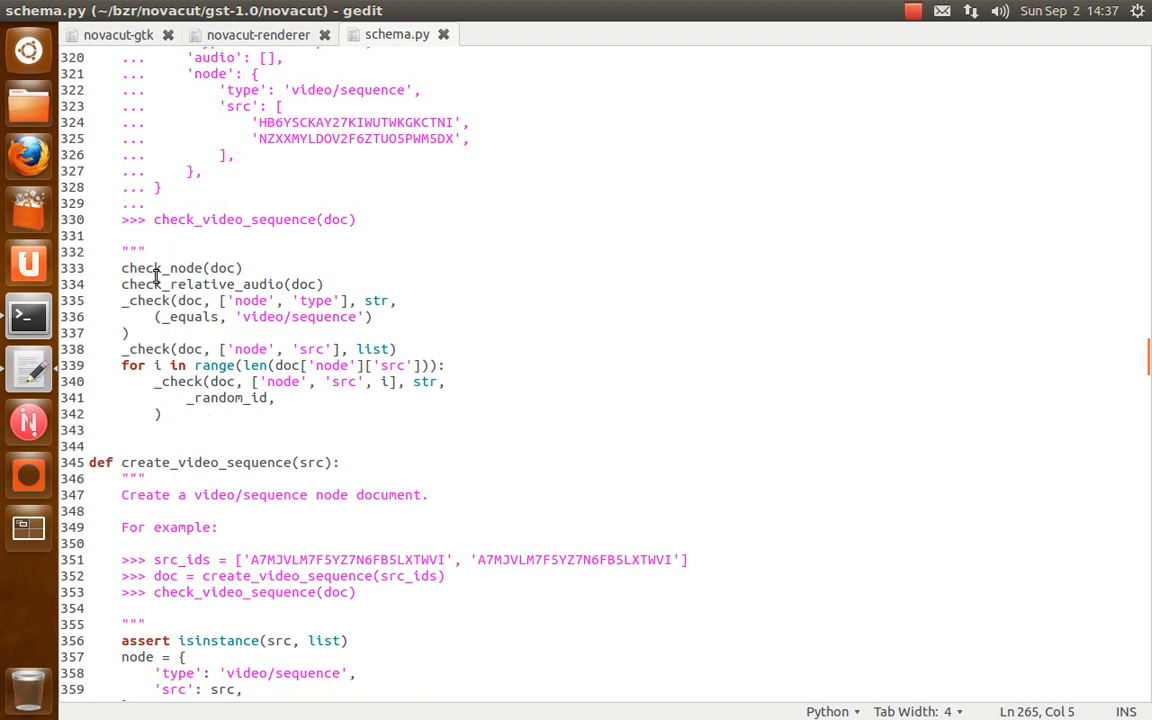
{"action": "scroll", "scroll_direction": "up", "scroll_amount": 3}
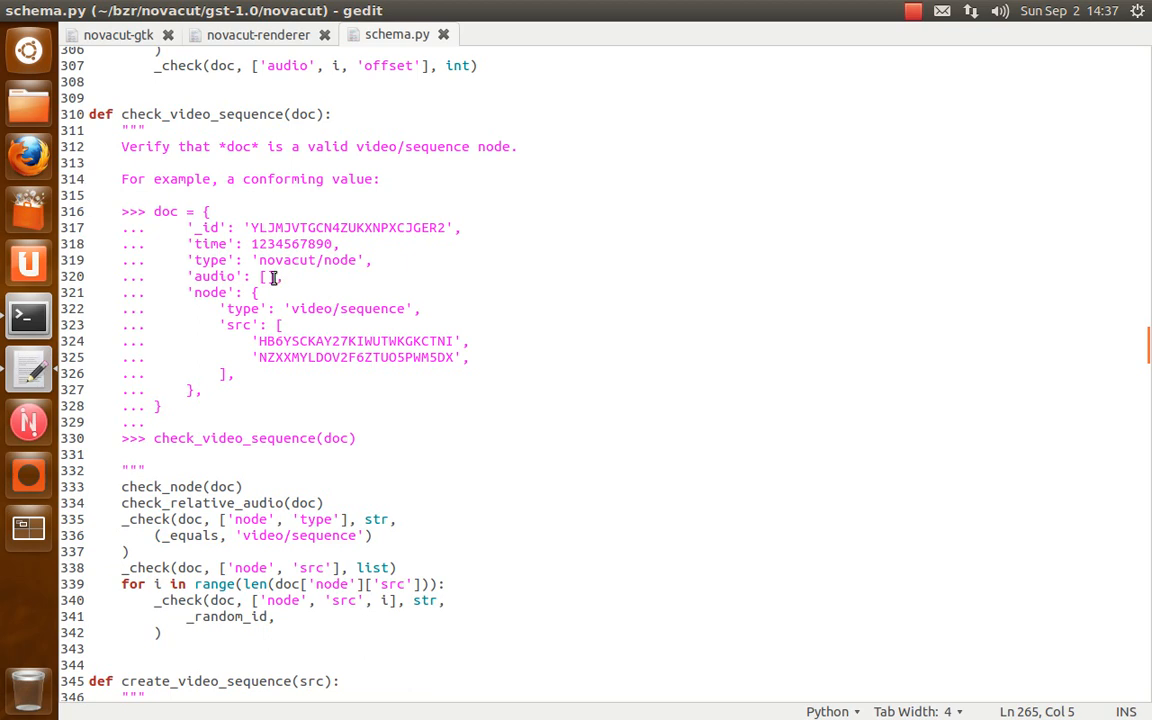
{"action": "double_click", "coordinate": [216, 276]}
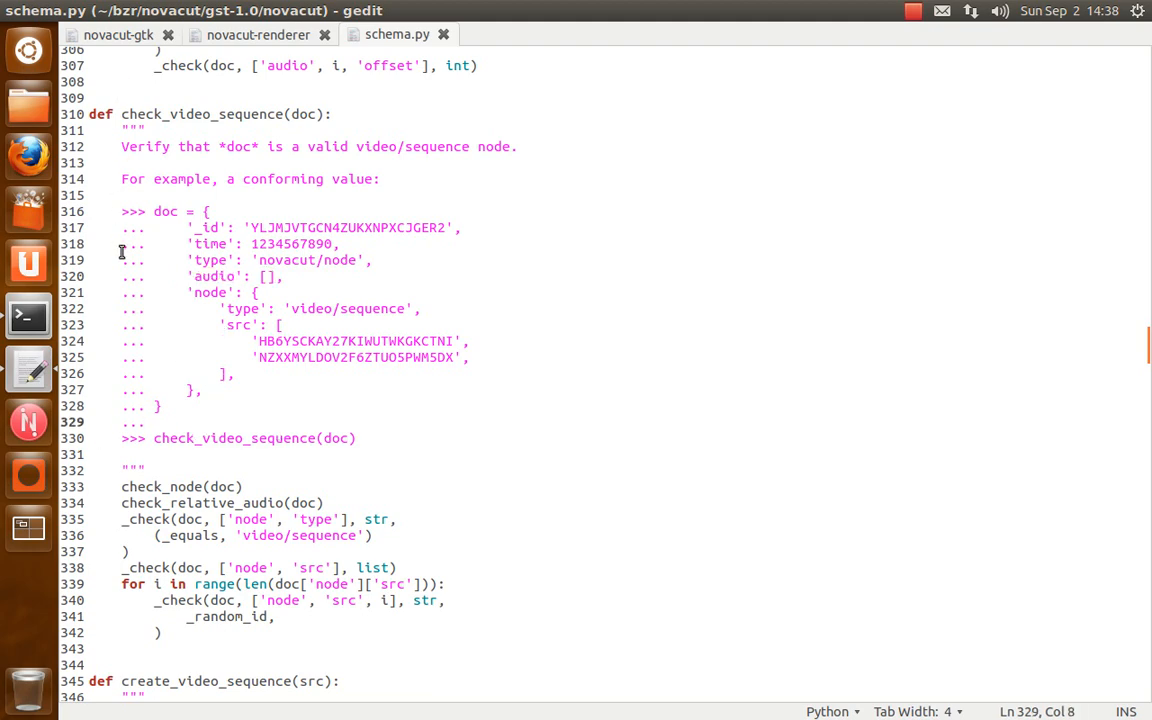
Open test_schema.py from the tests folder via the file chooser
{"action": "scroll", "scroll_direction": "down", "scroll_amount": 3}
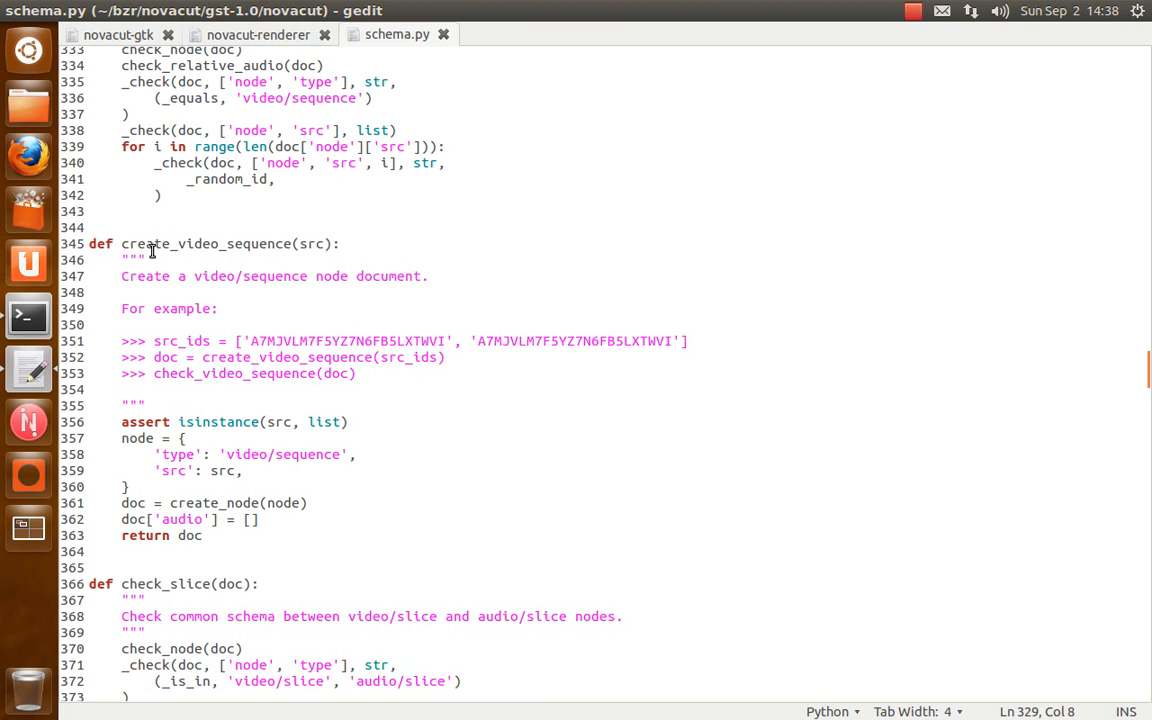
{"action": "mouse_move", "coordinate": [132, 300]}
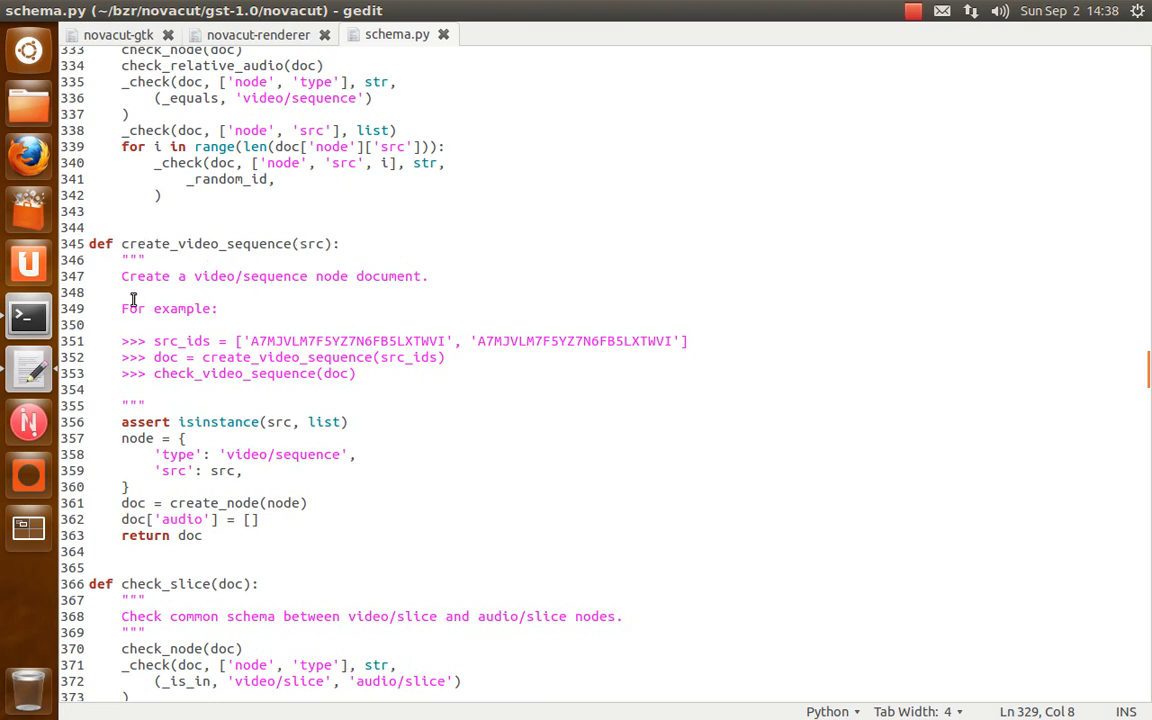
{"action": "mouse_move", "coordinate": [138, 300]}
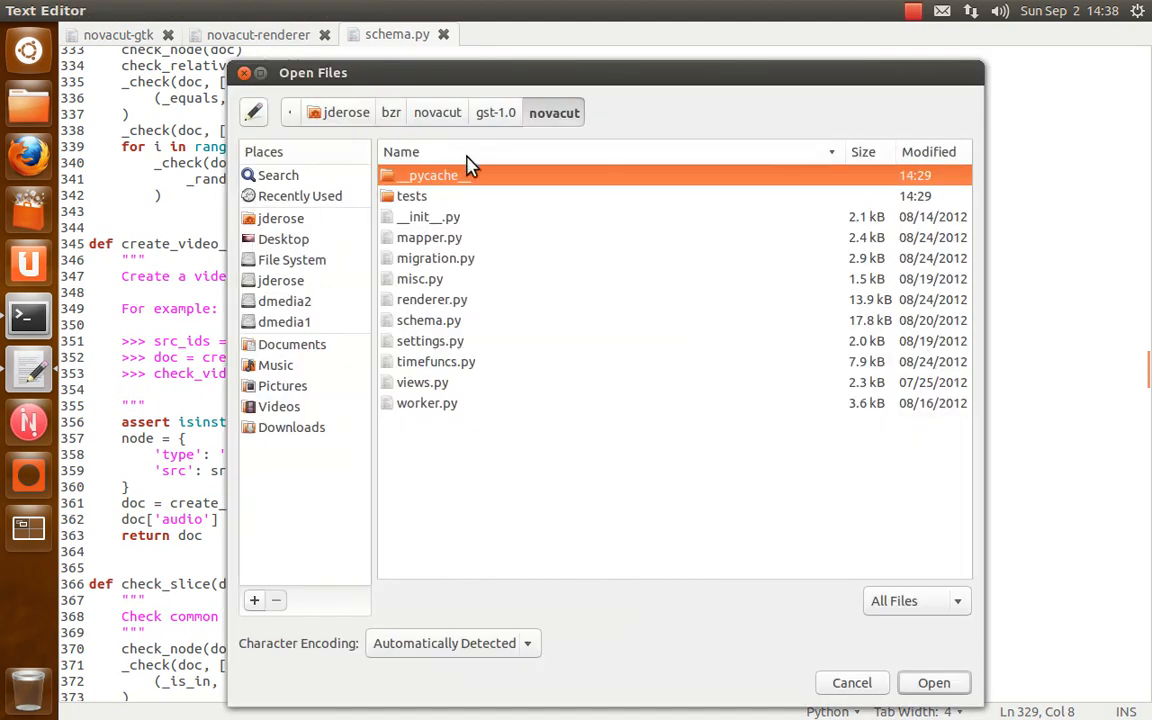
{"action": "double_click", "coordinate": [412, 196]}
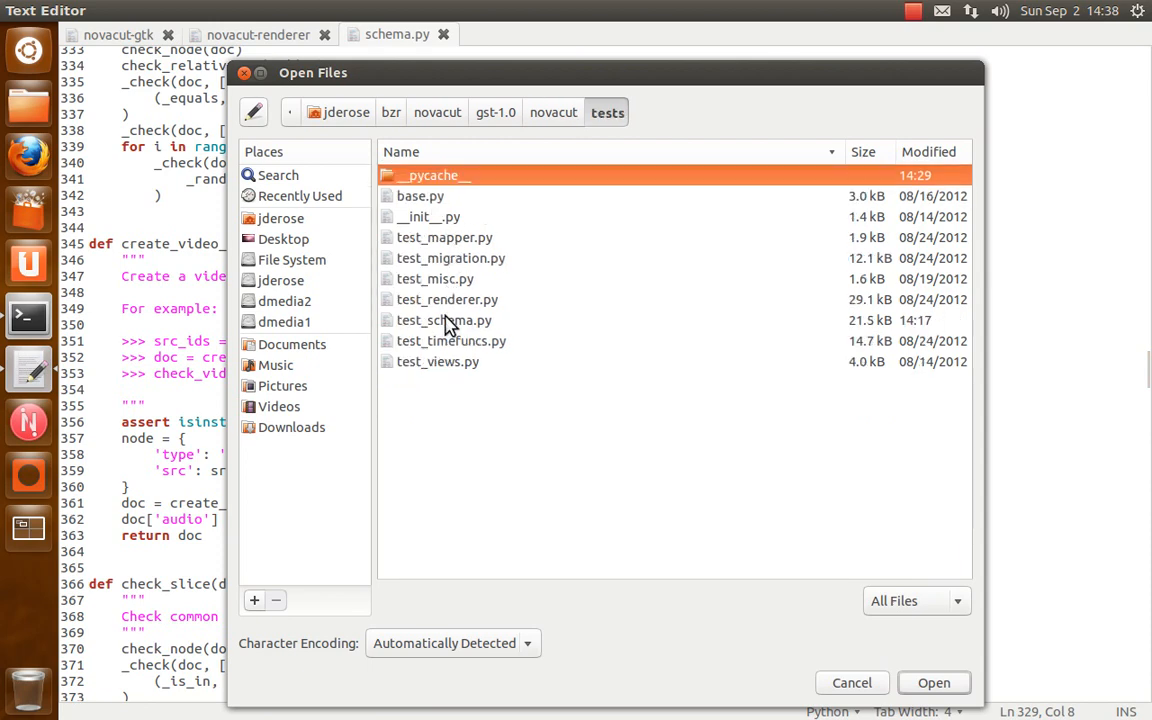
{"action": "left_click", "coordinate": [444, 320]}
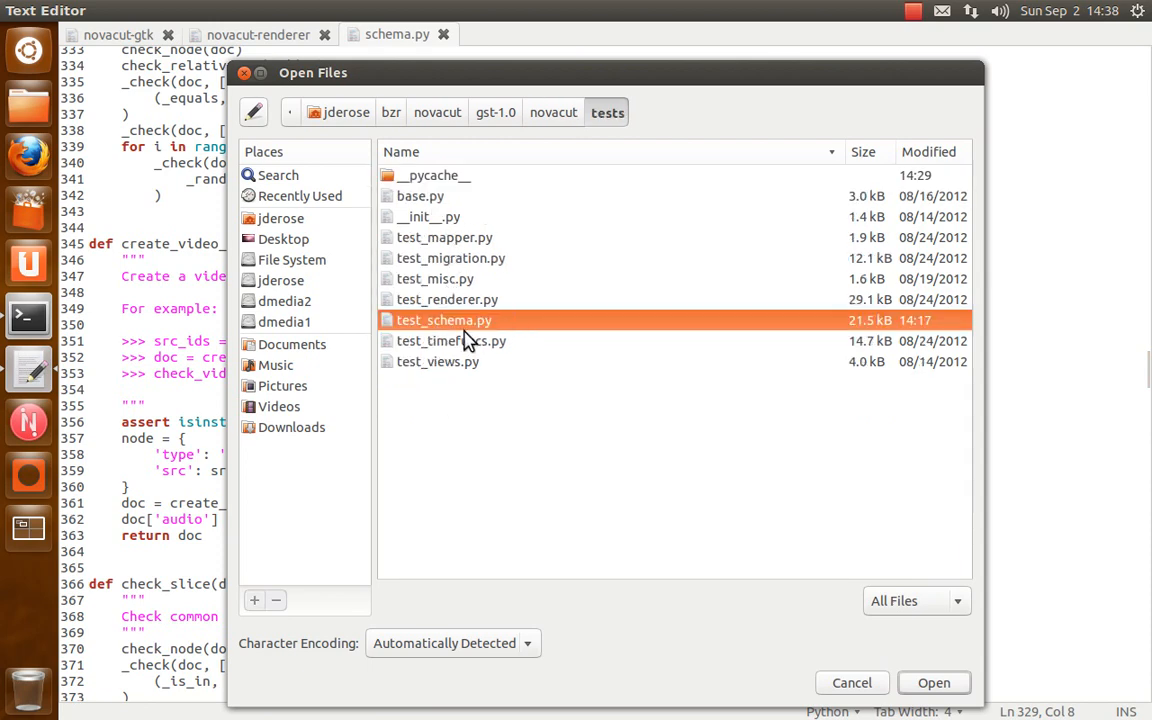
{"action": "left_click", "coordinate": [932, 682]}
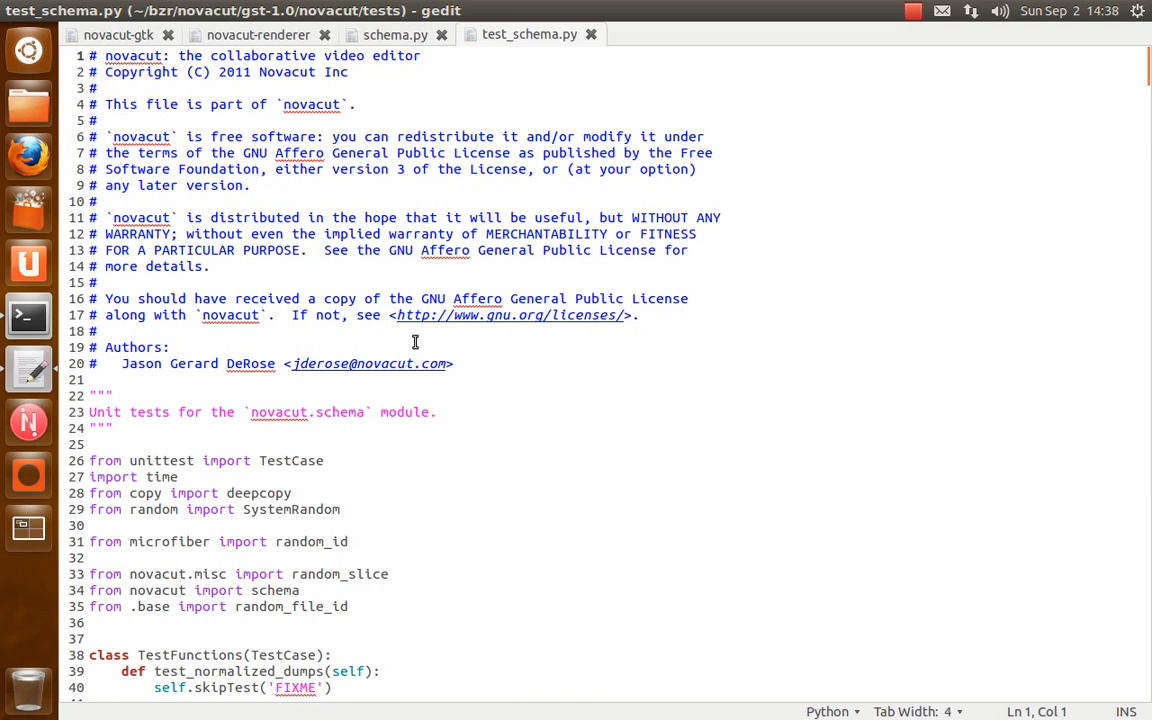
Scroll test_schema.py to the test_check_relative_audio tests
{"action": "scroll", "scroll_direction": "down", "scroll_amount": 3}
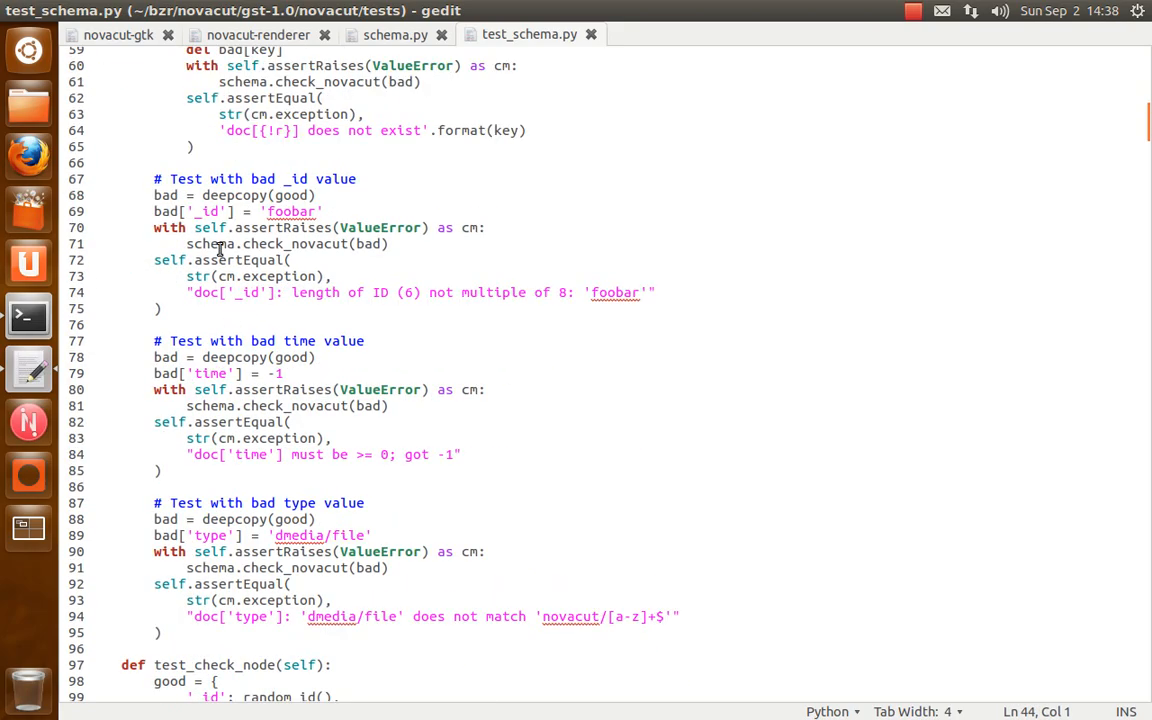
{"action": "scroll", "scroll_direction": "down", "scroll_amount": 3}
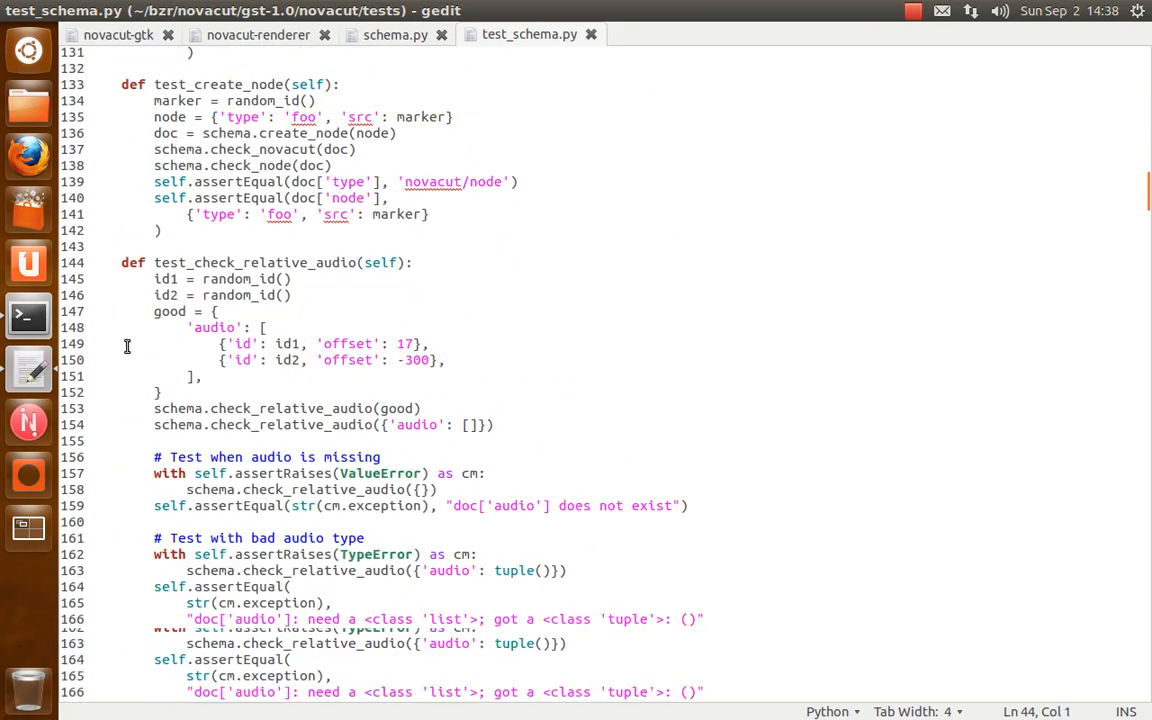
{"action": "scroll", "scroll_direction": "down", "scroll_amount": 3}
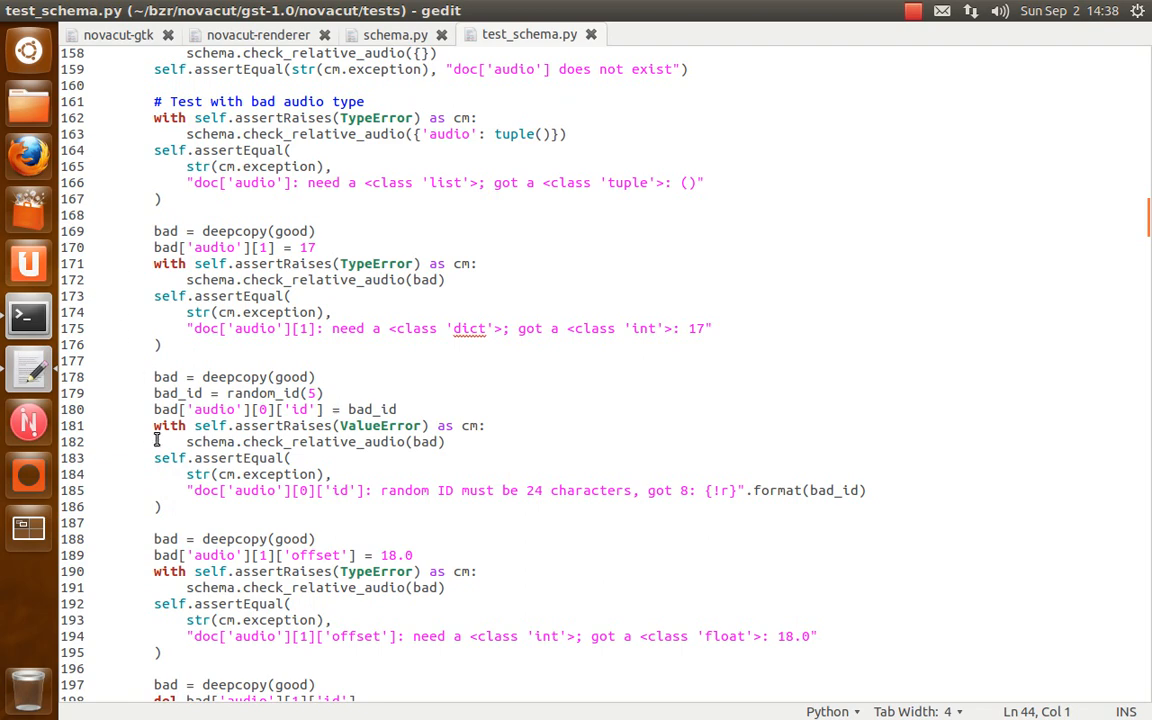
{"action": "scroll", "scroll_direction": "up", "scroll_amount": 3}
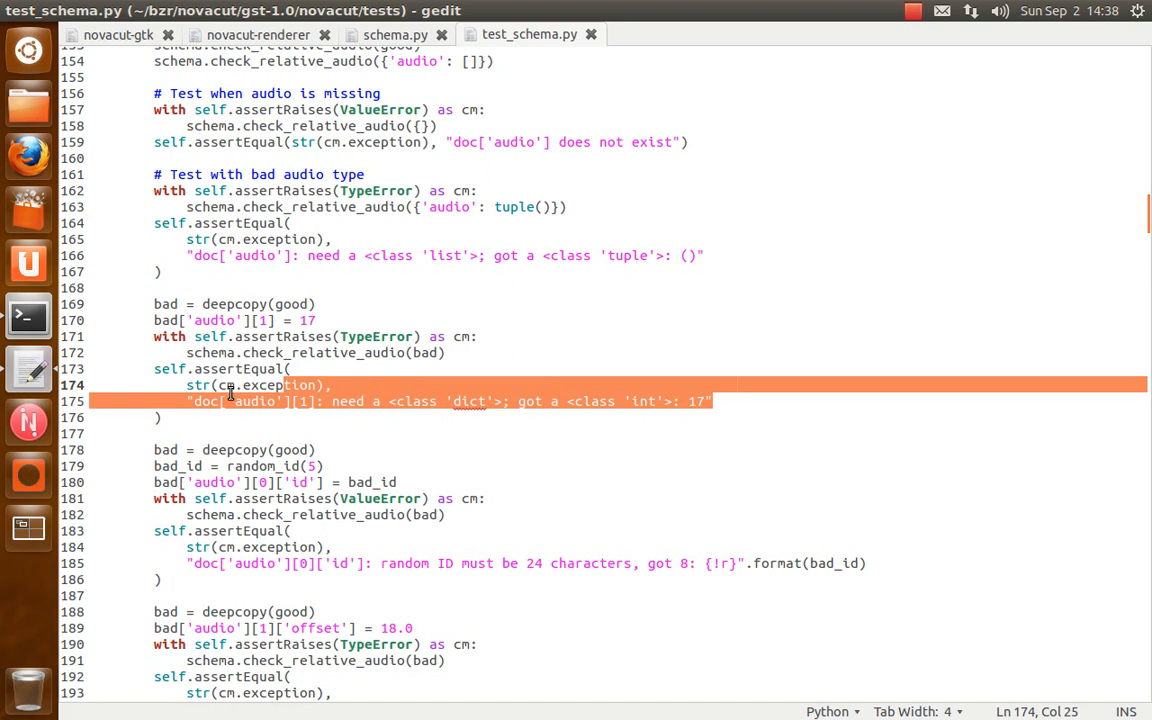
Bring up the File > Open chooser again, listing the novacut tests folder
{"action": "left_click", "coordinate": [178, 320]}
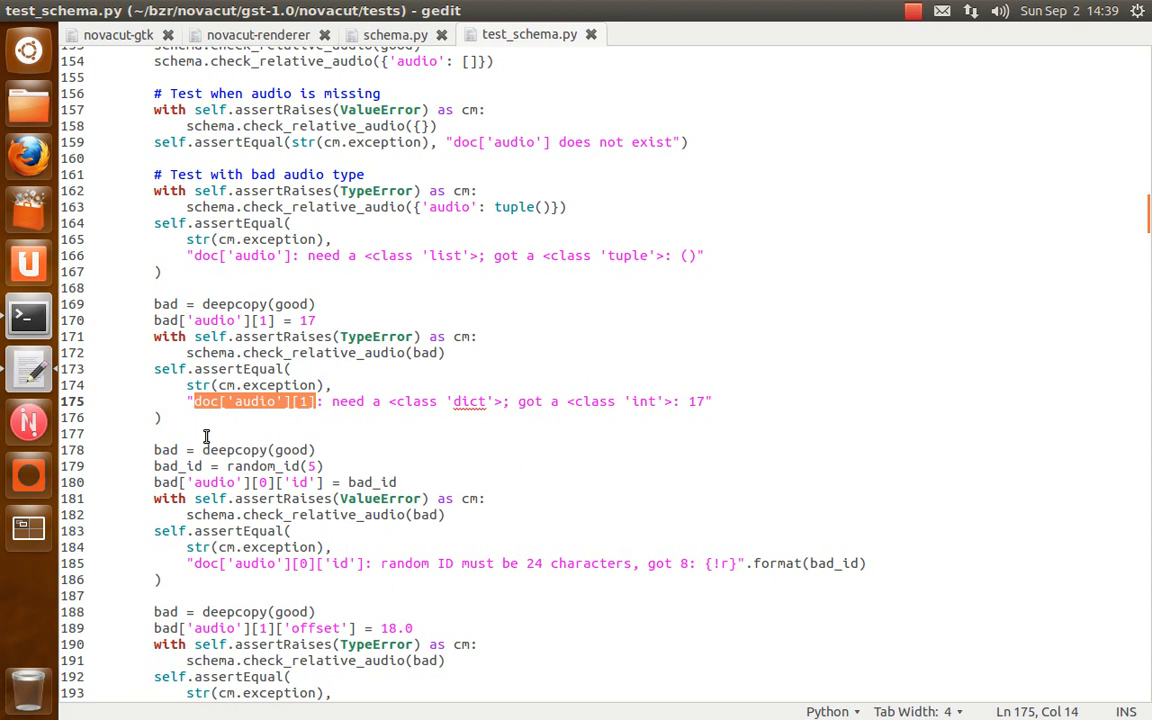
{"action": "left_click", "coordinate": [288, 400]}
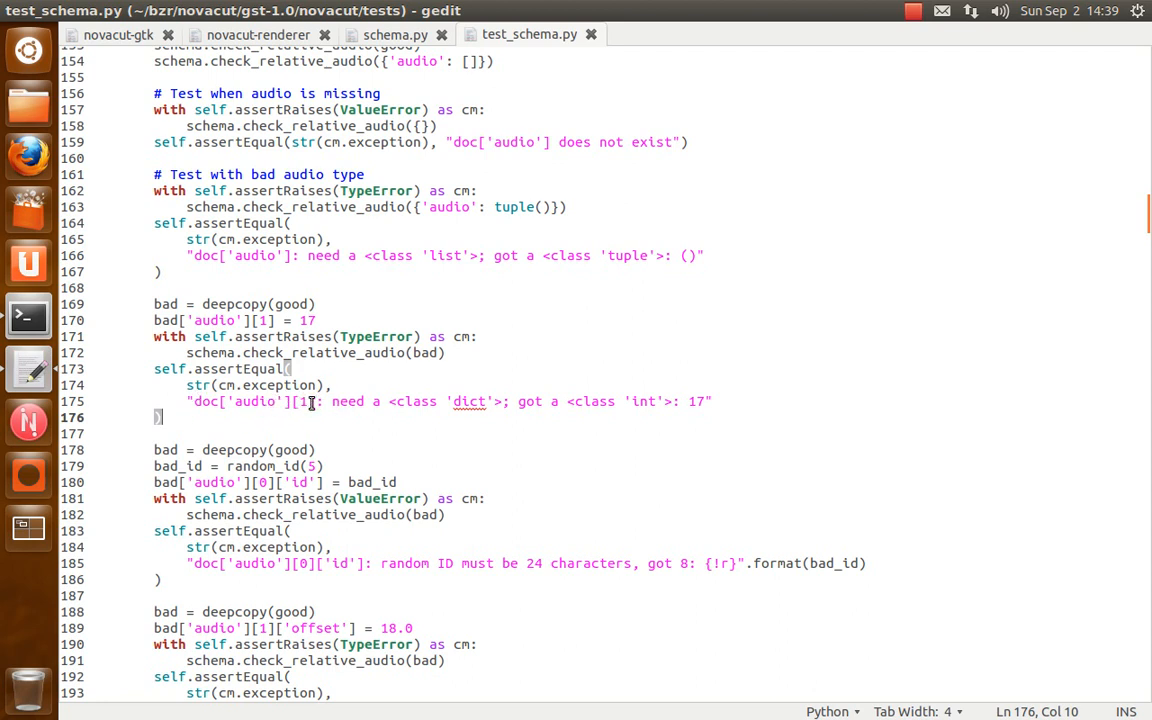
{"action": "left_click", "coordinate": [310, 400]}
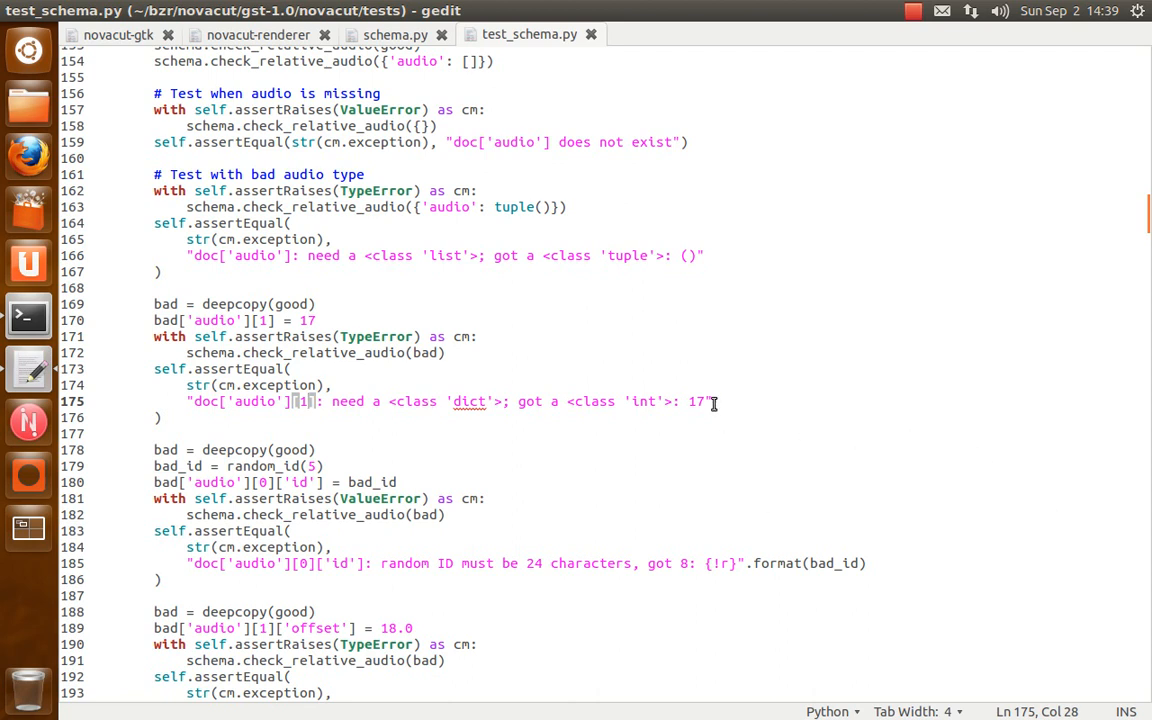
{"action": "left_click", "coordinate": [156, 418]}
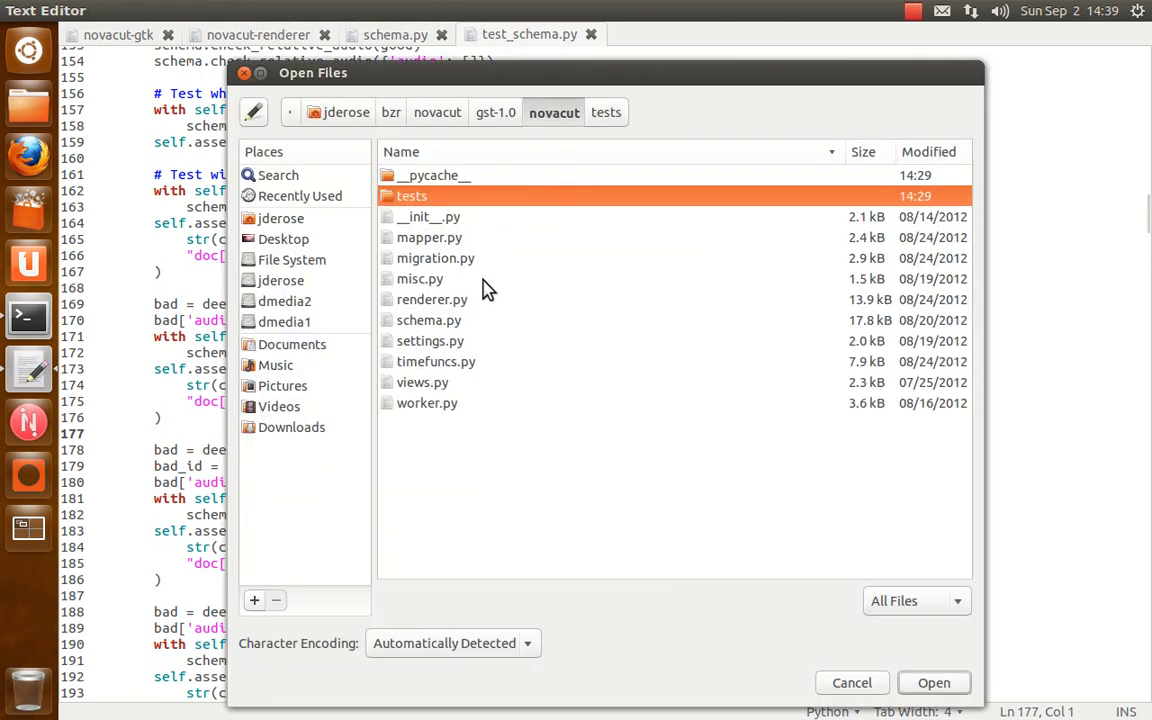
{"action": "left_click", "coordinate": [436, 360]}
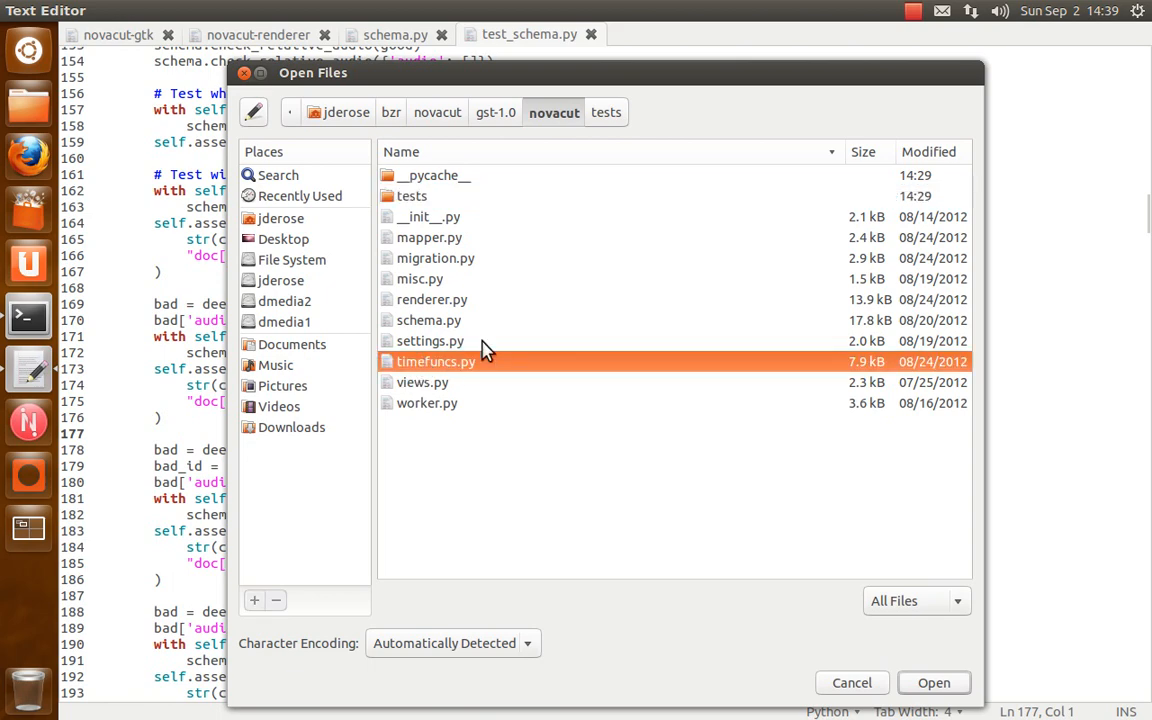
{"action": "mouse_move", "coordinate": [420, 372]}
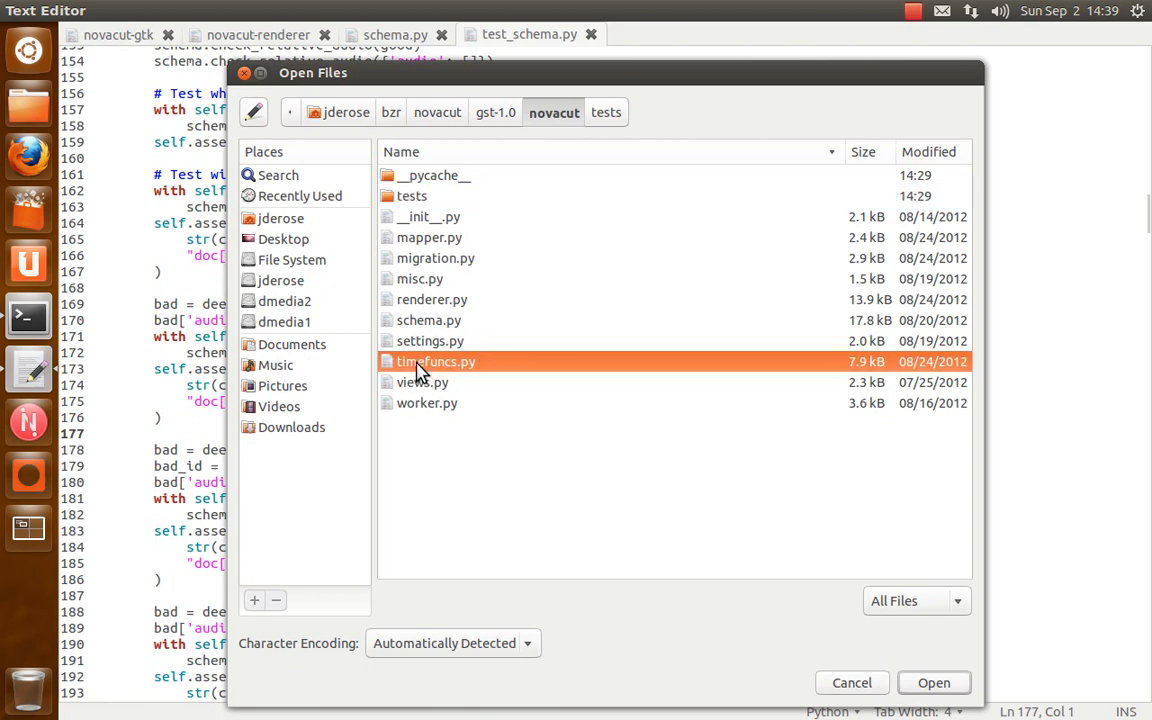
{"action": "left_click", "coordinate": [932, 682]}
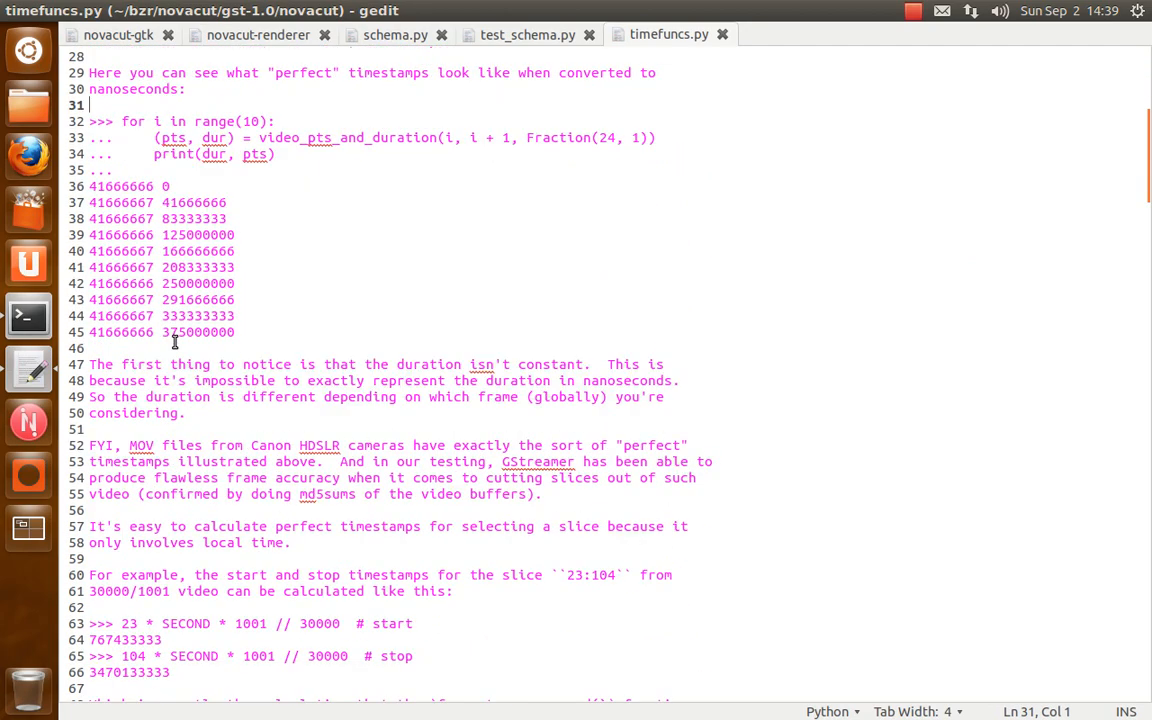
{"action": "scroll", "scroll_direction": "down", "scroll_amount": 3}
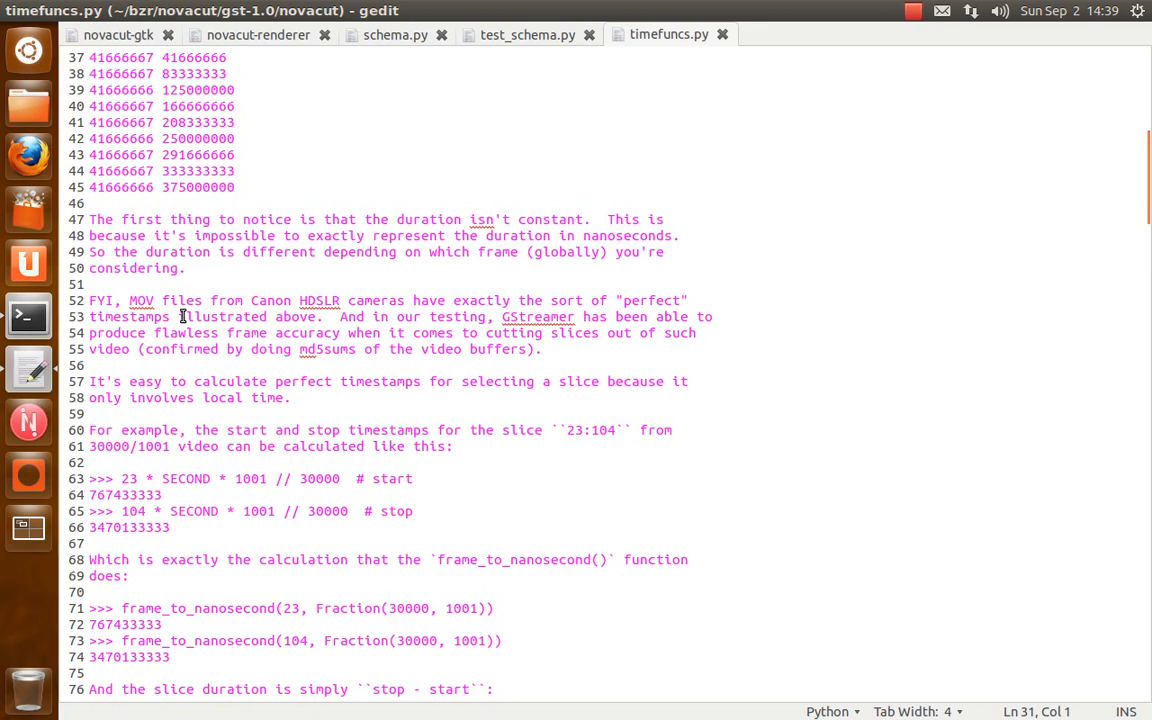
{"action": "scroll", "scroll_direction": "down", "scroll_amount": 3}
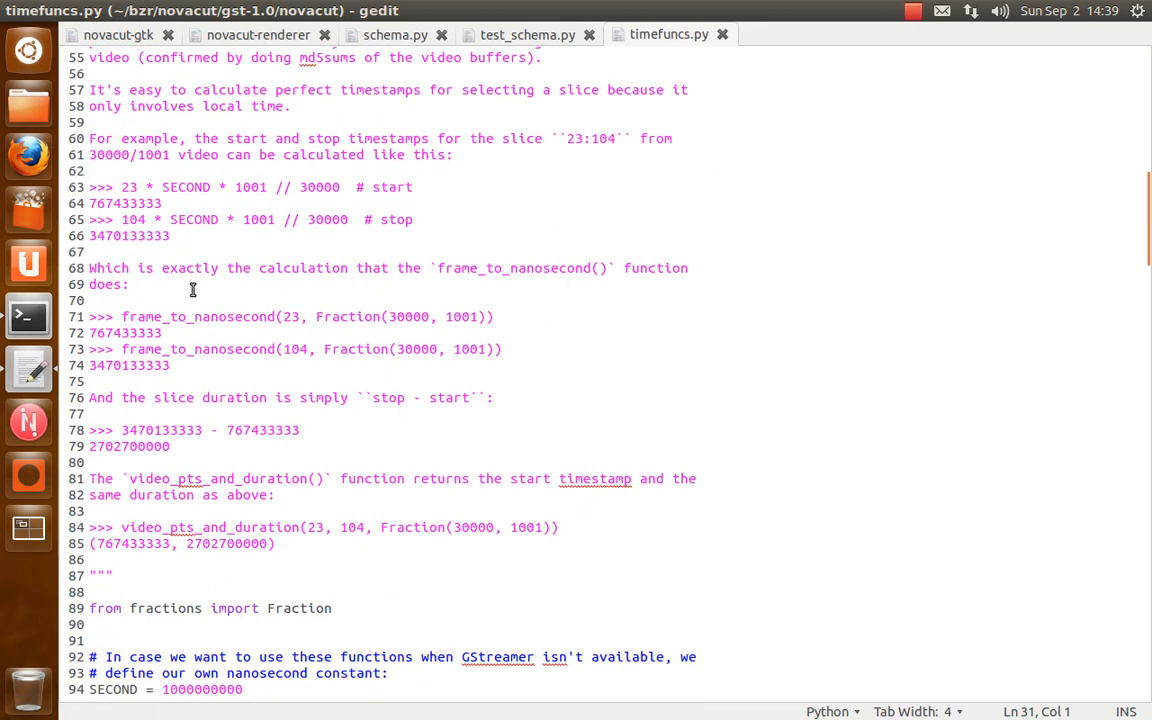
{"action": "scroll", "scroll_direction": "down", "scroll_amount": 3}
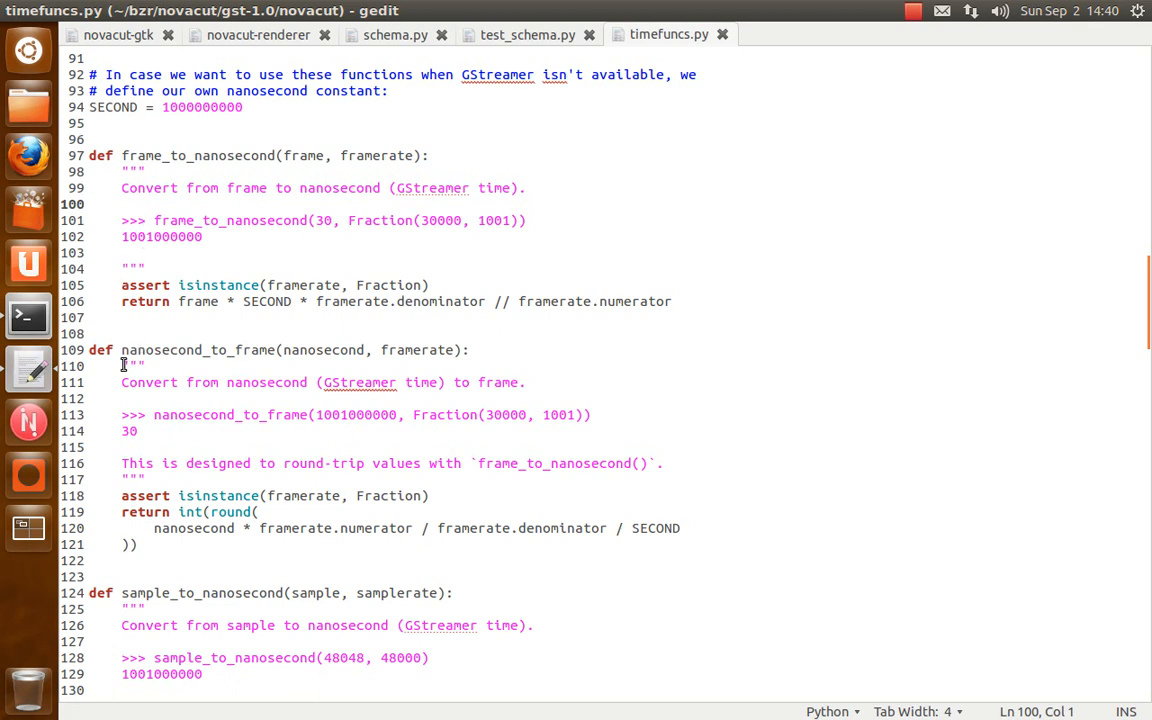
{"action": "left_click", "coordinate": [90, 204]}
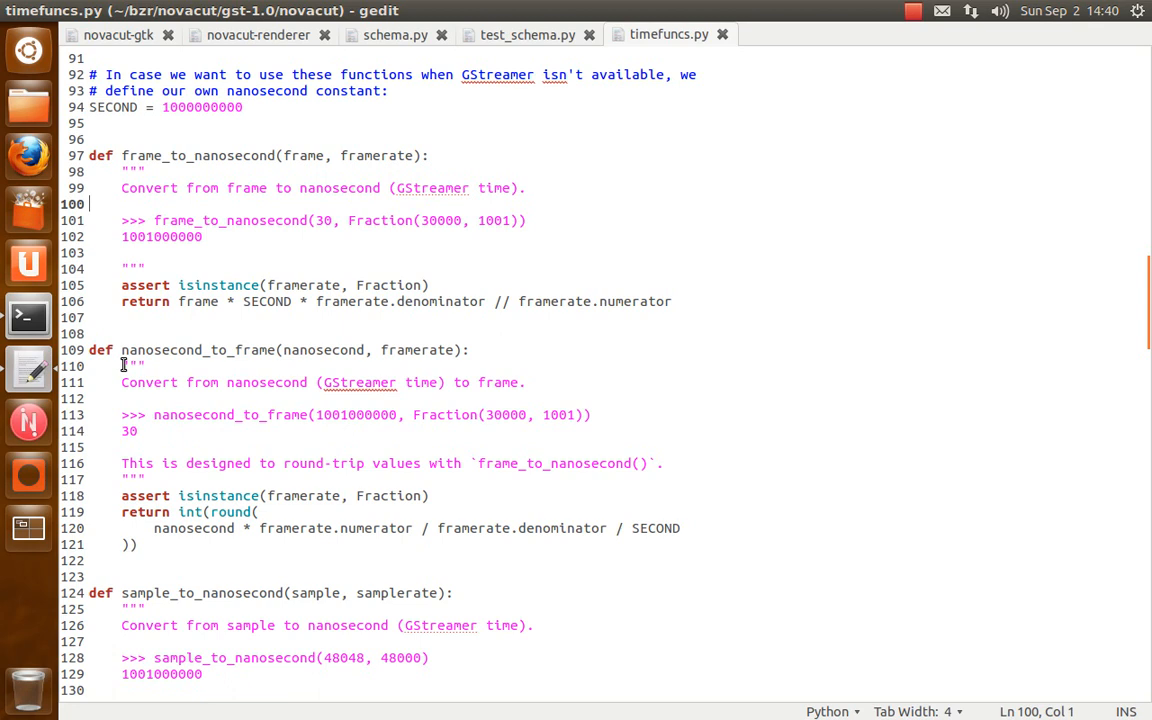
{"action": "mouse_move", "coordinate": [524, 136]}
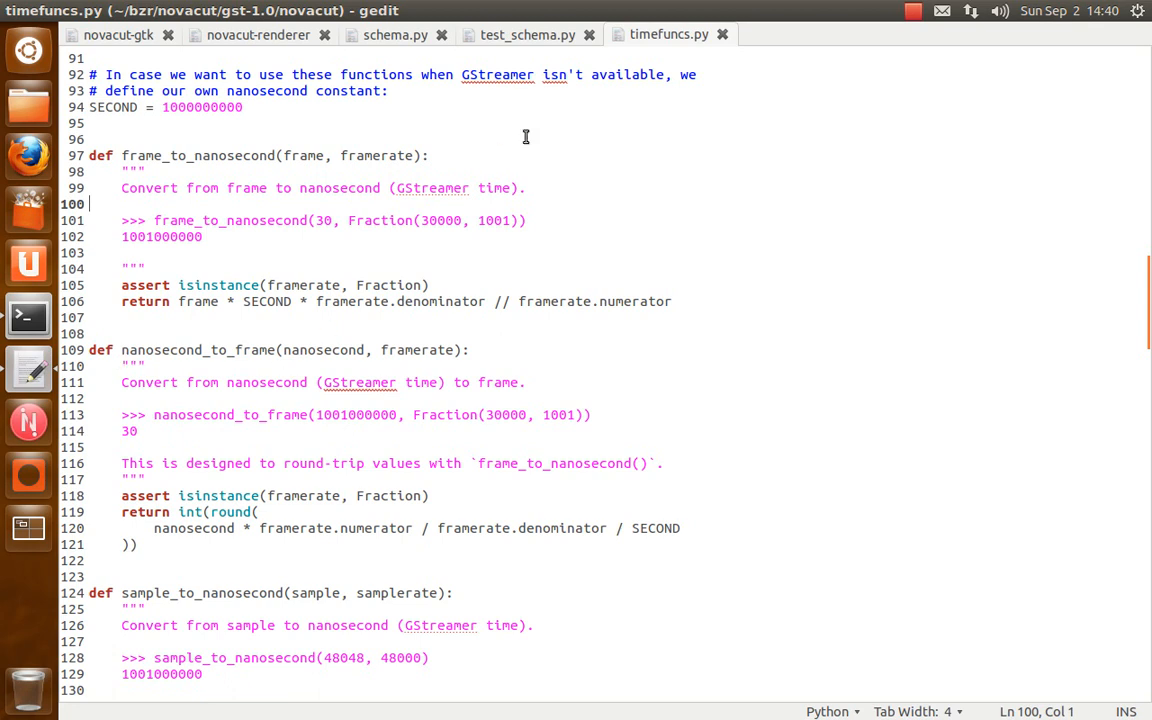
Switch to schema.py and scroll to the example video/slice doc dictionaries
{"action": "left_click", "coordinate": [396, 34]}
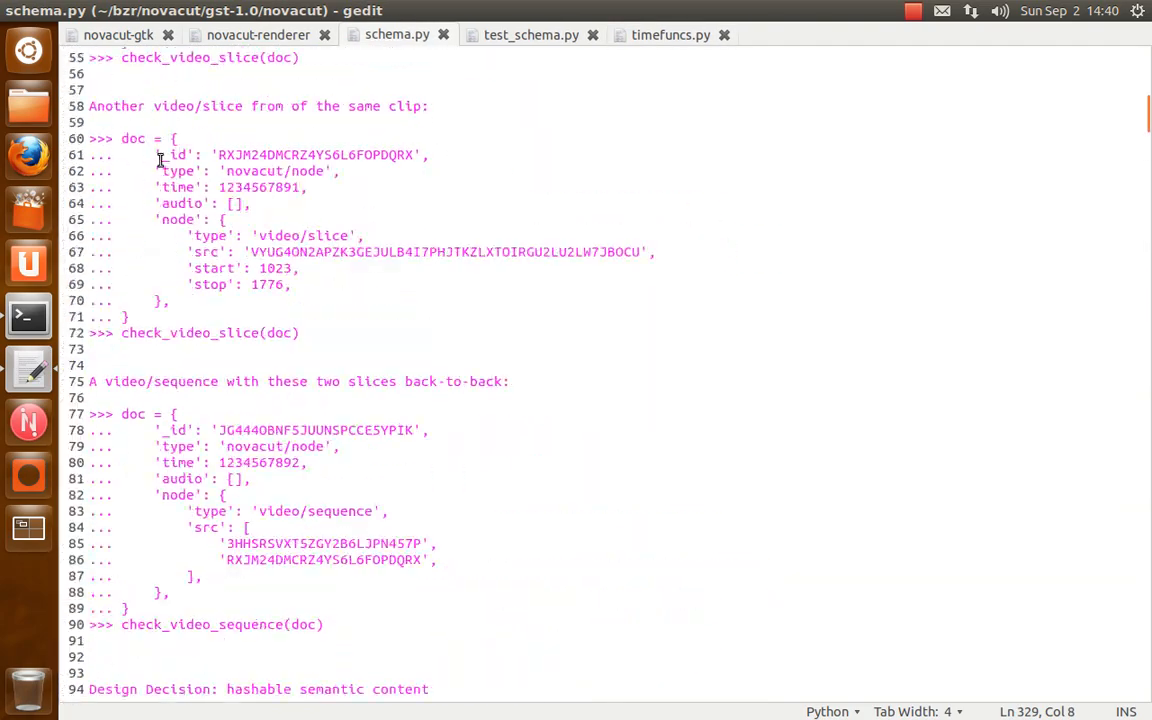
{"action": "scroll", "scroll_direction": "up", "scroll_amount": 3}
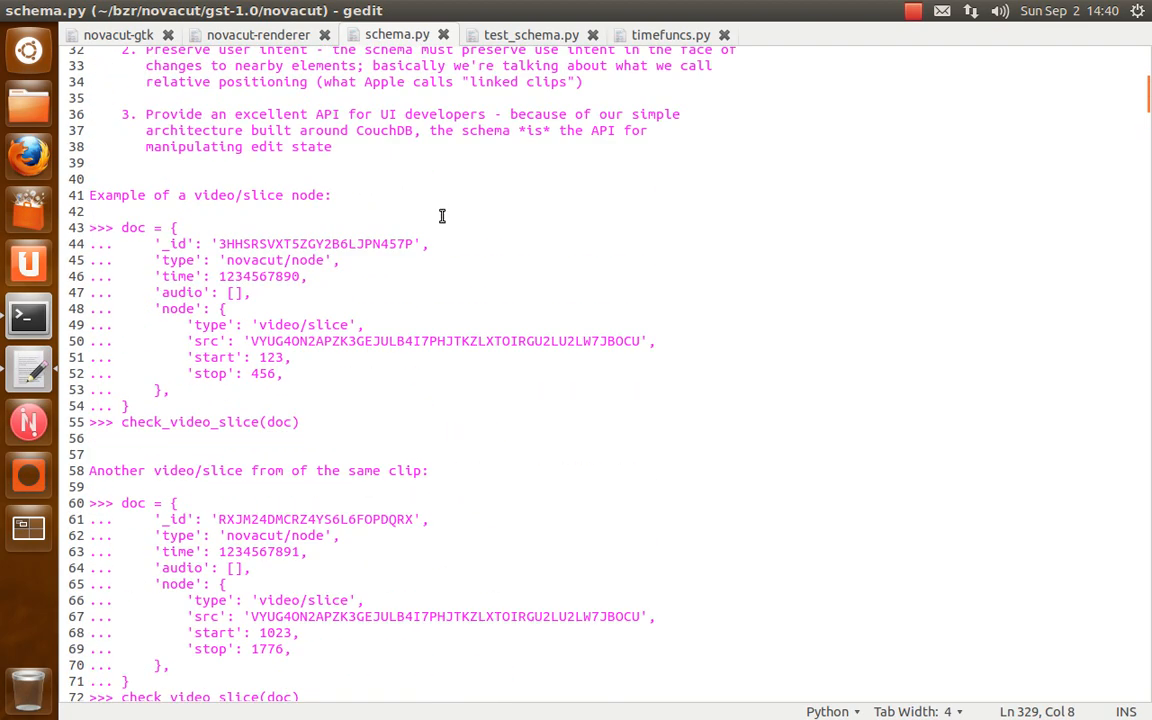
{"action": "scroll", "scroll_direction": "down", "scroll_amount": 3}
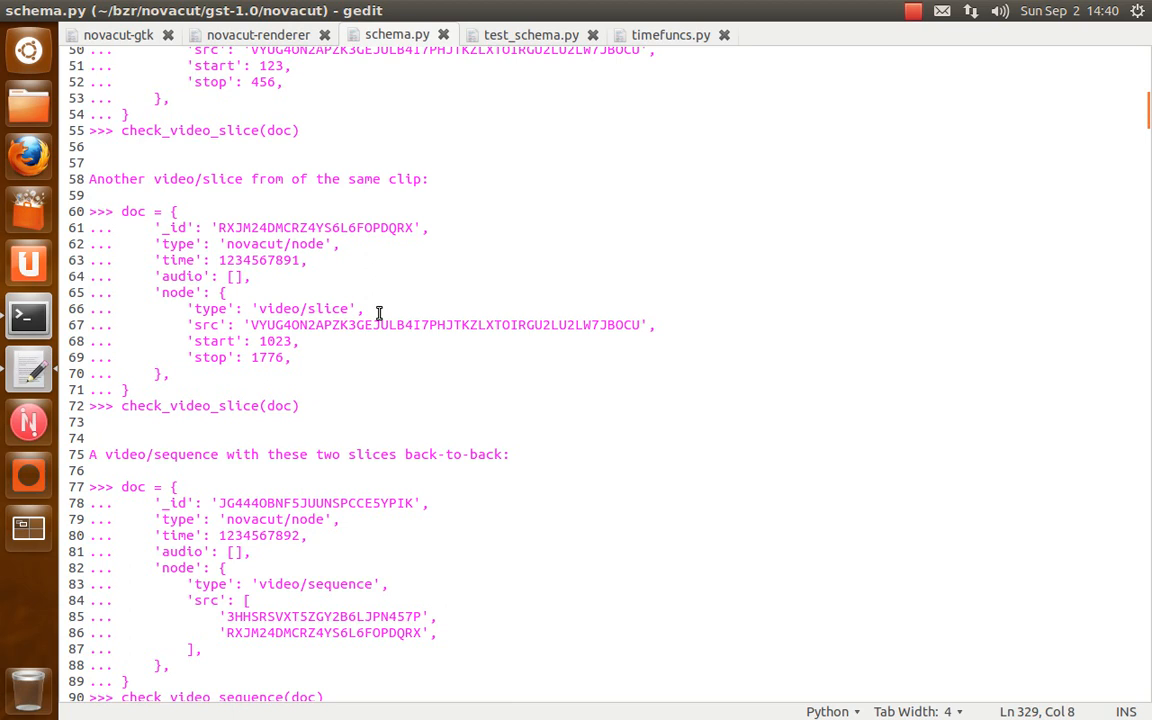
{"action": "scroll", "scroll_direction": "down", "scroll_amount": 3}
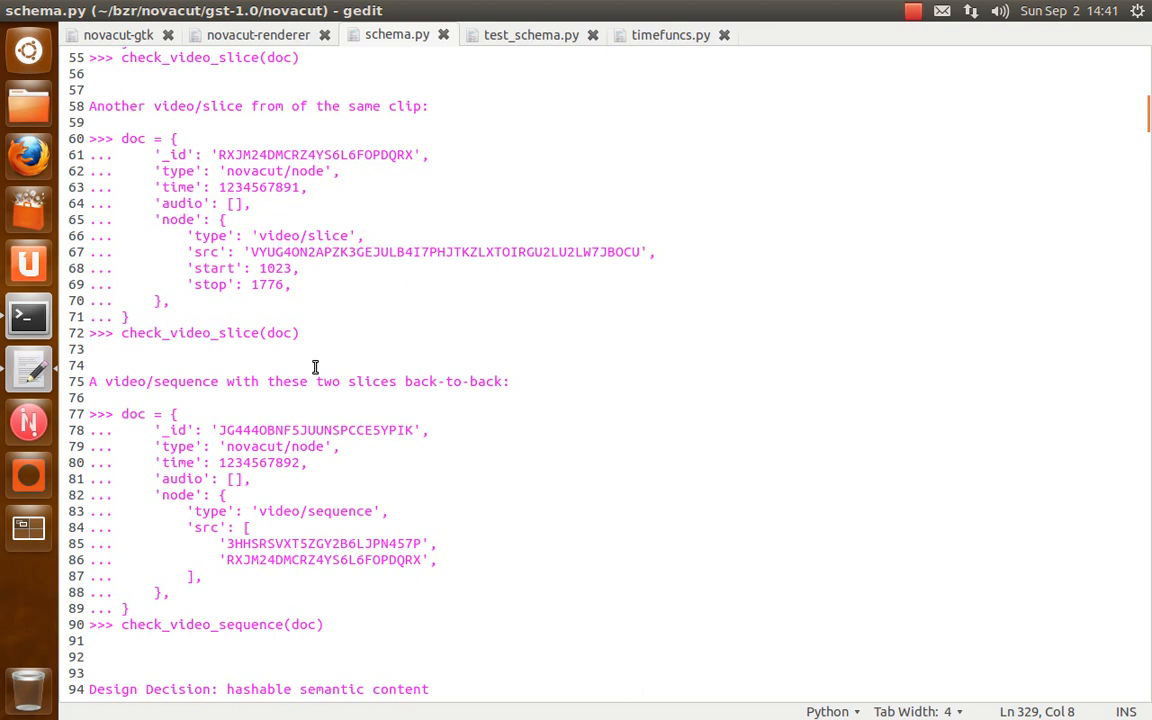
{"action": "mouse_move", "coordinate": [316, 268]}
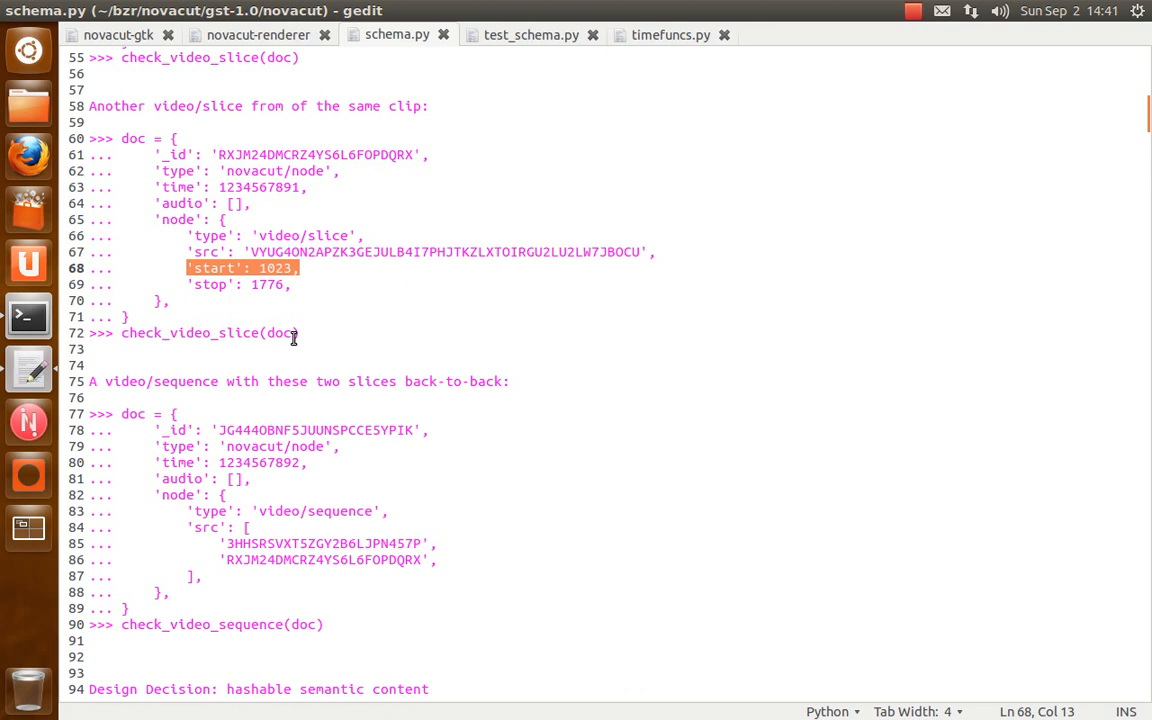
Highlight the slice's 'start': 1023 line and scroll on to the video/sequence example
{"action": "left_click", "coordinate": [290, 284]}
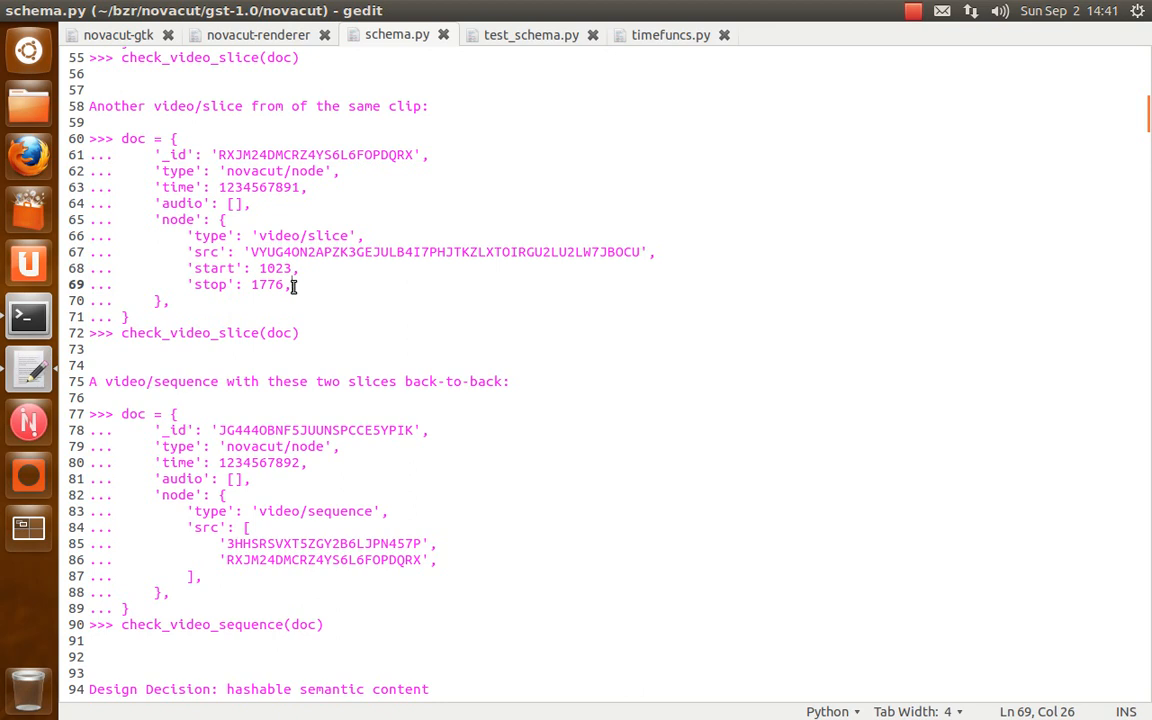
{"action": "mouse_move", "coordinate": [164, 182]}
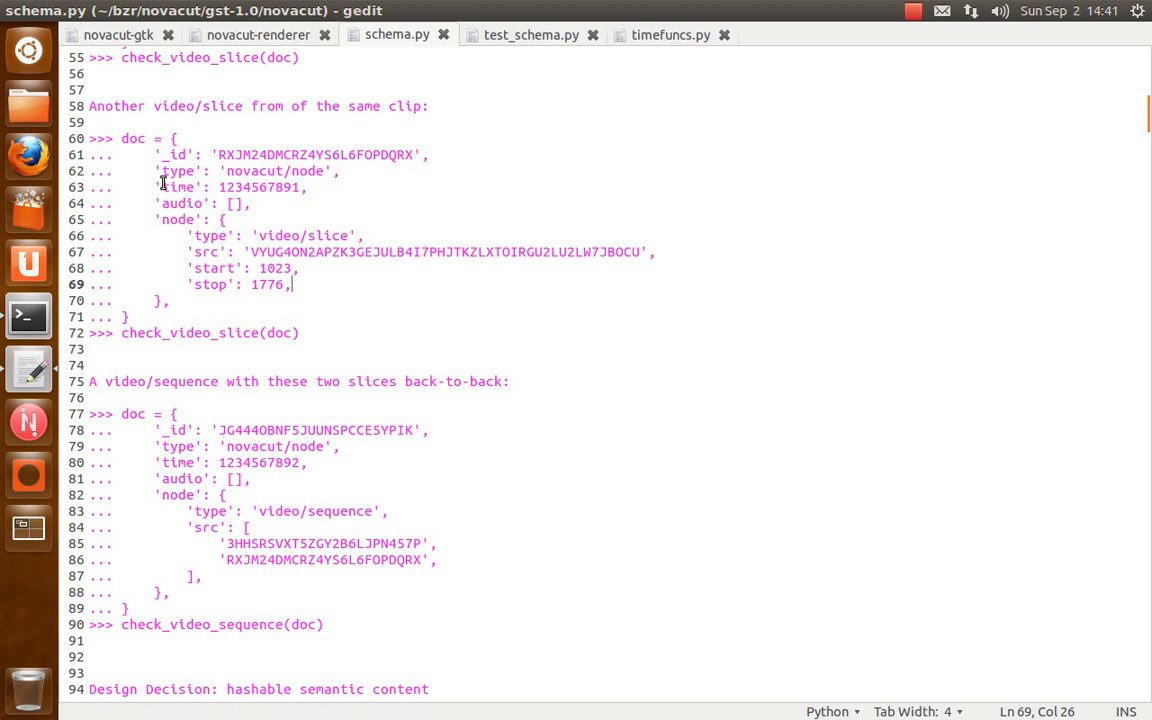
{"action": "scroll", "scroll_direction": "down", "scroll_amount": 3}
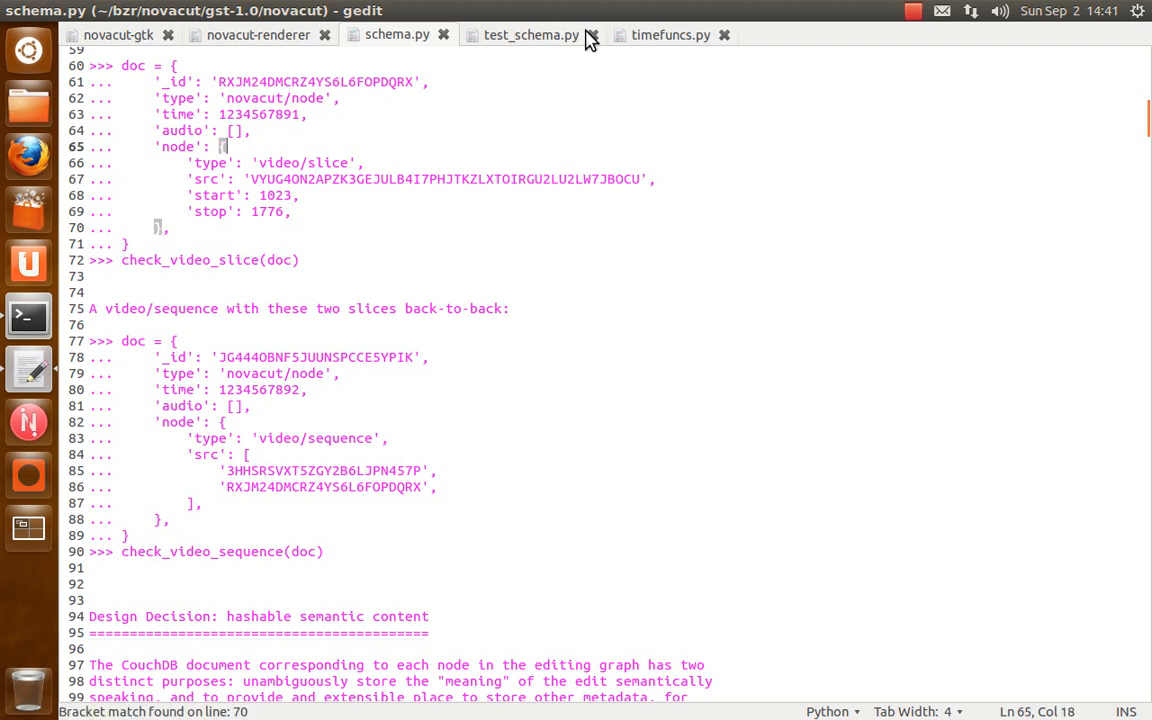
Return to timefuncs.py and scroll through sample_to_nanosecond and nanosecond_to_frame
{"action": "left_click", "coordinate": [670, 34]}
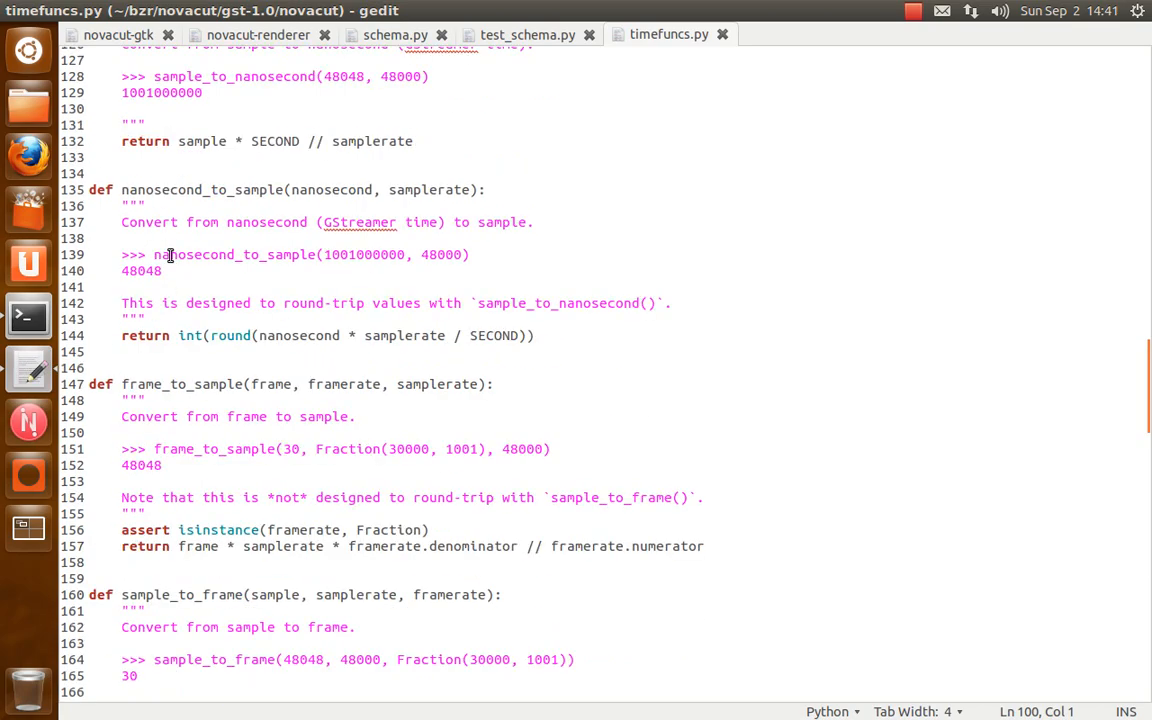
{"action": "scroll", "scroll_direction": "down", "scroll_amount": 3}
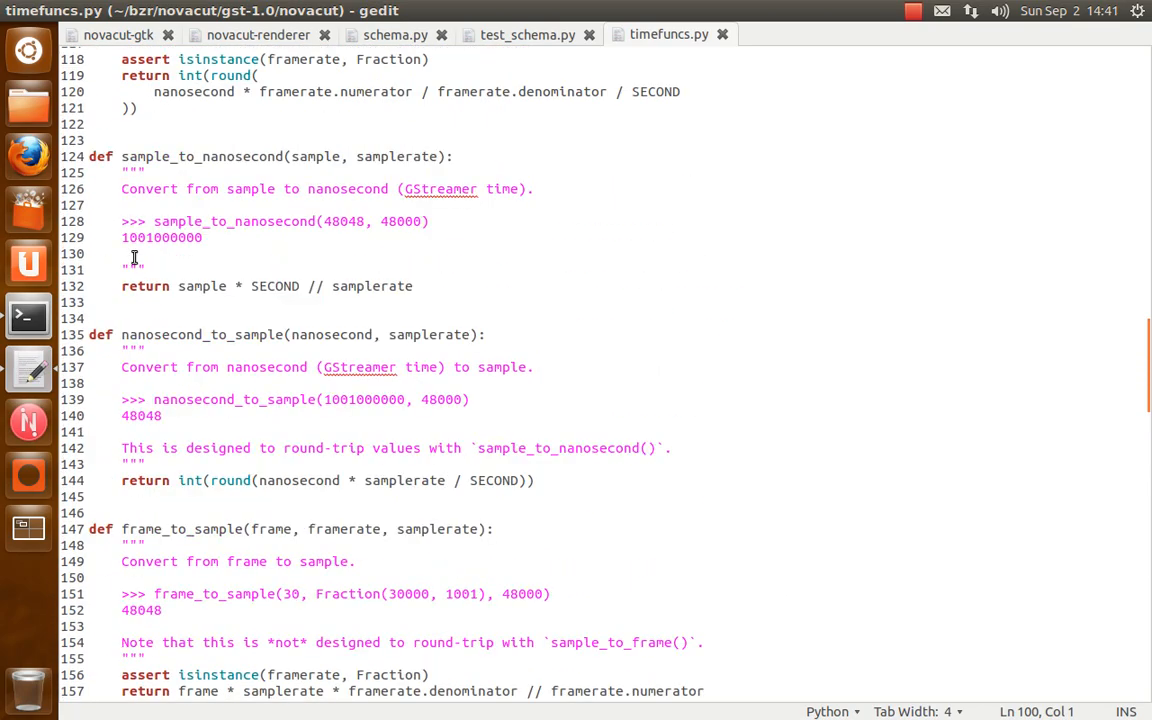
{"action": "scroll", "scroll_direction": "up", "scroll_amount": 3}
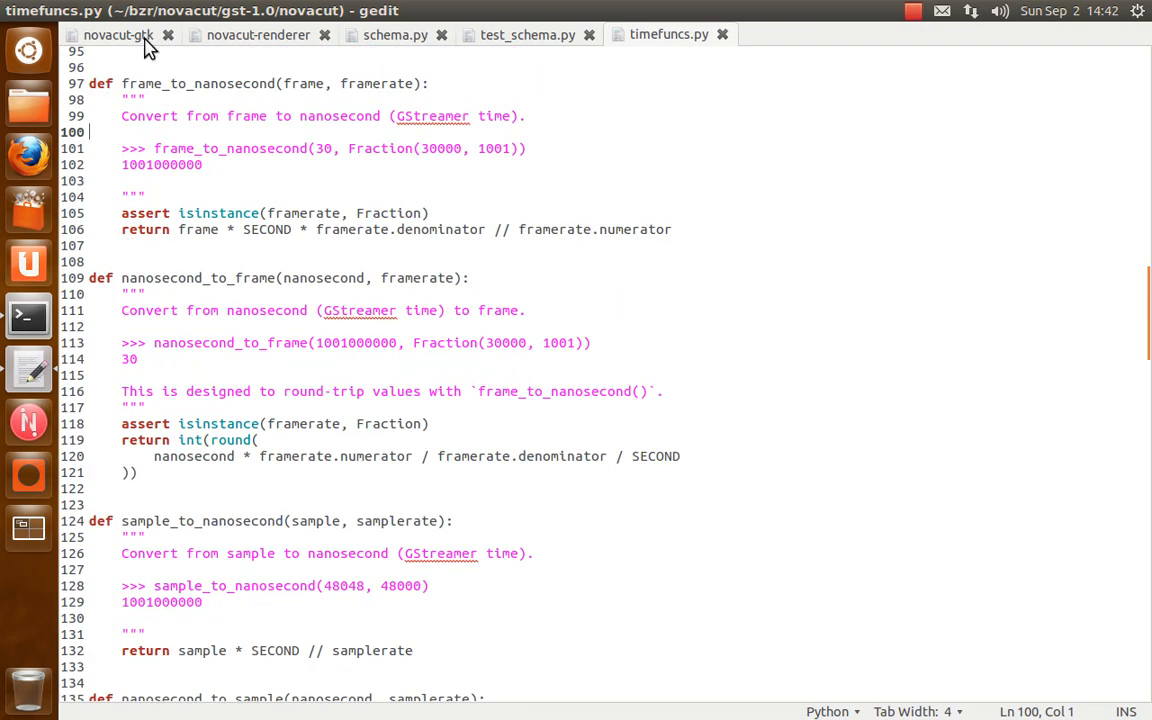
{"action": "mouse_move", "coordinate": [230, 268]}
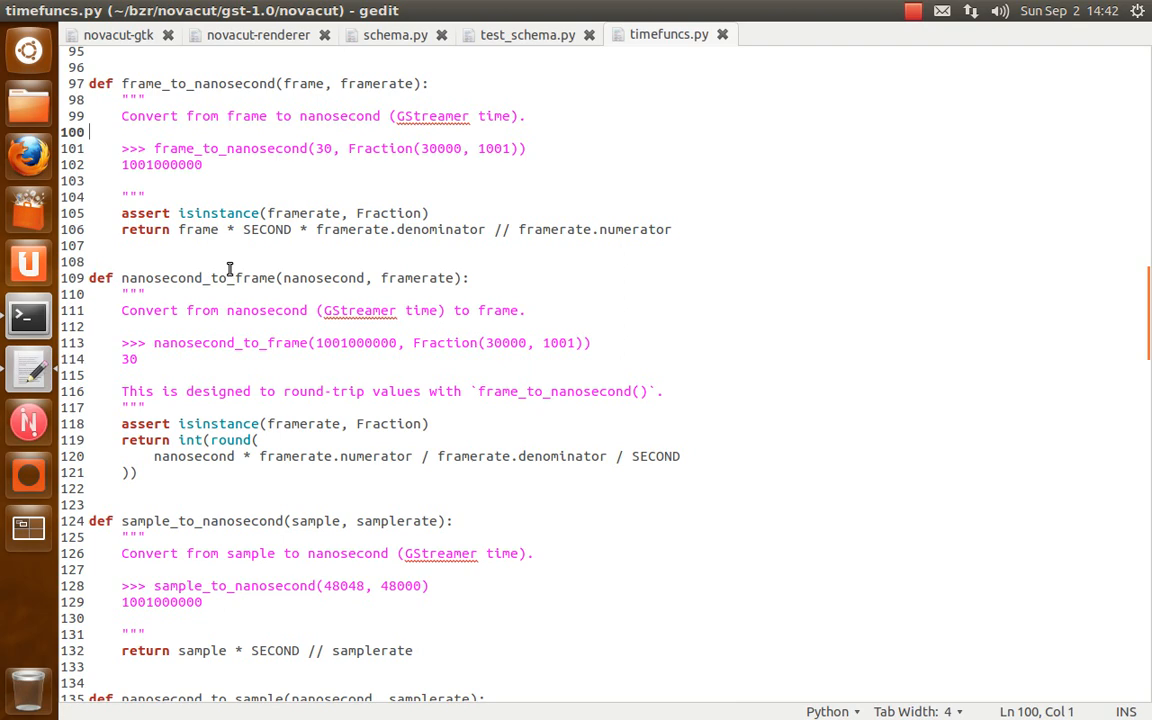
{"action": "scroll", "scroll_direction": "down", "scroll_amount": 3}
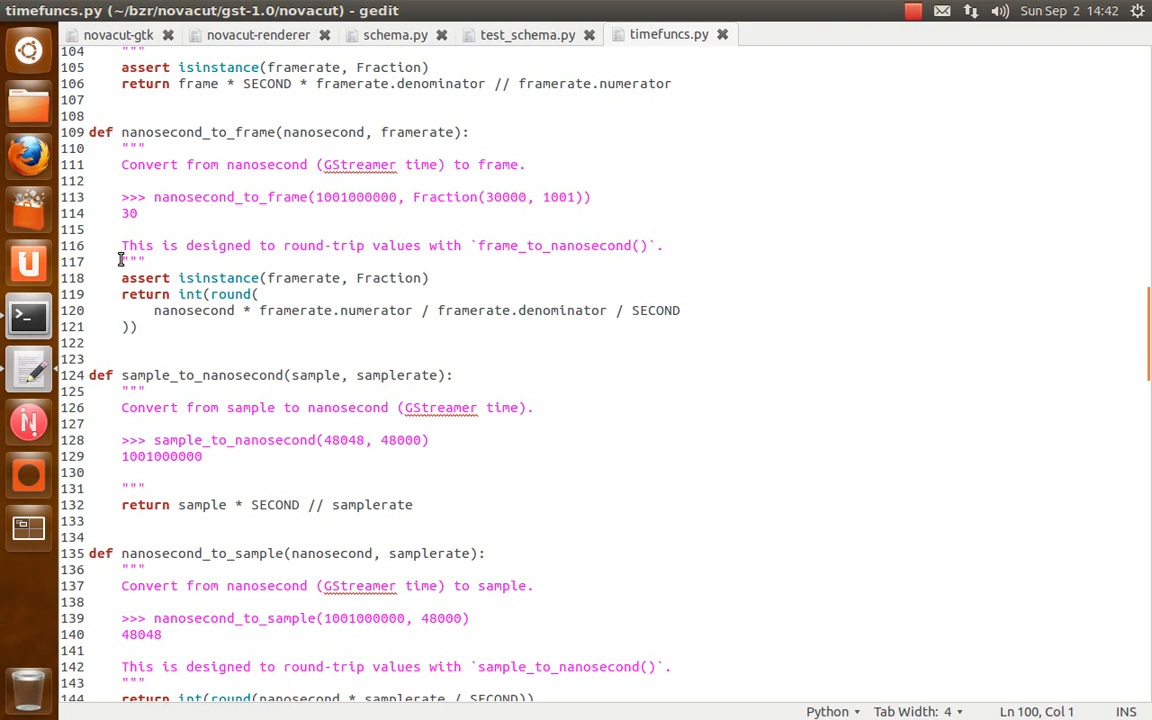
{"action": "scroll", "scroll_direction": "down", "scroll_amount": 3}
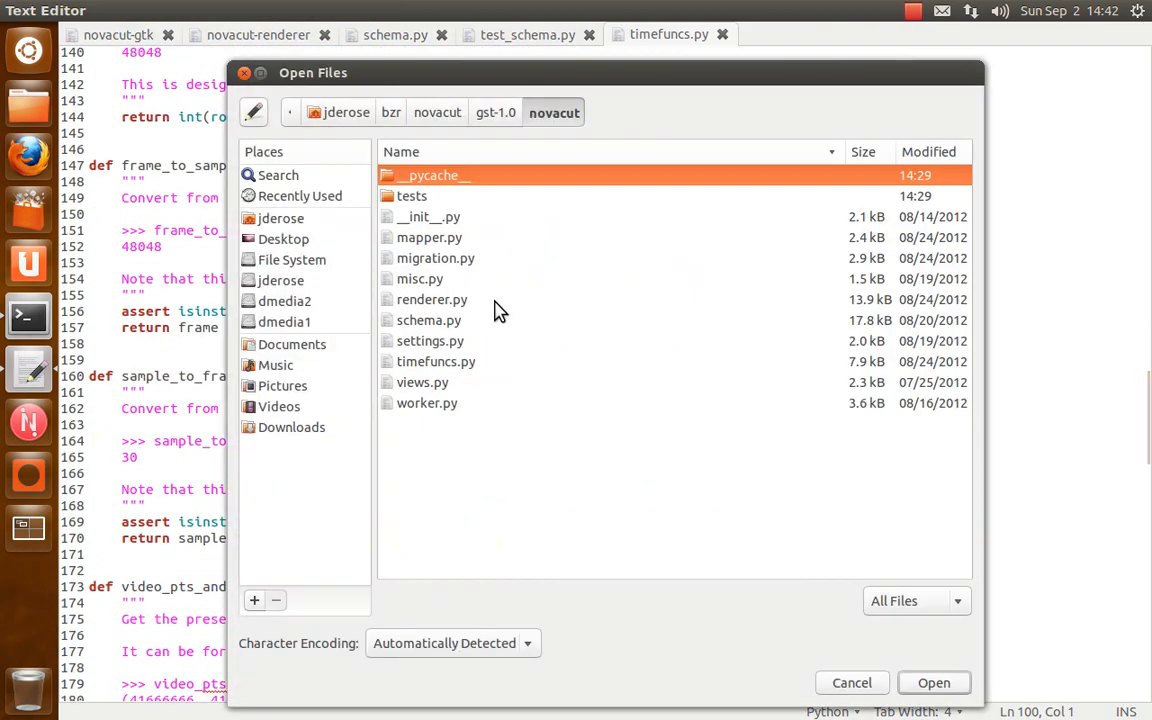
{"action": "mouse_move", "coordinate": [420, 284]}
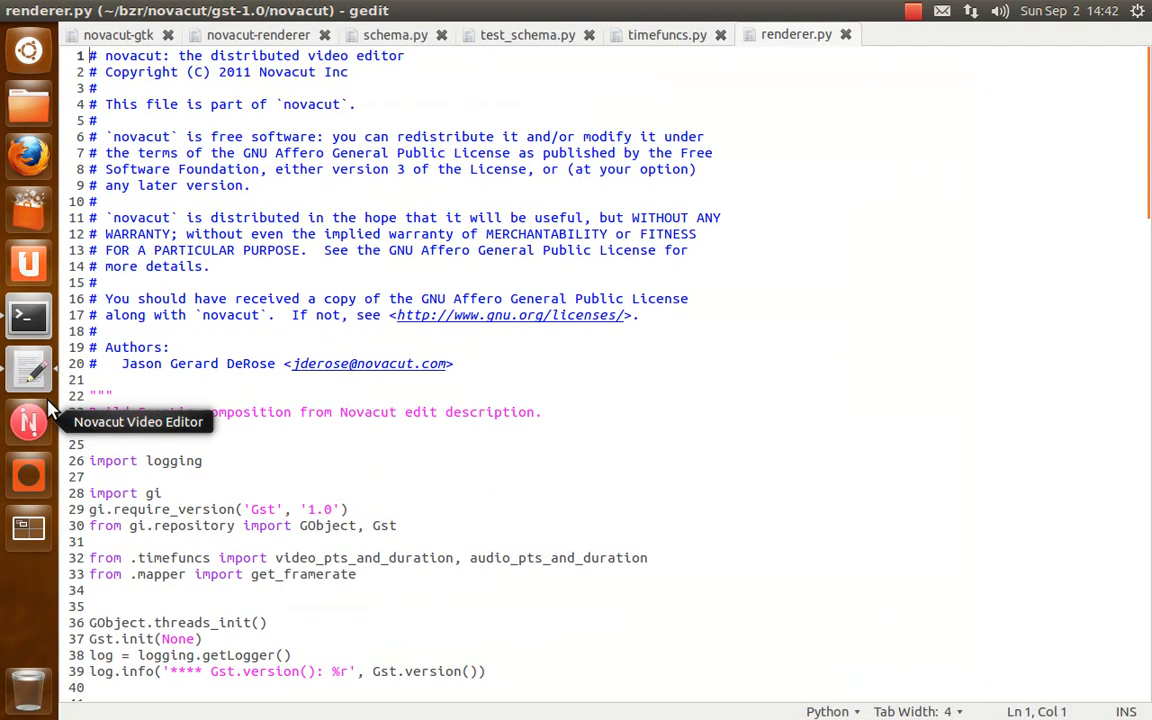
Read down renderer.py through make_element, caps_string and build_slice
{"action": "scroll", "scroll_direction": "down", "scroll_amount": 3}
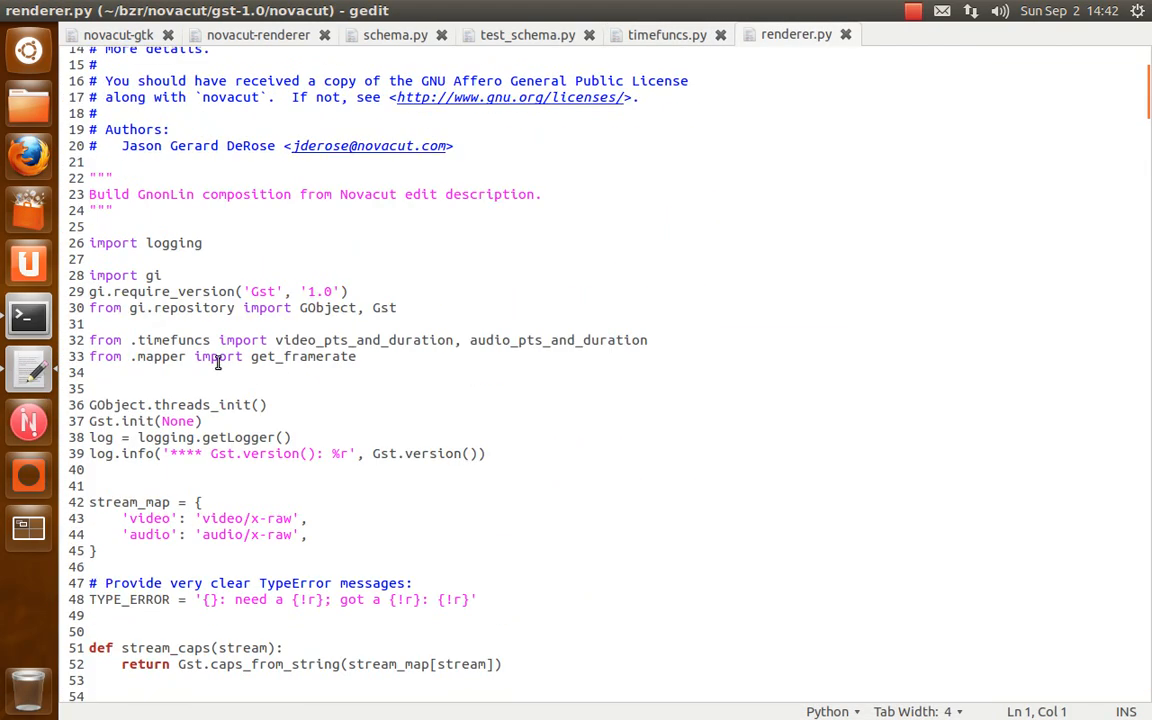
{"action": "scroll", "scroll_direction": "down", "scroll_amount": 3}
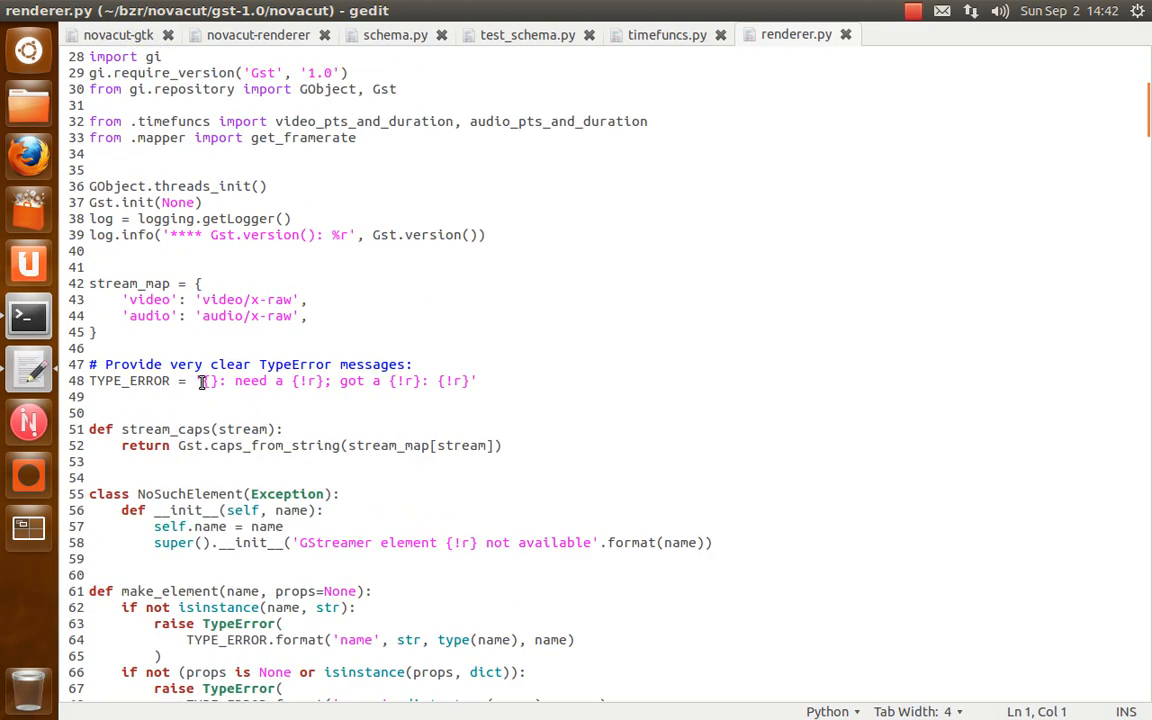
{"action": "scroll", "scroll_direction": "down", "scroll_amount": 3}
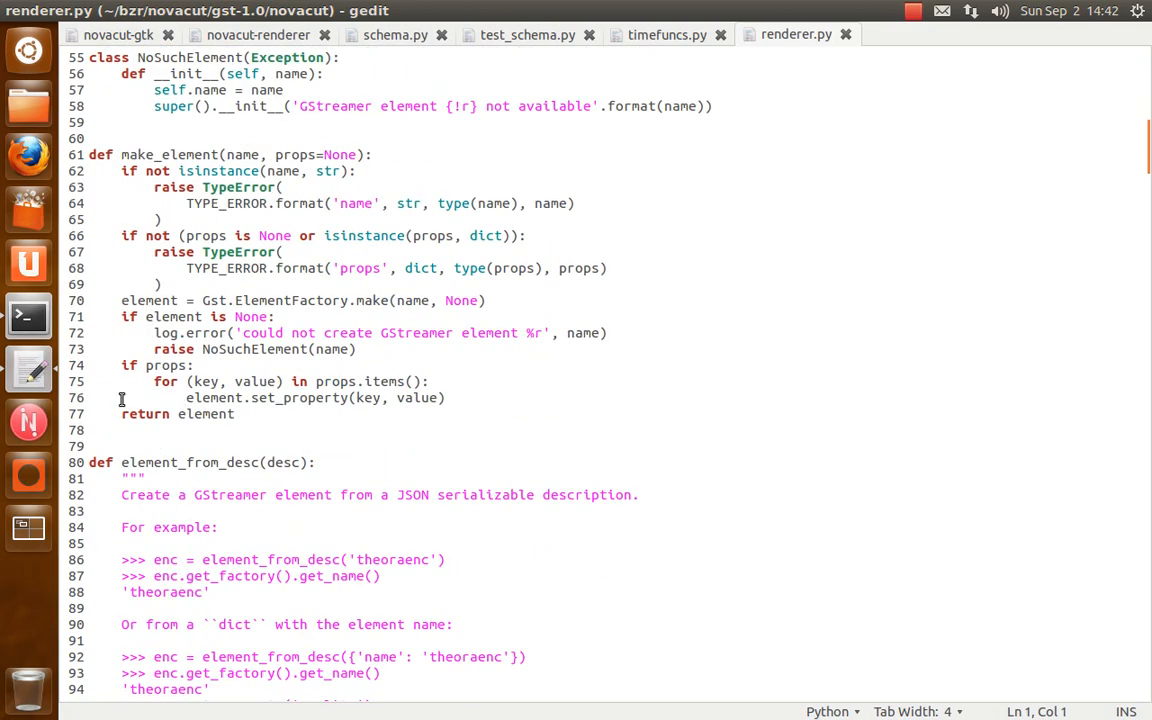
{"action": "scroll", "scroll_direction": "down", "scroll_amount": 3}
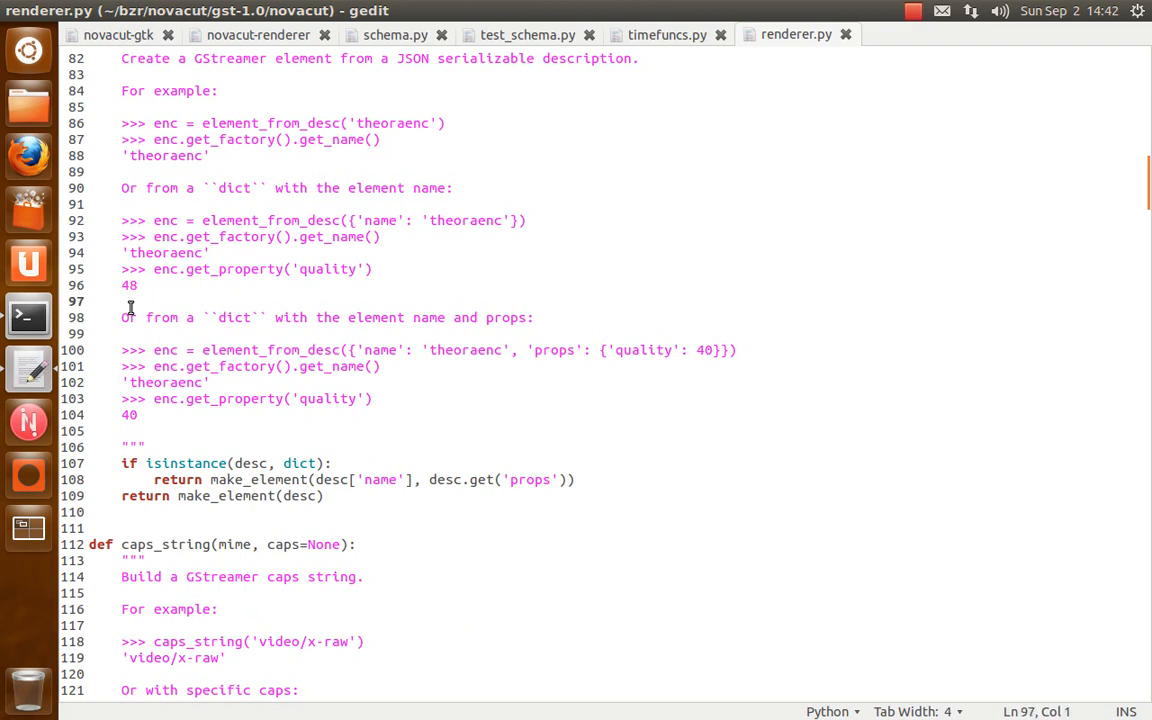
{"action": "scroll", "scroll_direction": "down", "scroll_amount": 3}
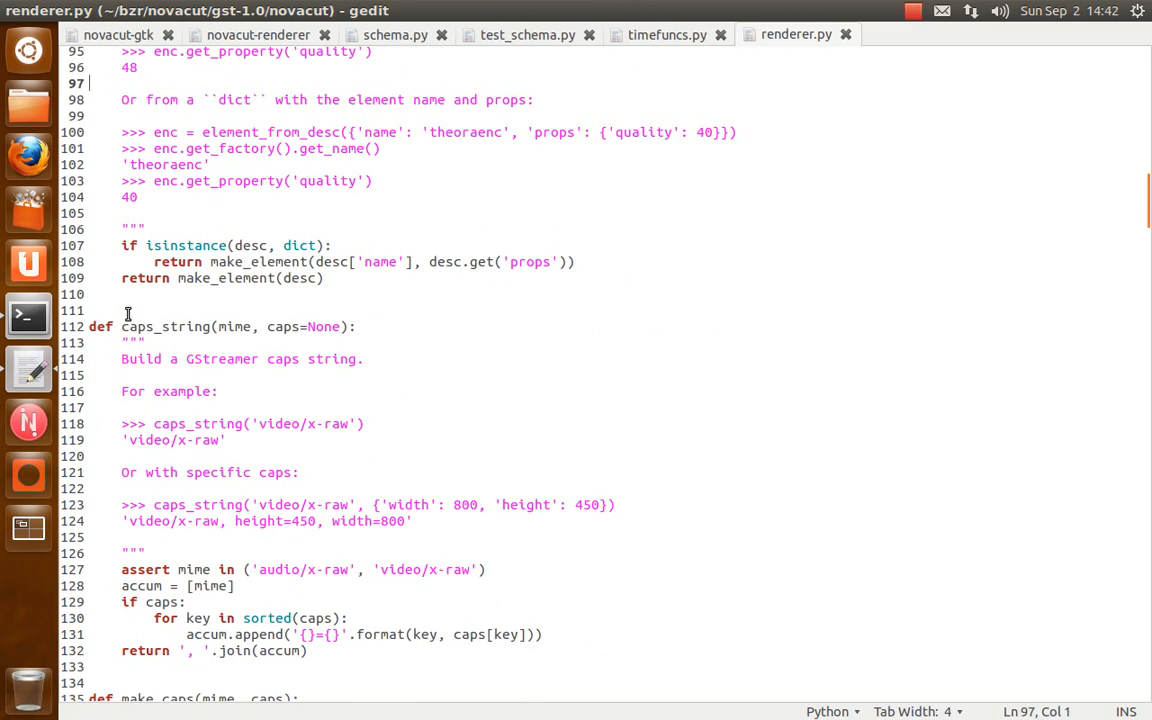
{"action": "scroll", "scroll_direction": "down", "scroll_amount": 3}
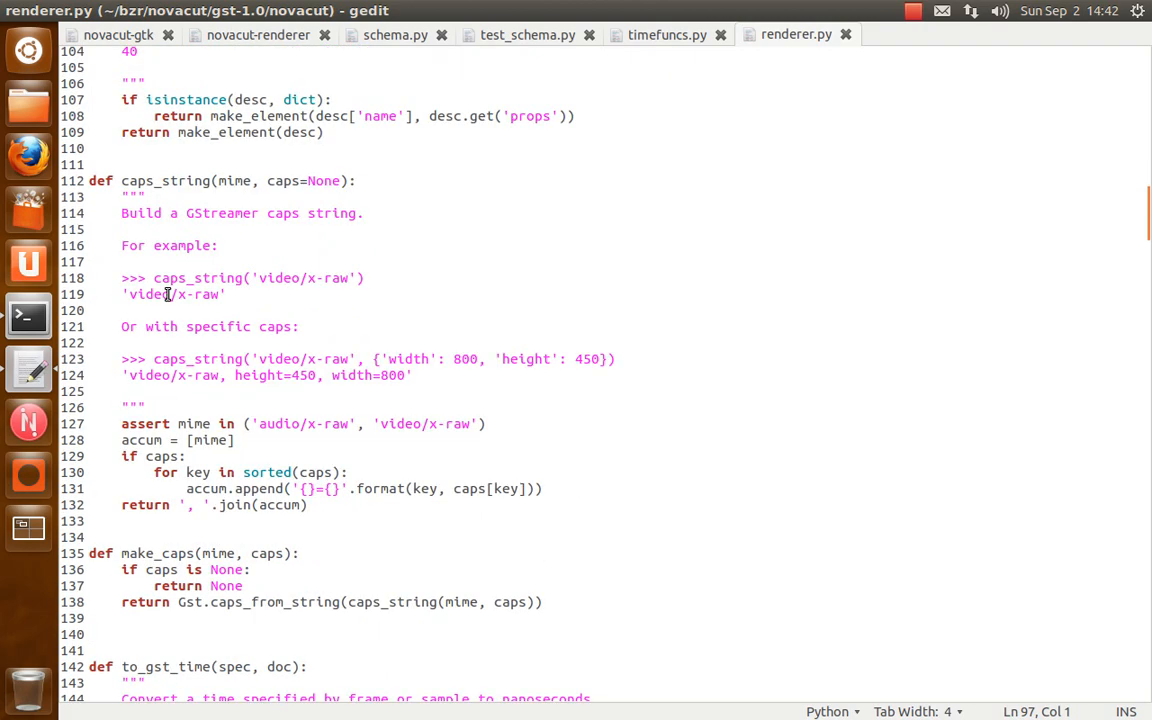
{"action": "scroll", "scroll_direction": "down", "scroll_amount": 3}
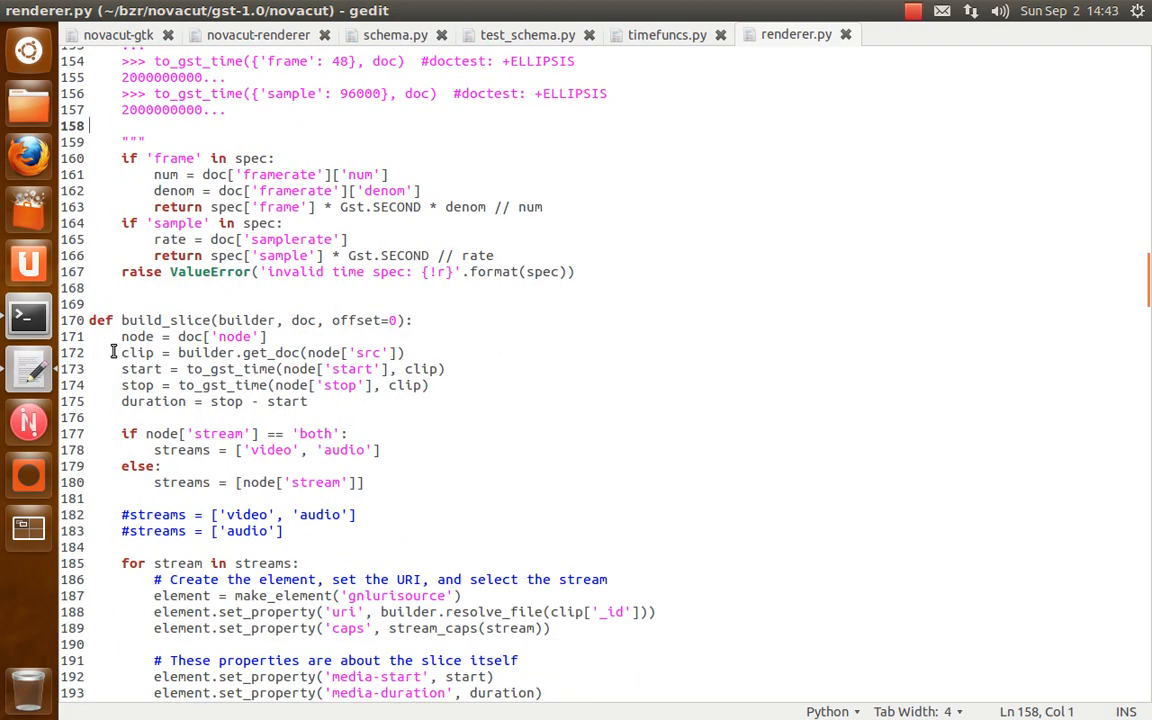
Continue through build_audio_slice and build_sequence down to class Builder
{"action": "scroll", "scroll_direction": "down", "scroll_amount": 3}
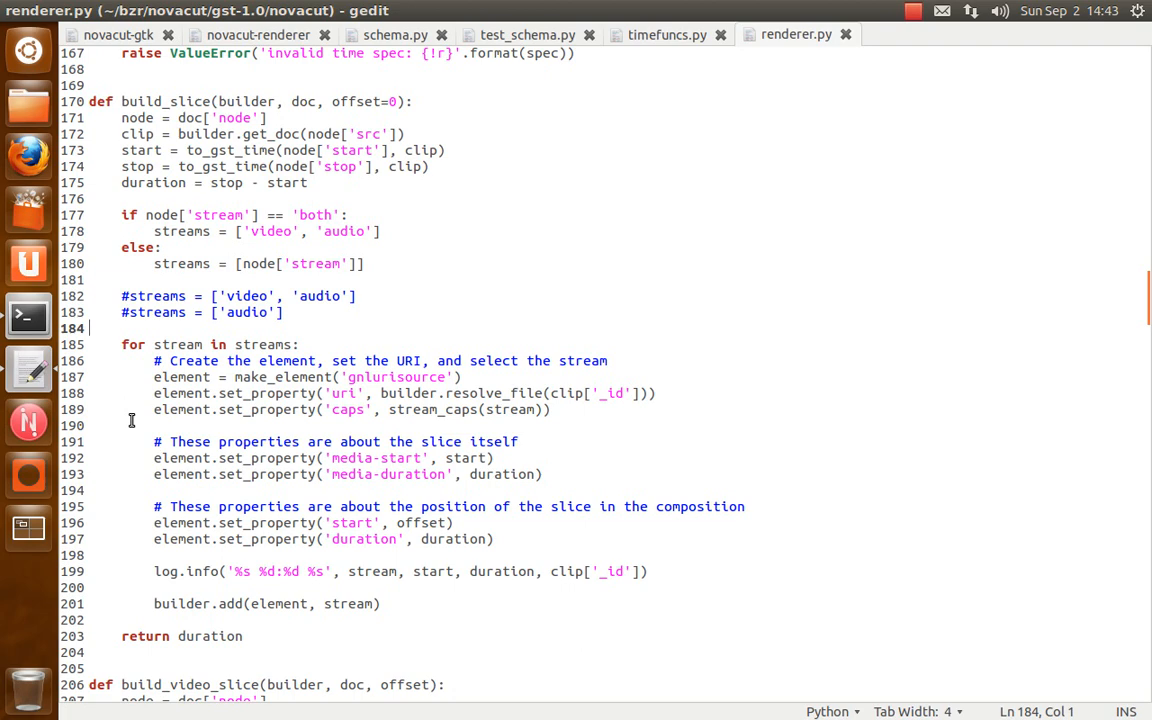
{"action": "scroll", "scroll_direction": "down", "scroll_amount": 3}
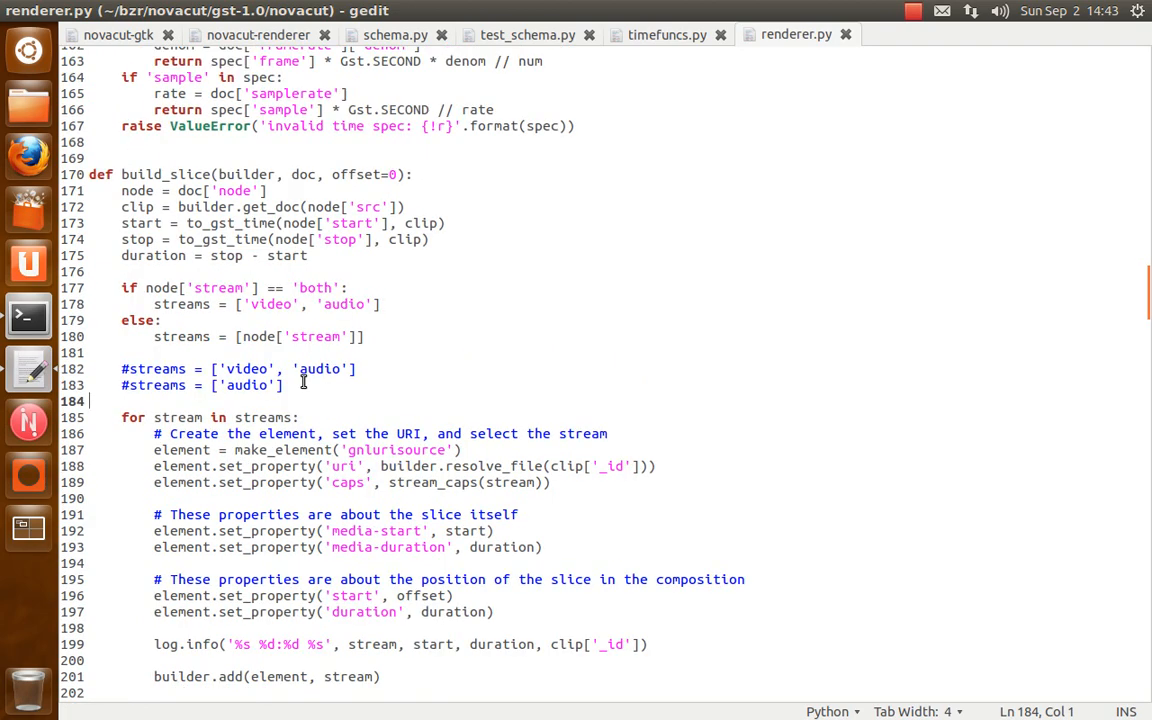
{"action": "scroll", "scroll_direction": "down", "scroll_amount": 3}
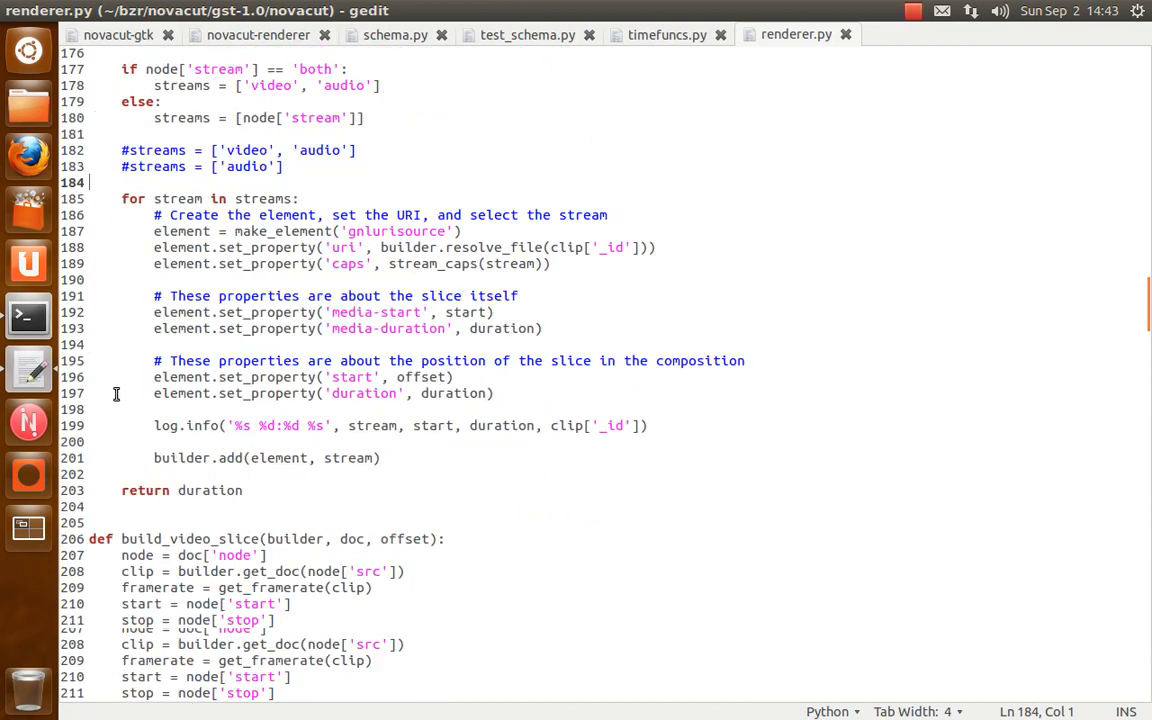
{"action": "scroll", "scroll_direction": "down", "scroll_amount": 3}
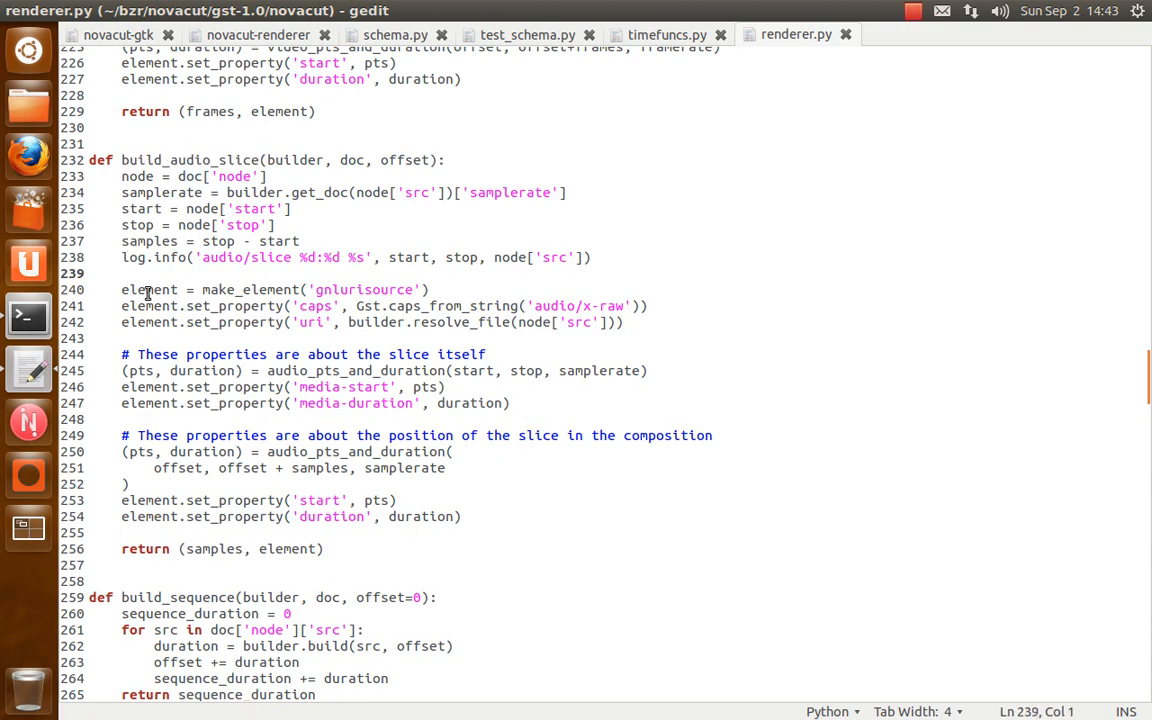
{"action": "scroll", "scroll_direction": "down", "scroll_amount": 3}
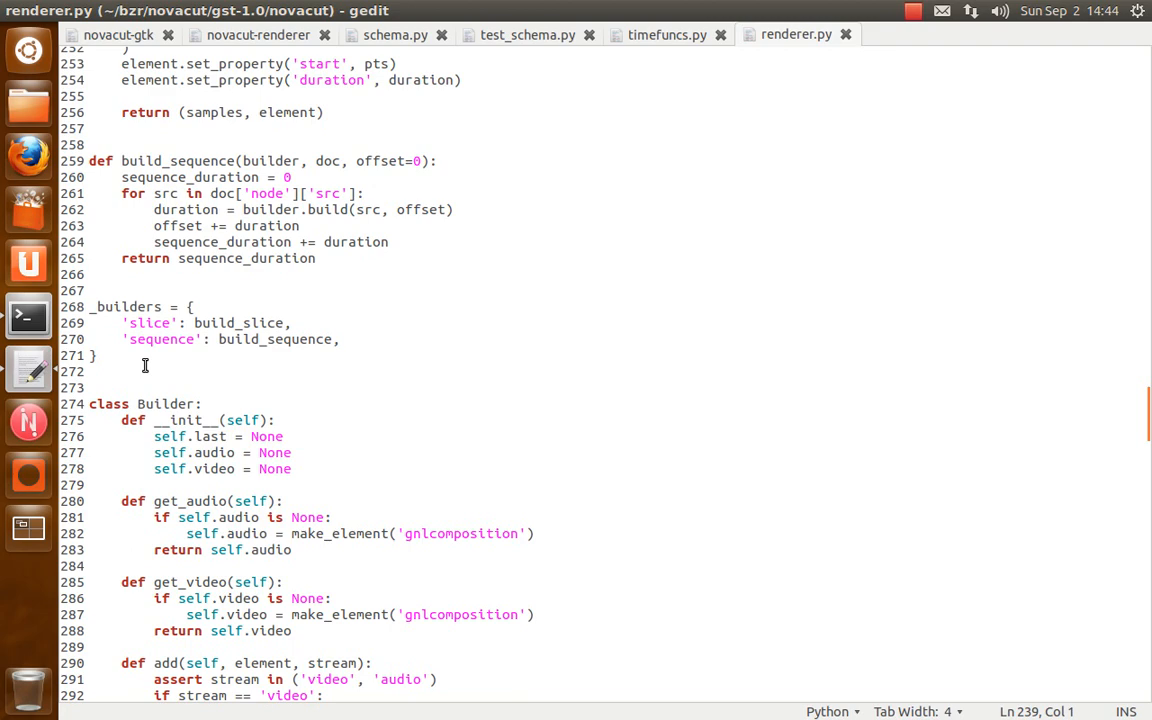
{"action": "scroll", "scroll_direction": "down", "scroll_amount": 3}
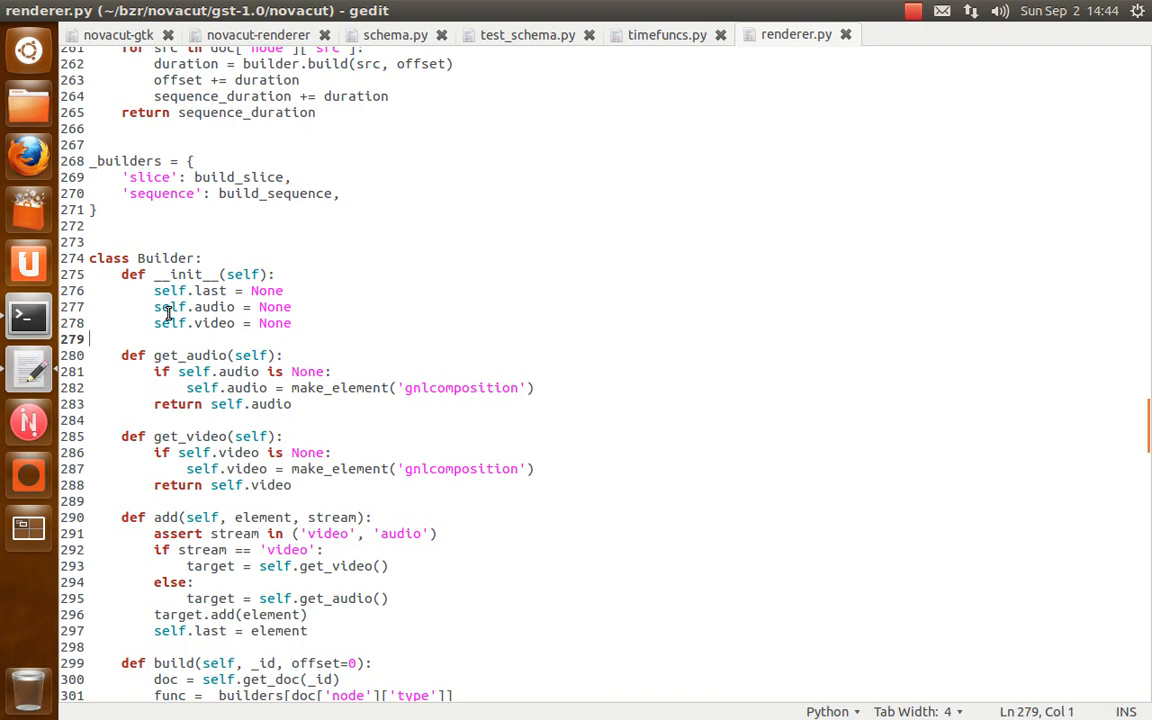
{"action": "scroll", "scroll_direction": "down", "scroll_amount": 3}
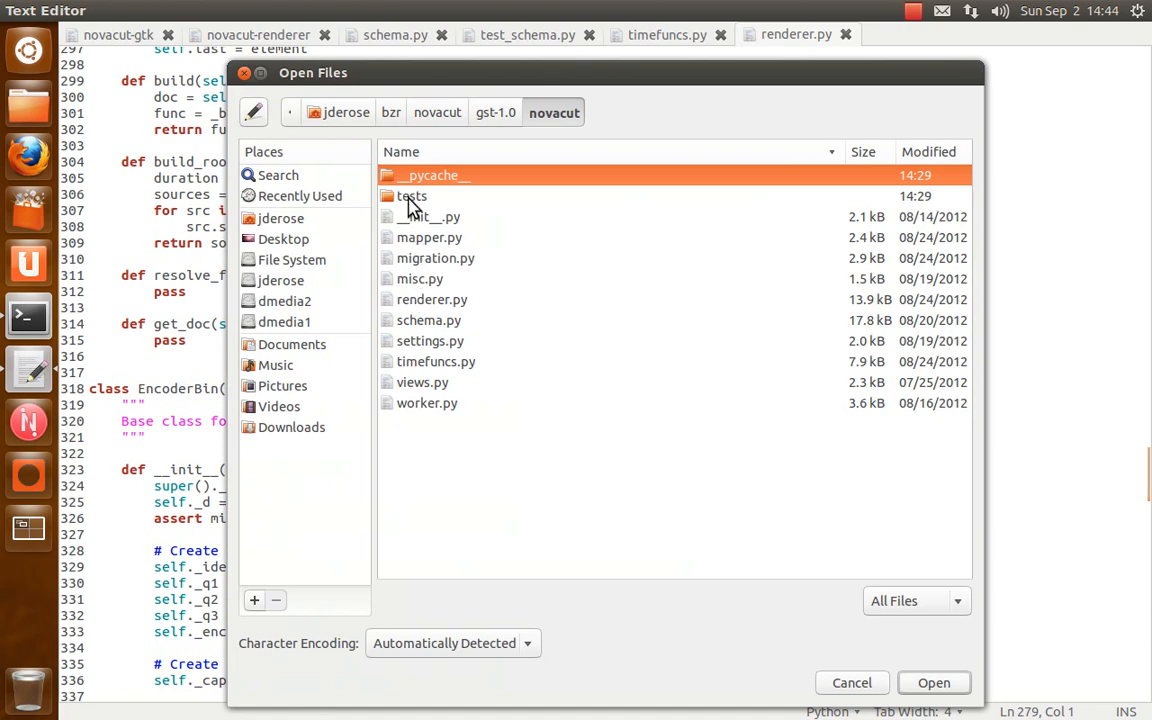
{"action": "mouse_move", "coordinate": [416, 234]}
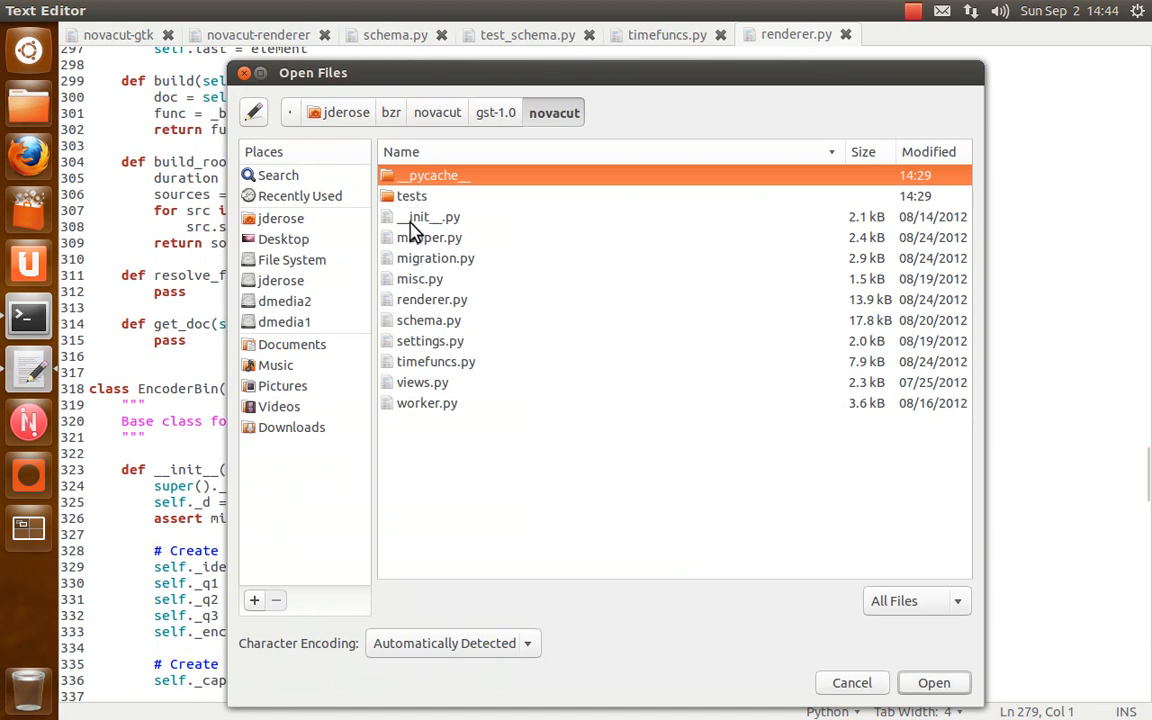
Peek into the tests folder, go back to novacut and open views.py
{"action": "double_click", "coordinate": [412, 196]}
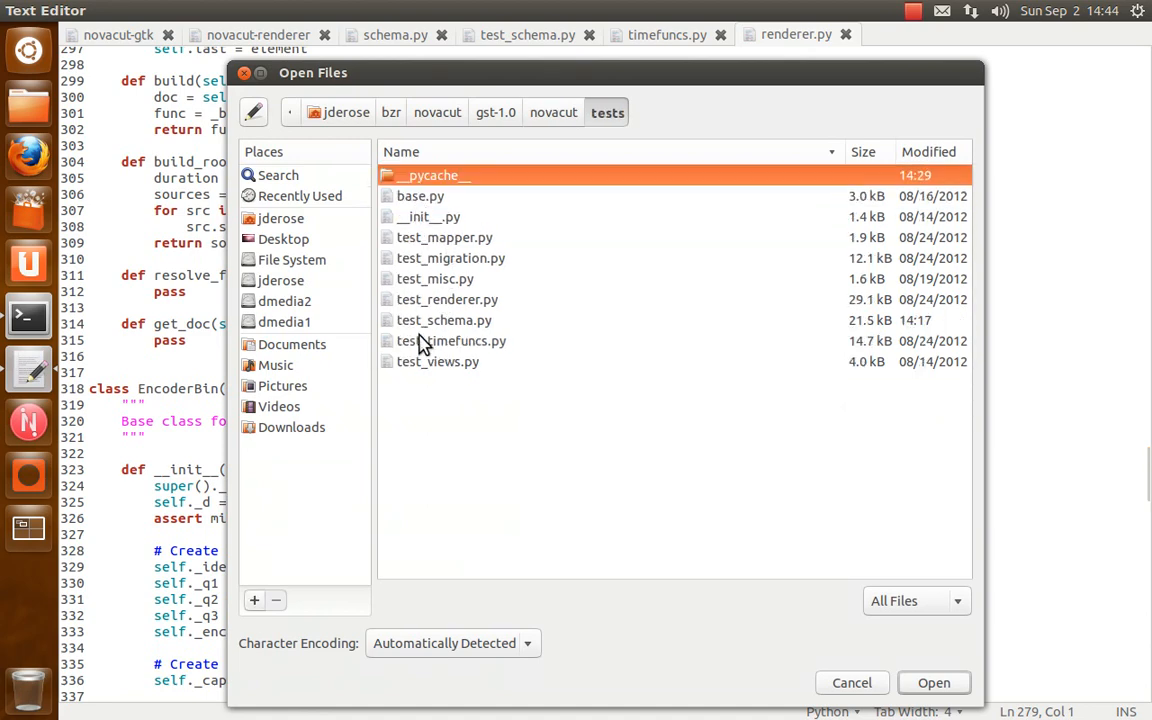
{"action": "left_click", "coordinate": [552, 112]}
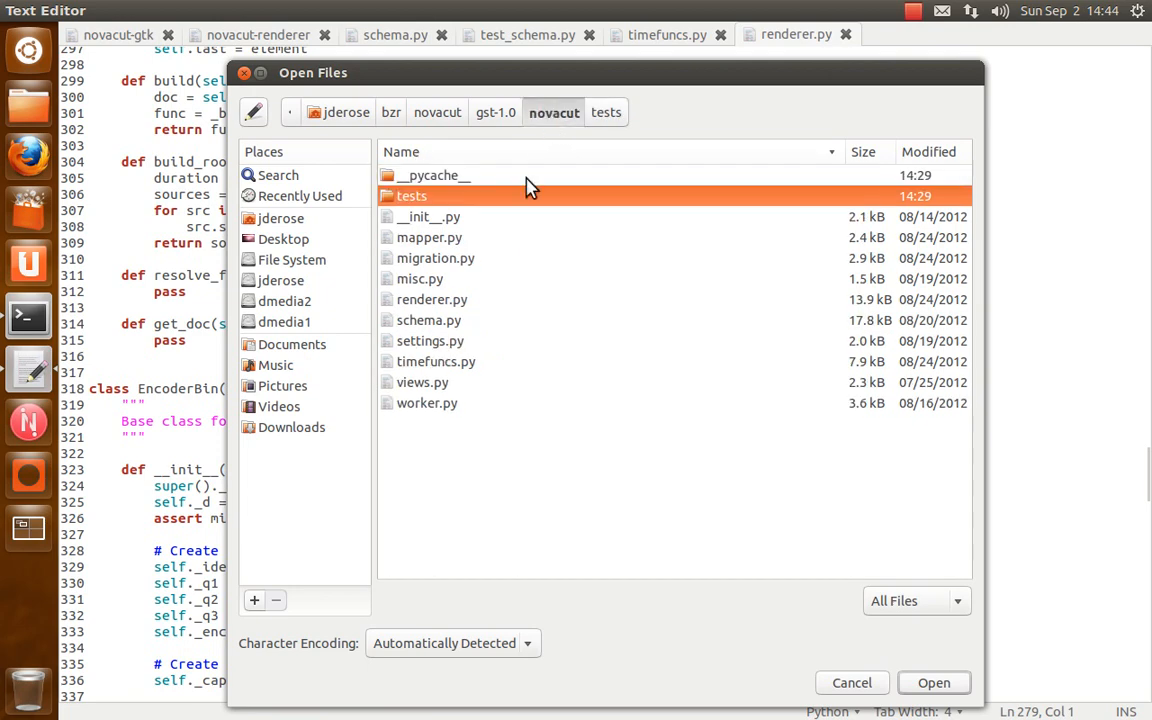
{"action": "mouse_move", "coordinate": [420, 504]}
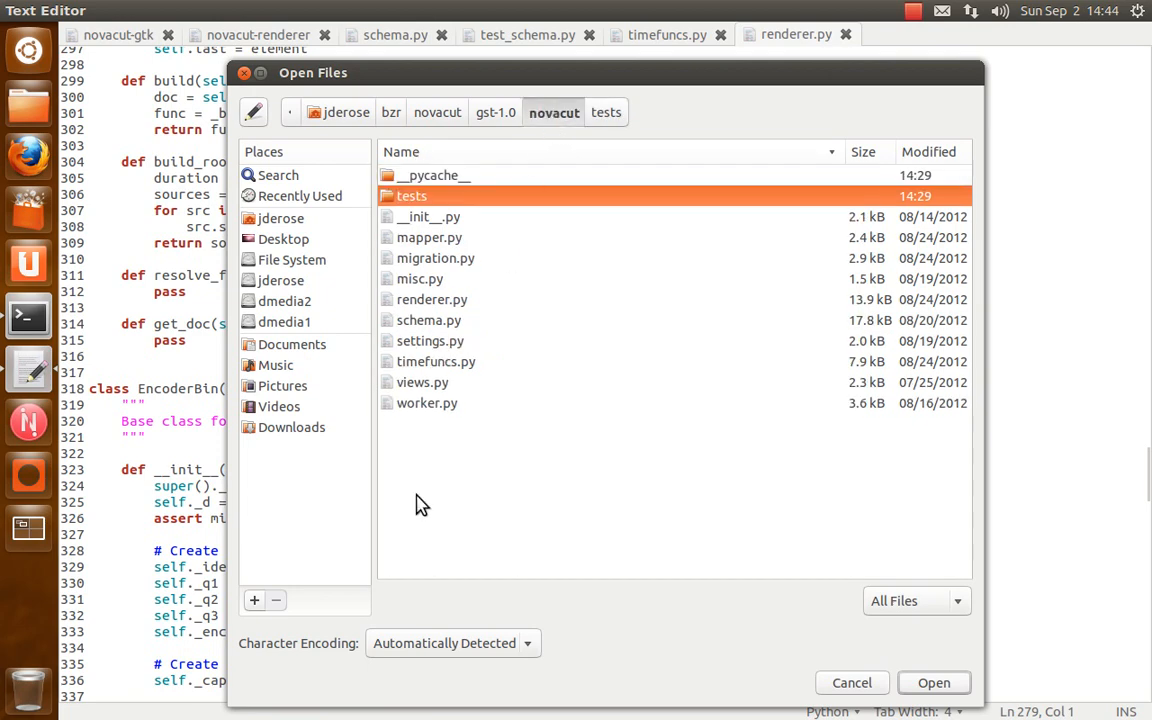
{"action": "mouse_move", "coordinate": [420, 396]}
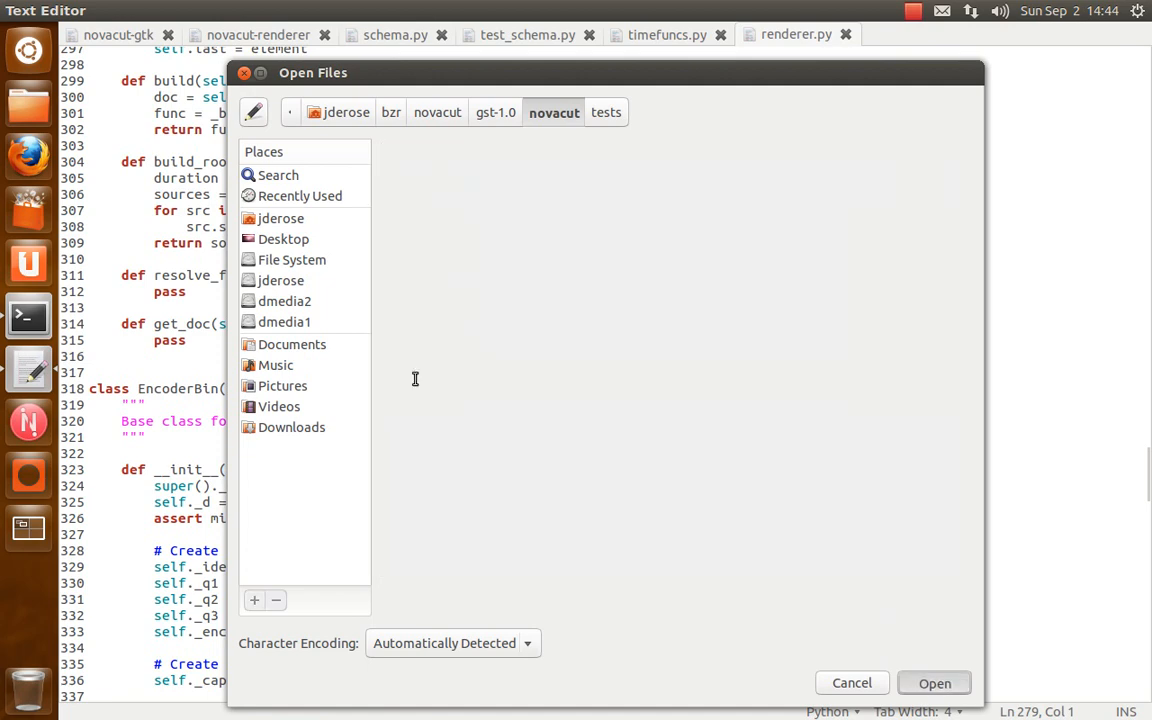
{"action": "left_click", "coordinate": [932, 684]}
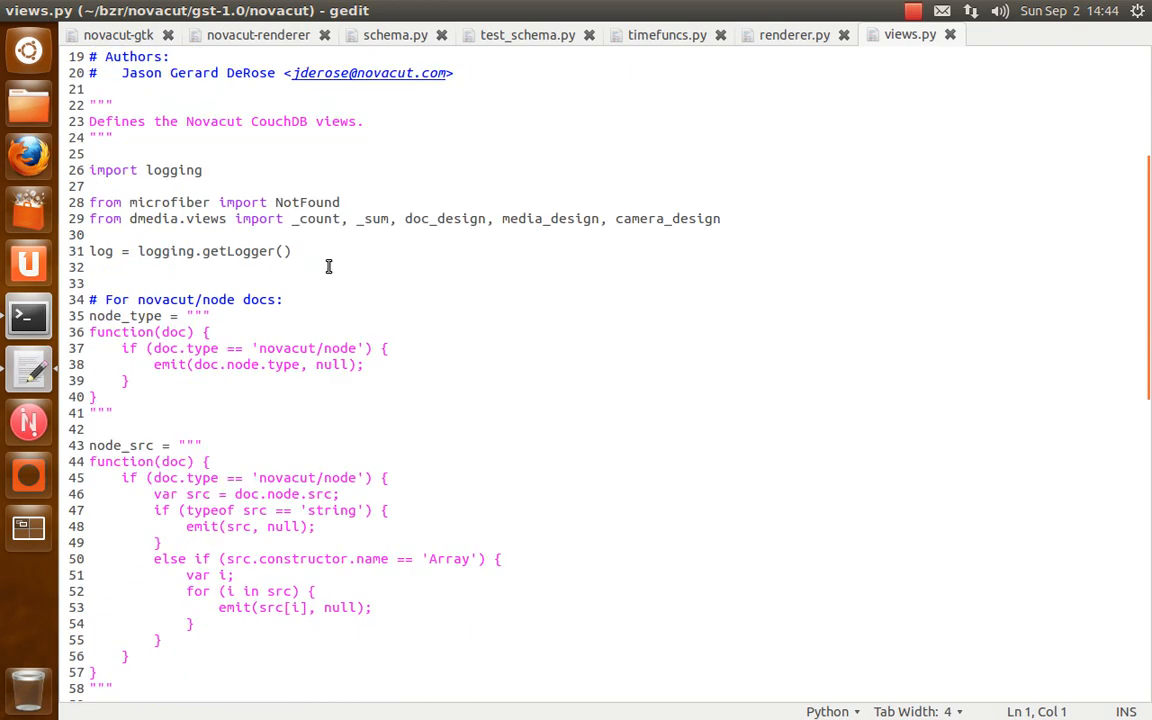
Scroll through views.py's node and project CouchDB view definitions
{"action": "scroll", "scroll_direction": "down", "scroll_amount": 3}
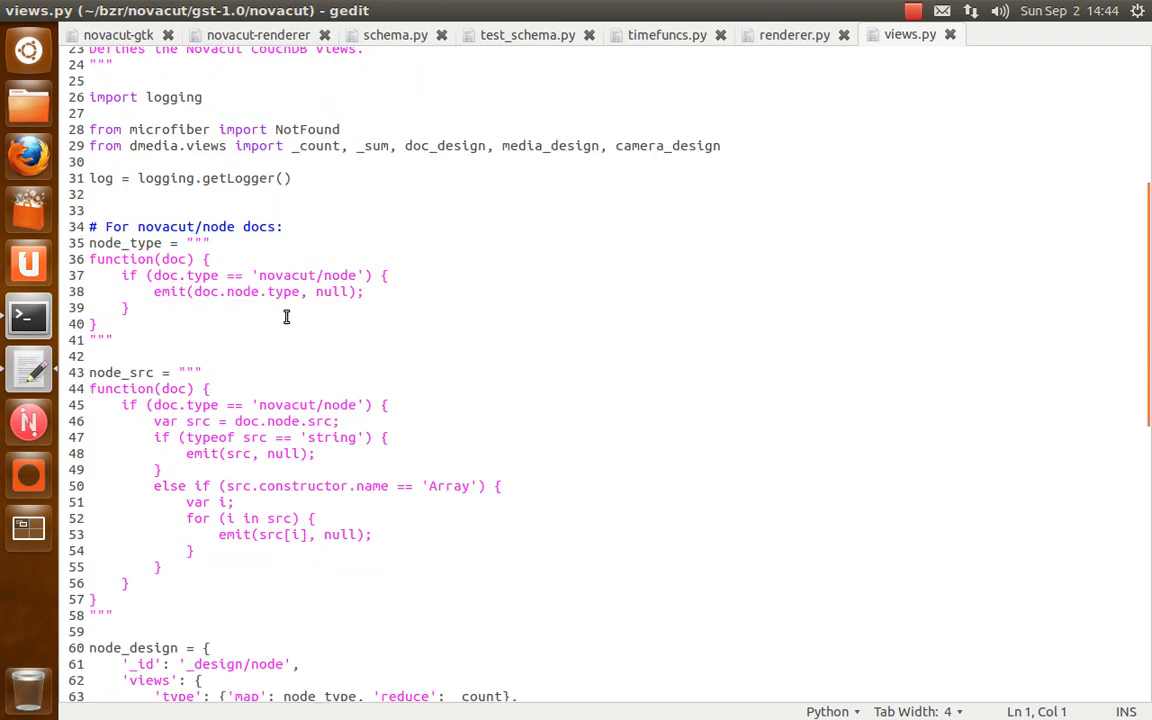
{"action": "left_click", "coordinate": [116, 356]}
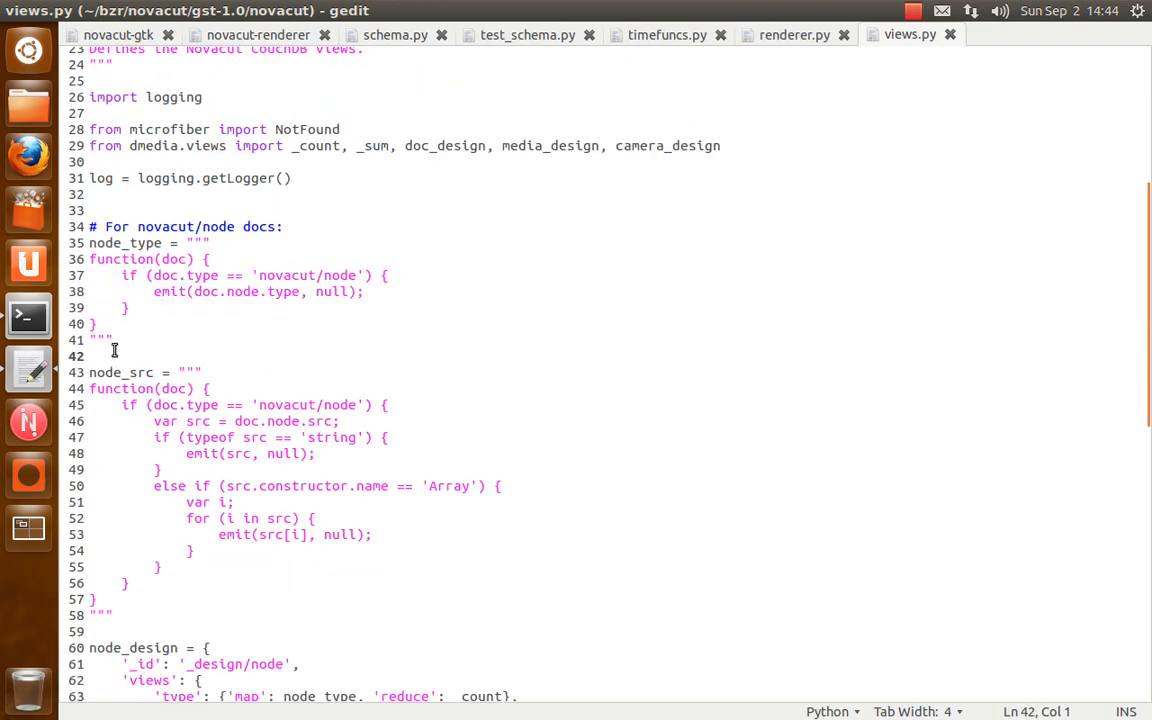
{"action": "mouse_move", "coordinate": [544, 184]}
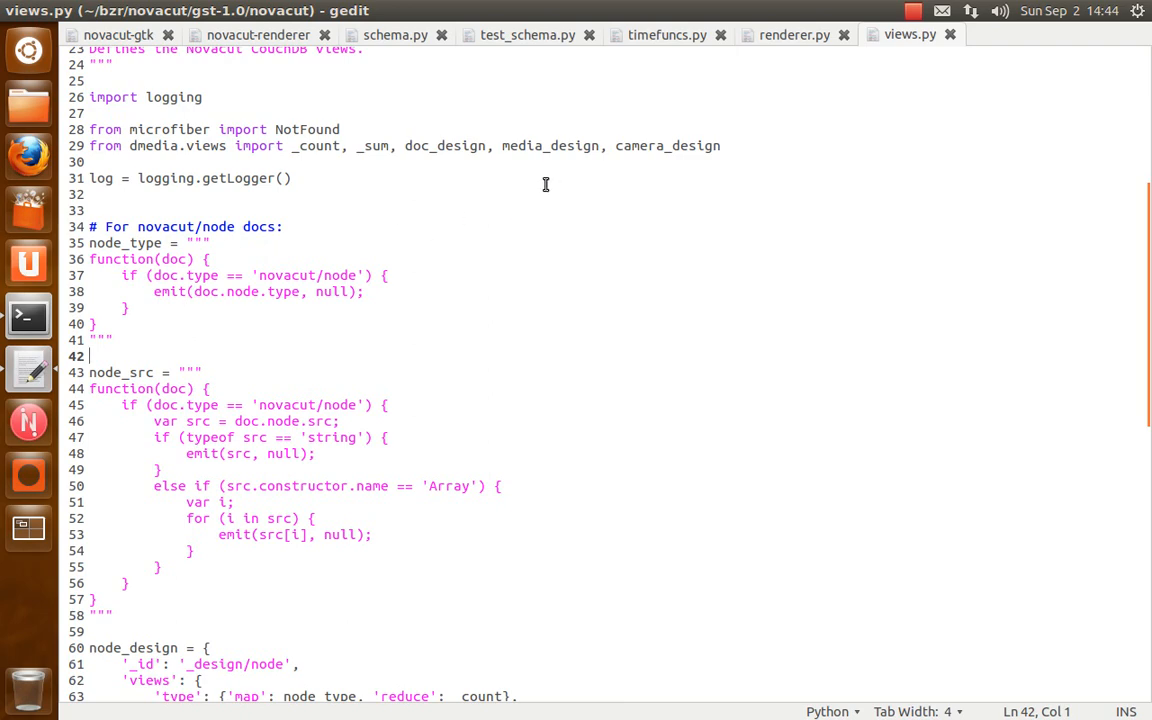
{"action": "scroll", "scroll_direction": "down", "scroll_amount": 3}
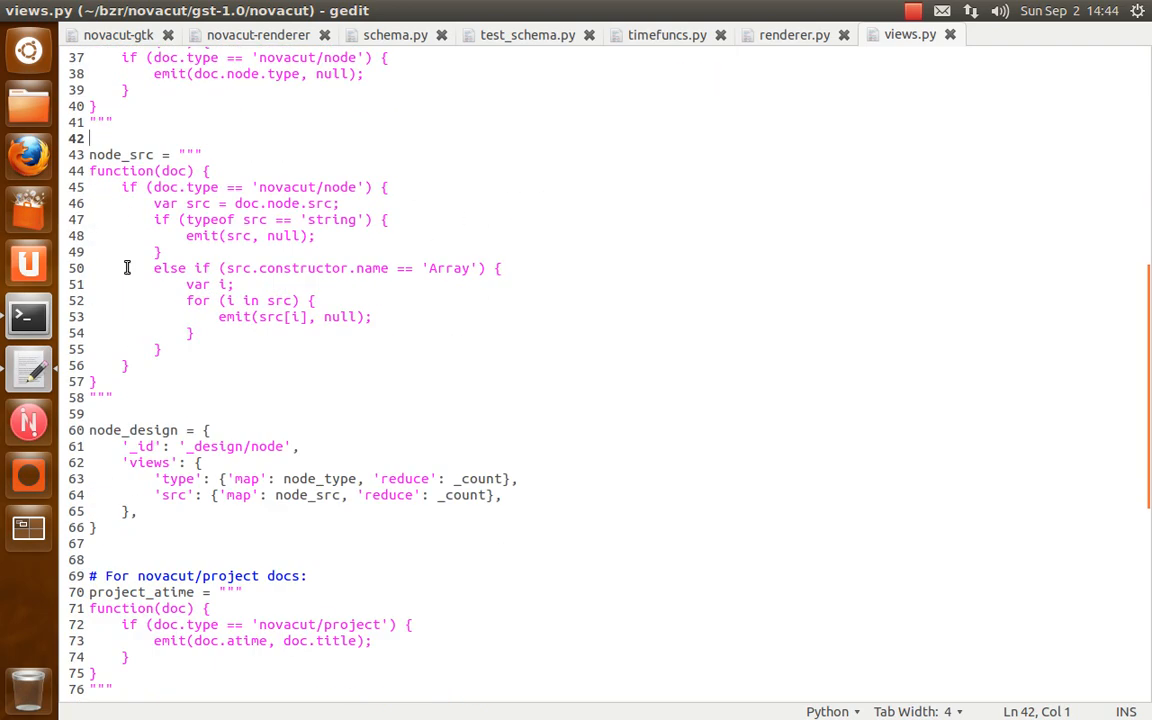
{"action": "scroll", "scroll_direction": "down", "scroll_amount": 3}
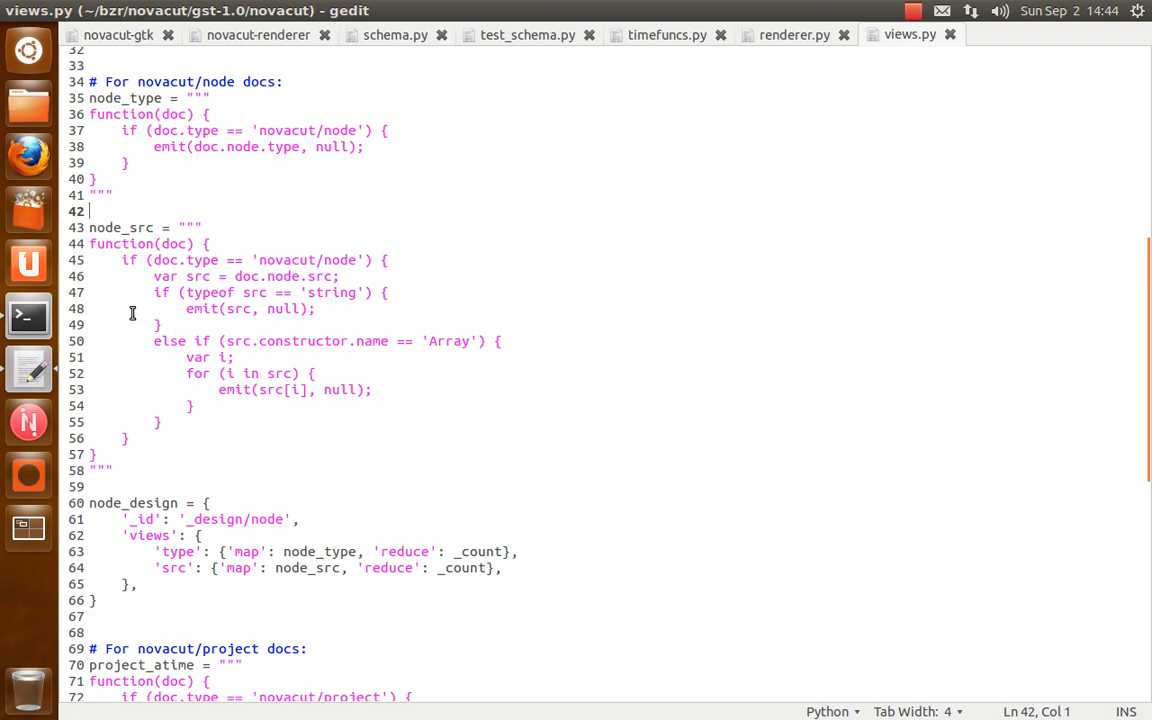
{"action": "scroll", "scroll_direction": "down", "scroll_amount": 3}
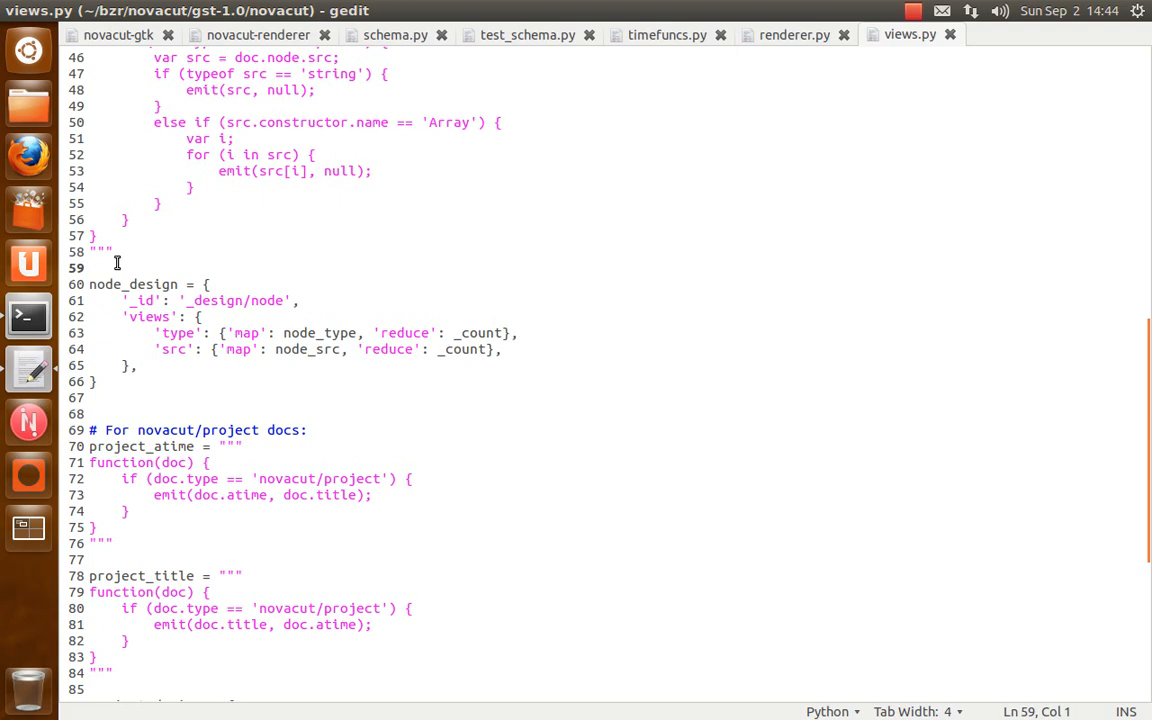
{"action": "scroll", "scroll_direction": "down", "scroll_amount": 3}
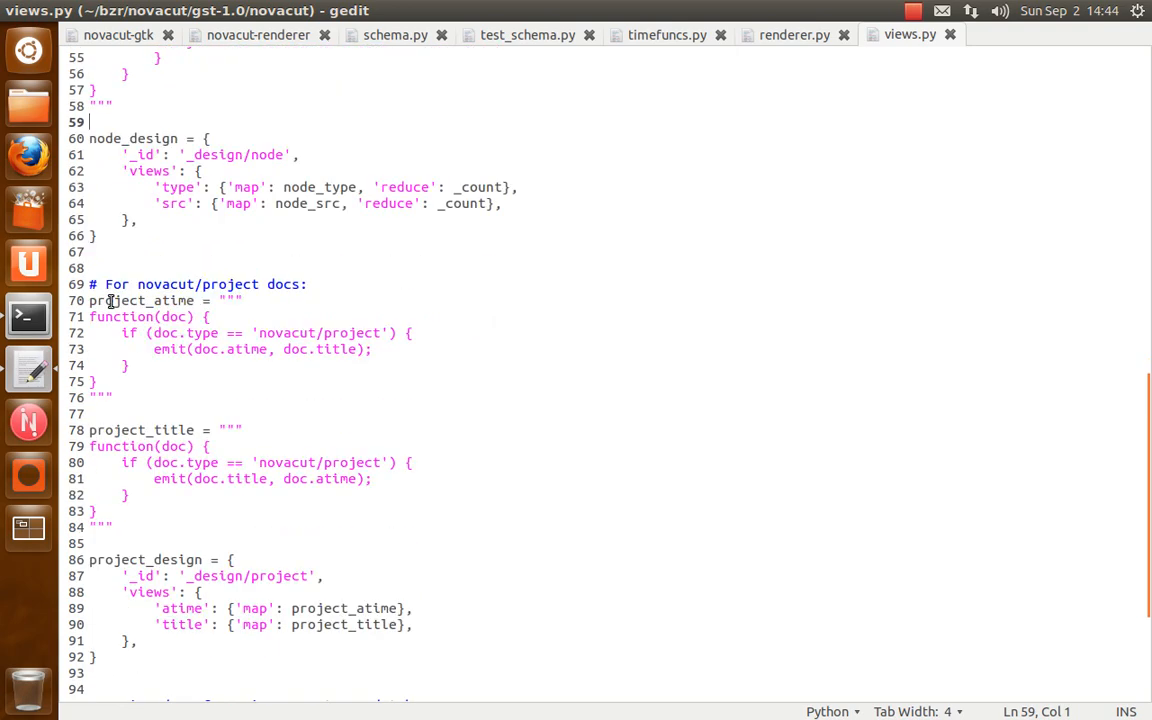
{"action": "scroll", "scroll_direction": "down", "scroll_amount": 3}
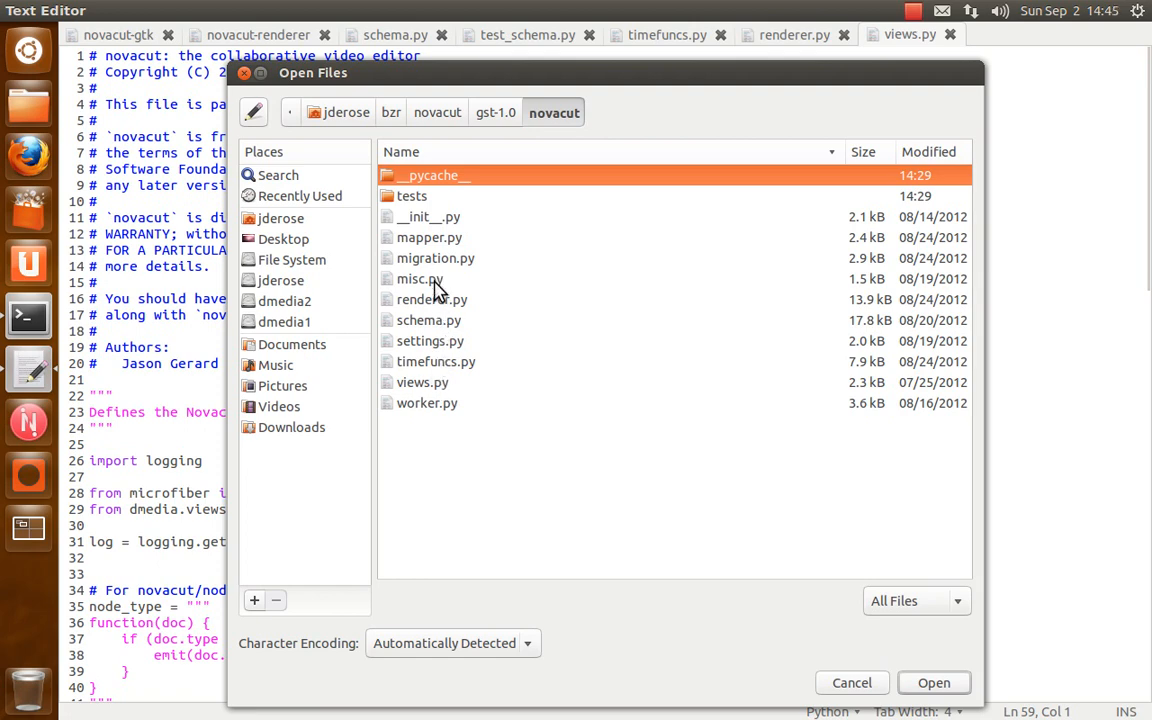
{"action": "mouse_move", "coordinate": [442, 290]}
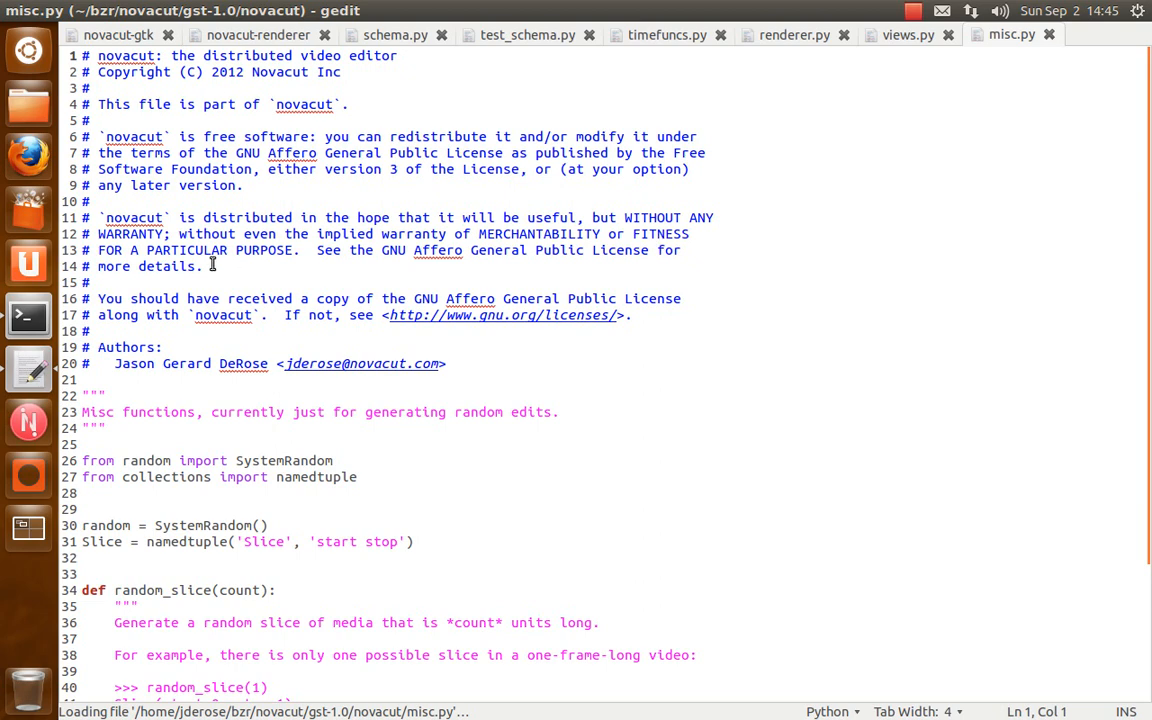
Scroll misc.py down to the random_slice function and its docstring
{"action": "scroll", "scroll_direction": "down", "scroll_amount": 3}
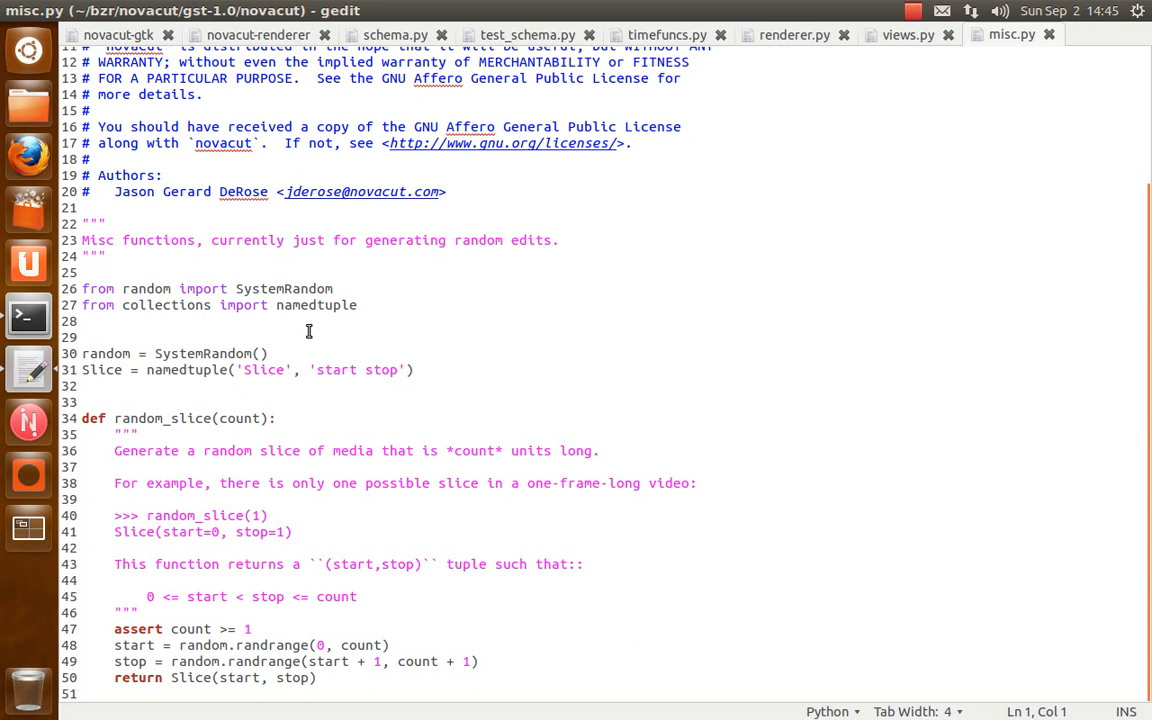
{"action": "mouse_move", "coordinate": [268, 432]}
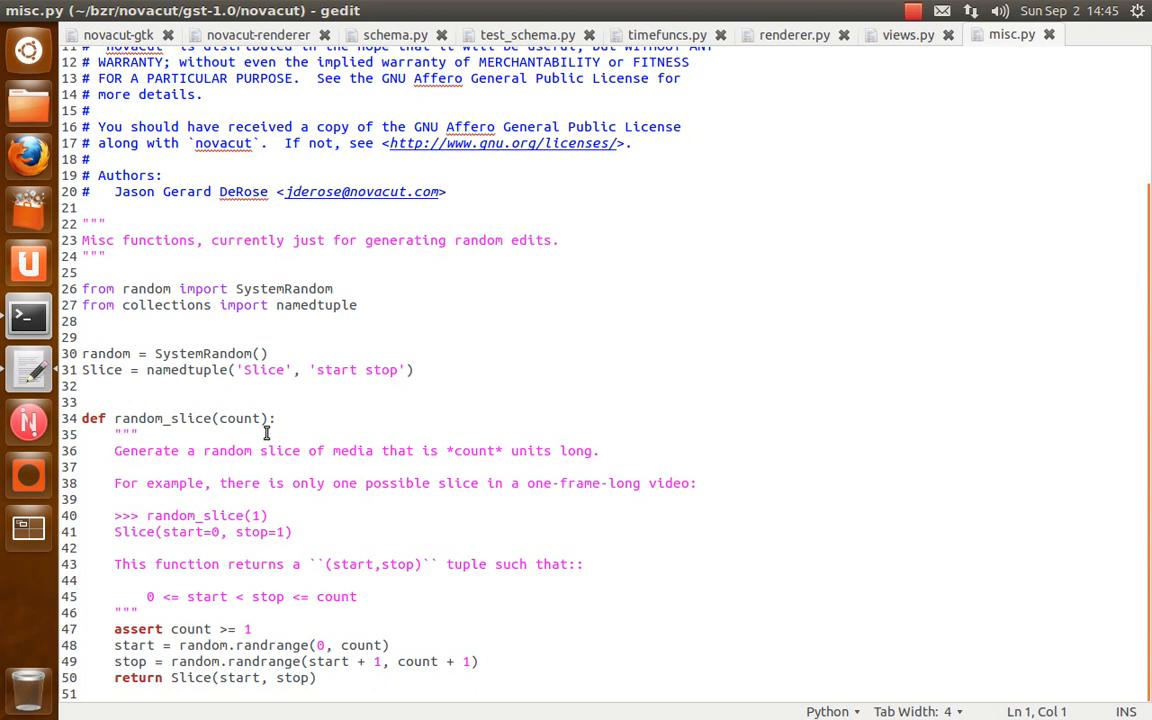
{"action": "mouse_move", "coordinate": [92, 386]}
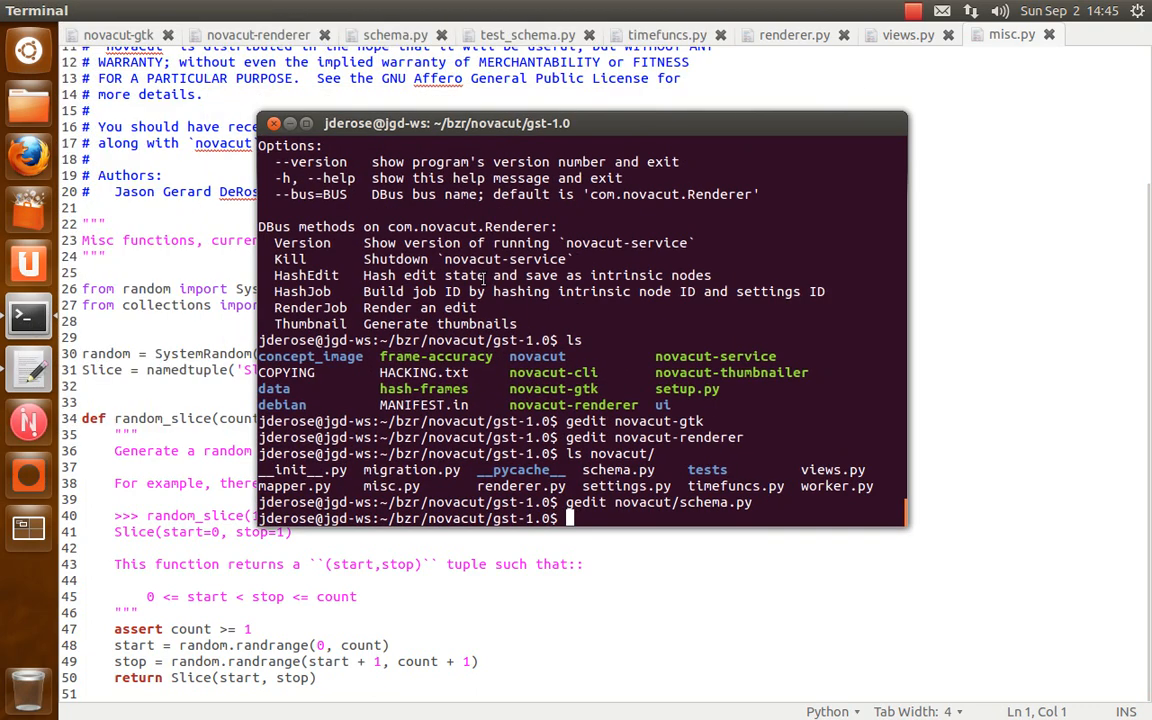
Start python3, import random_slice from novacut.misc and call random_slice(1000) repeatedly
{"action": "type", "text": "python3"}
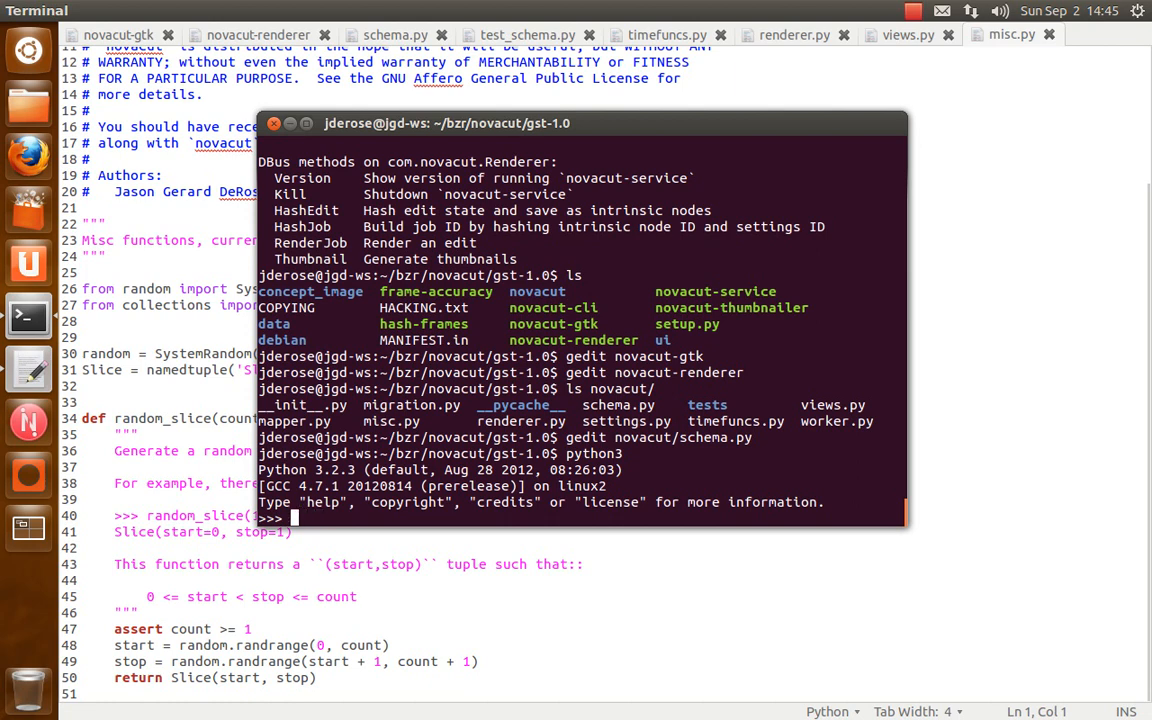
{"action": "type", "text": "from novacut"}
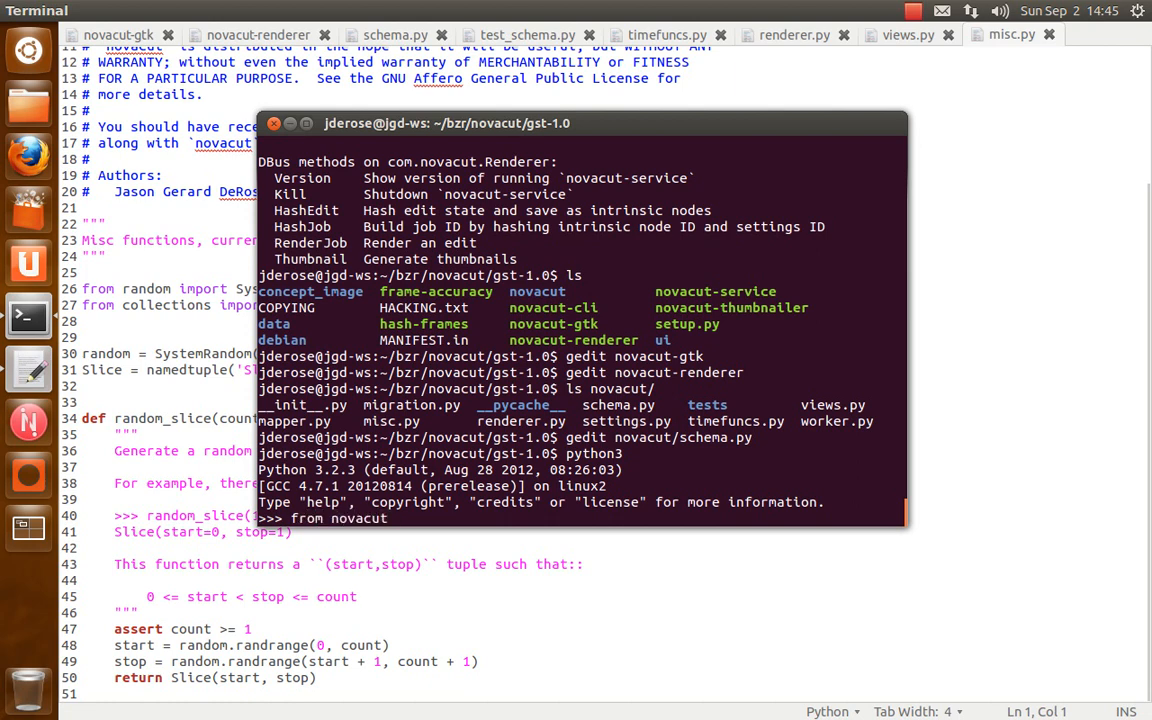
{"action": "type", "text": ".misc import"}
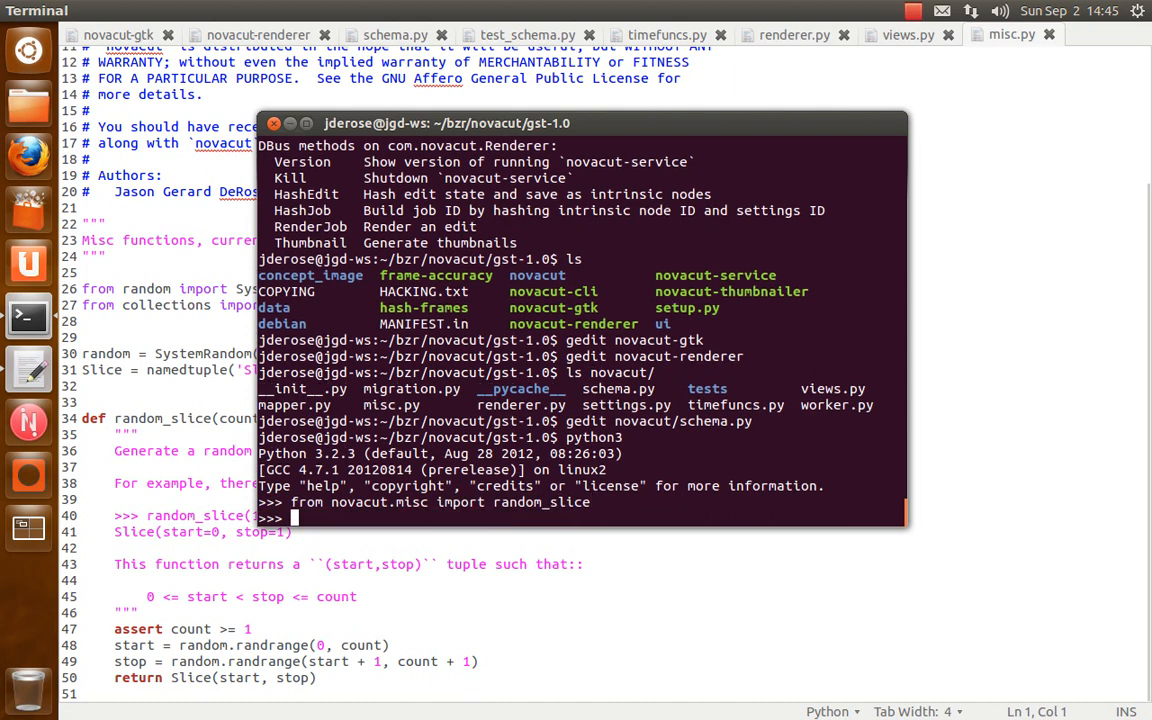
{"action": "type", "text": "random_slice"}
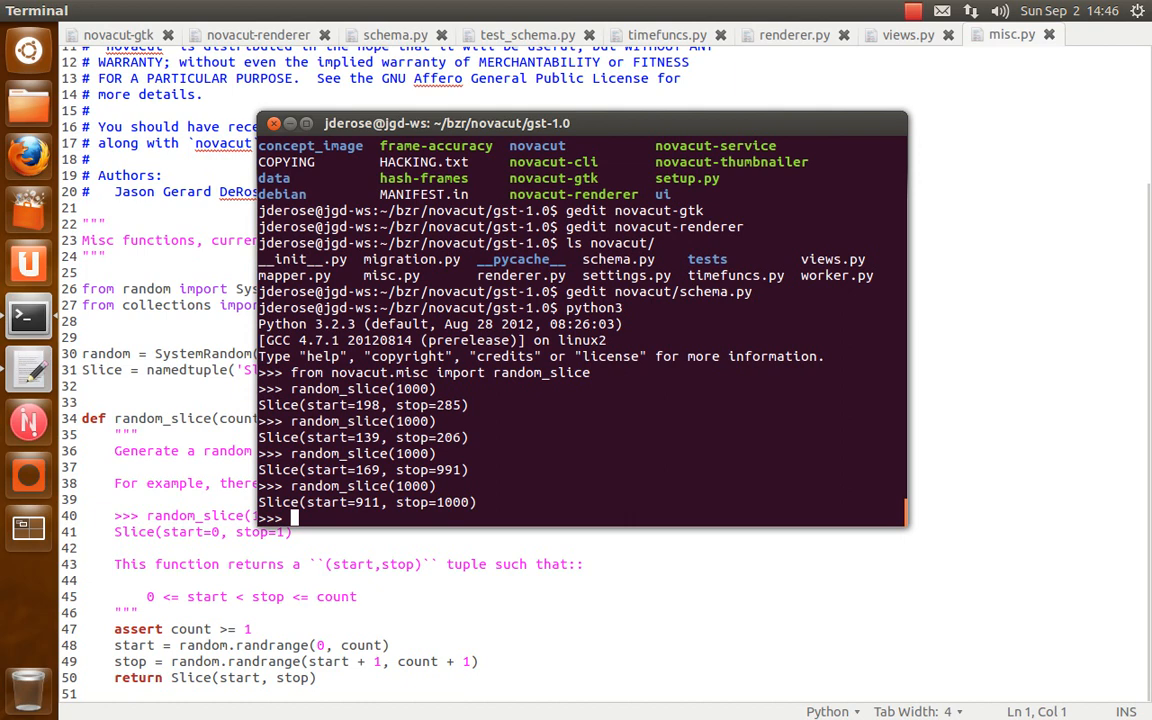
Import schema and run schema.create_video_sequence([]) twice, correcting the misspelled name
{"action": "type", "text": "from novacut import schema"}
{"action": "type", "text": "schema.create_"}
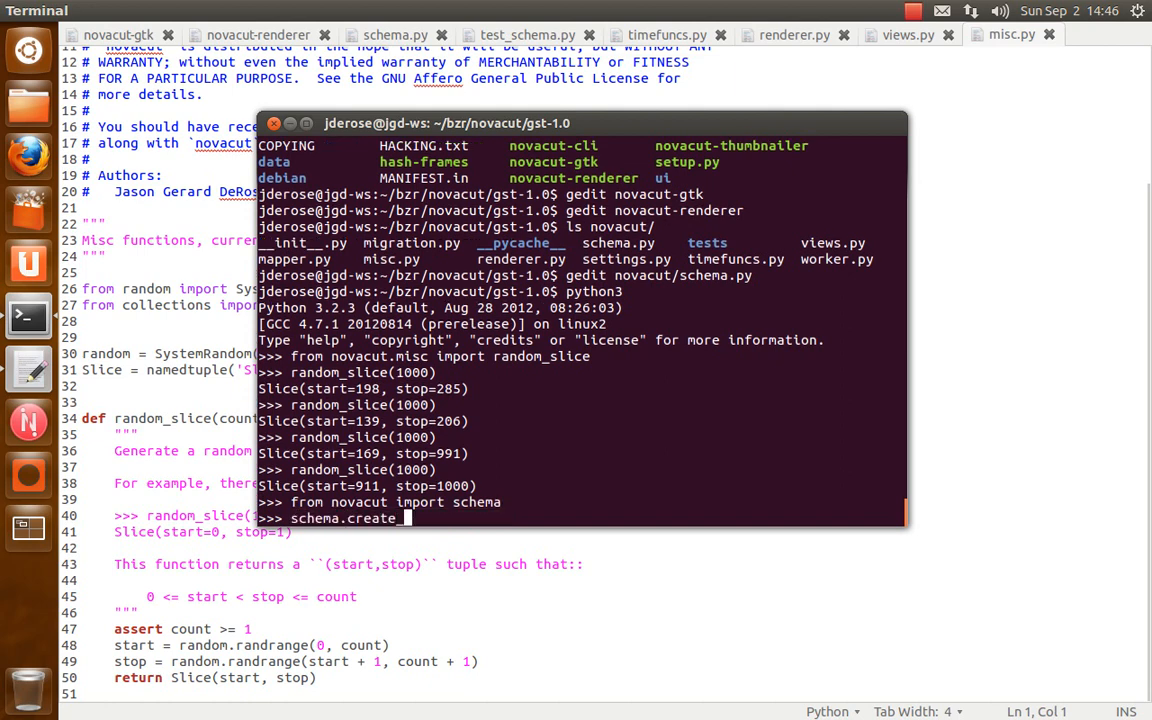
{"action": "type", "text": "vdieo"}
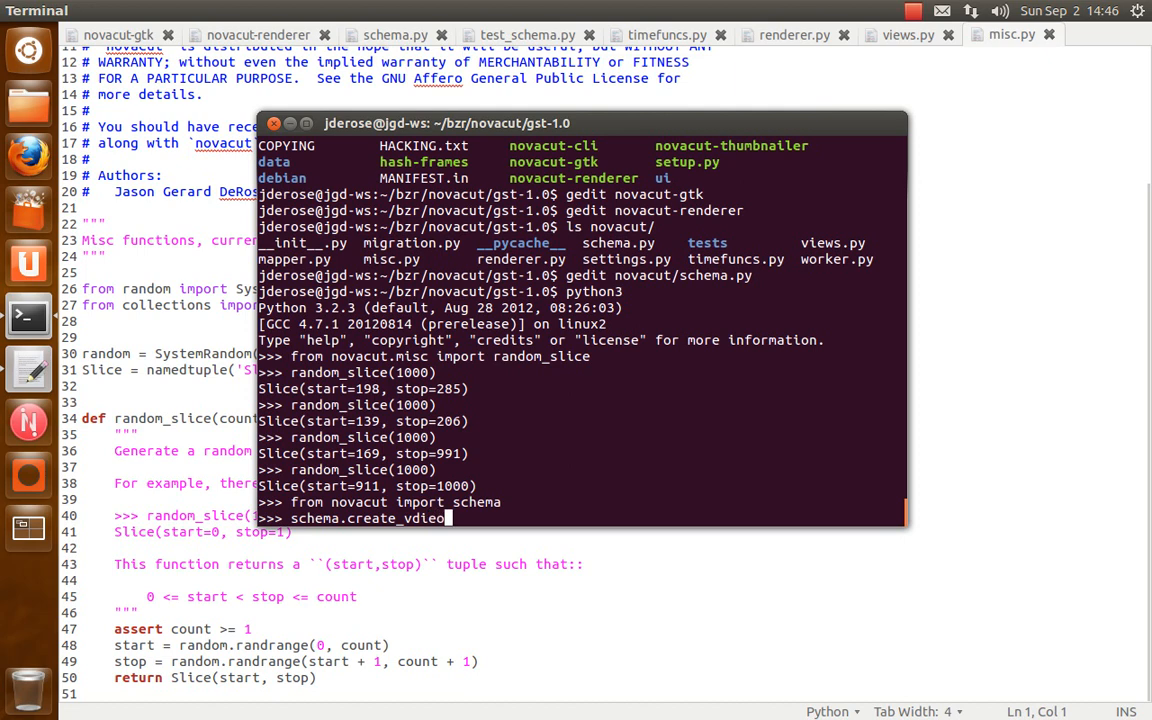
{"action": "key", "text": "BackSpace"}
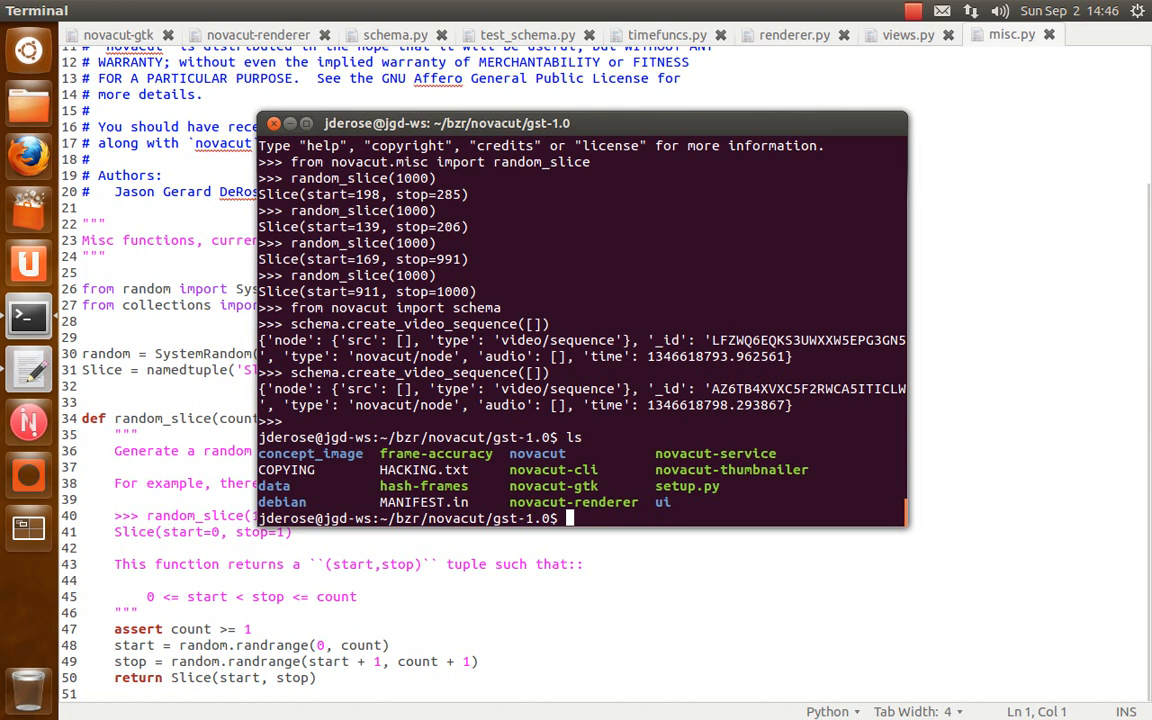
List the ui/ folder to show its html, css and js files
{"action": "type", "text": "ui/"}
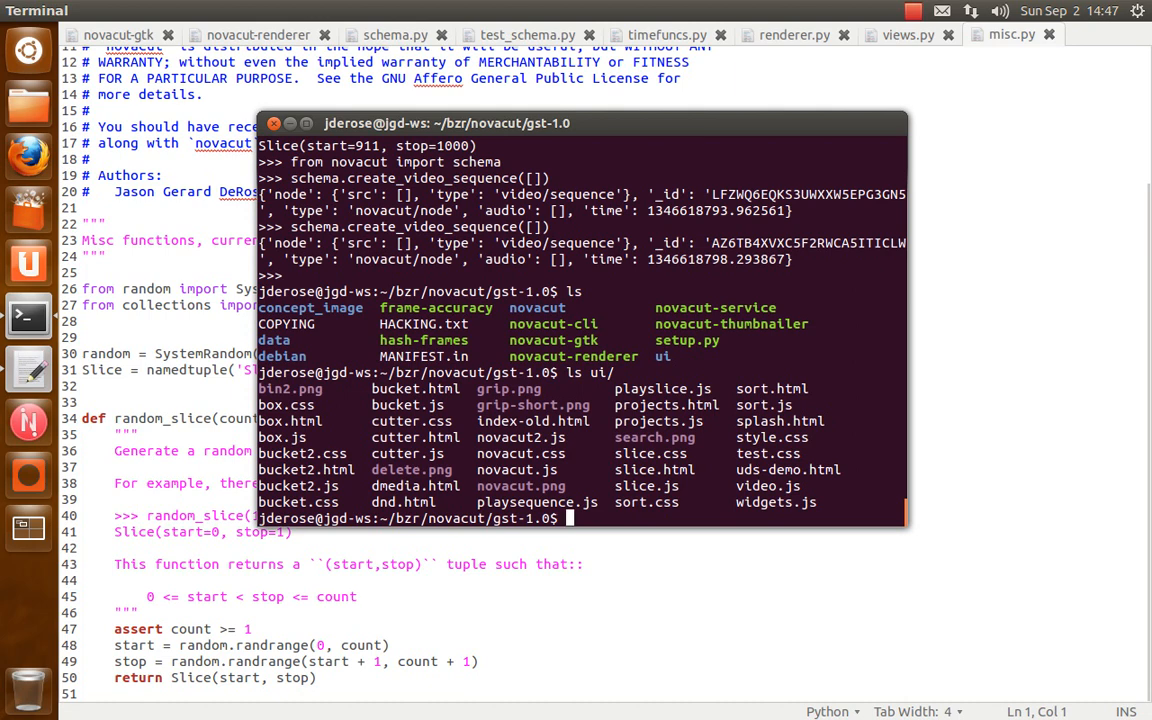
{"action": "mouse_move", "coordinate": [436, 128]}
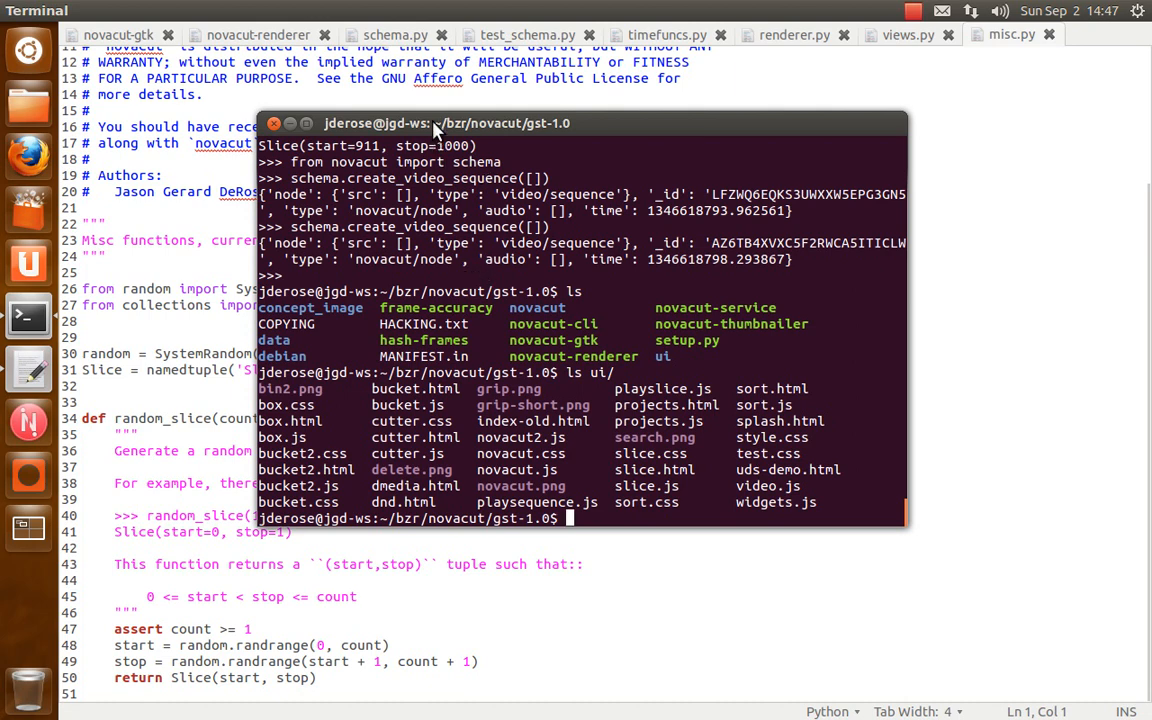
{"action": "mouse_move", "coordinate": [508, 226]}
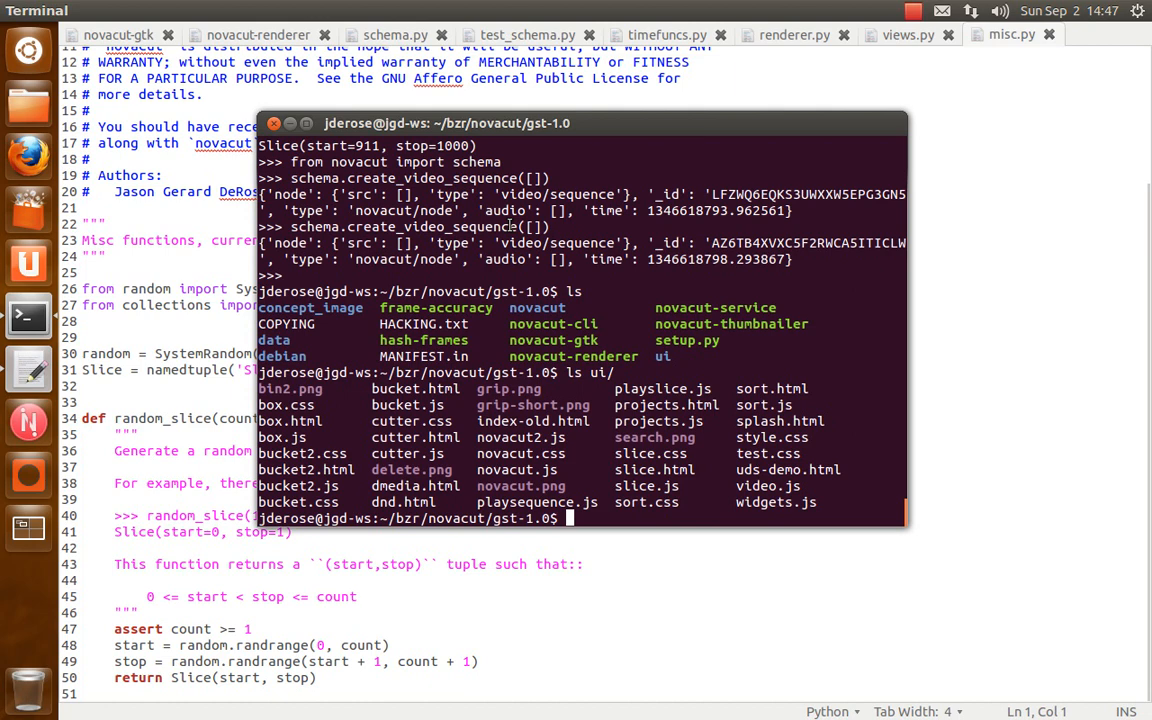